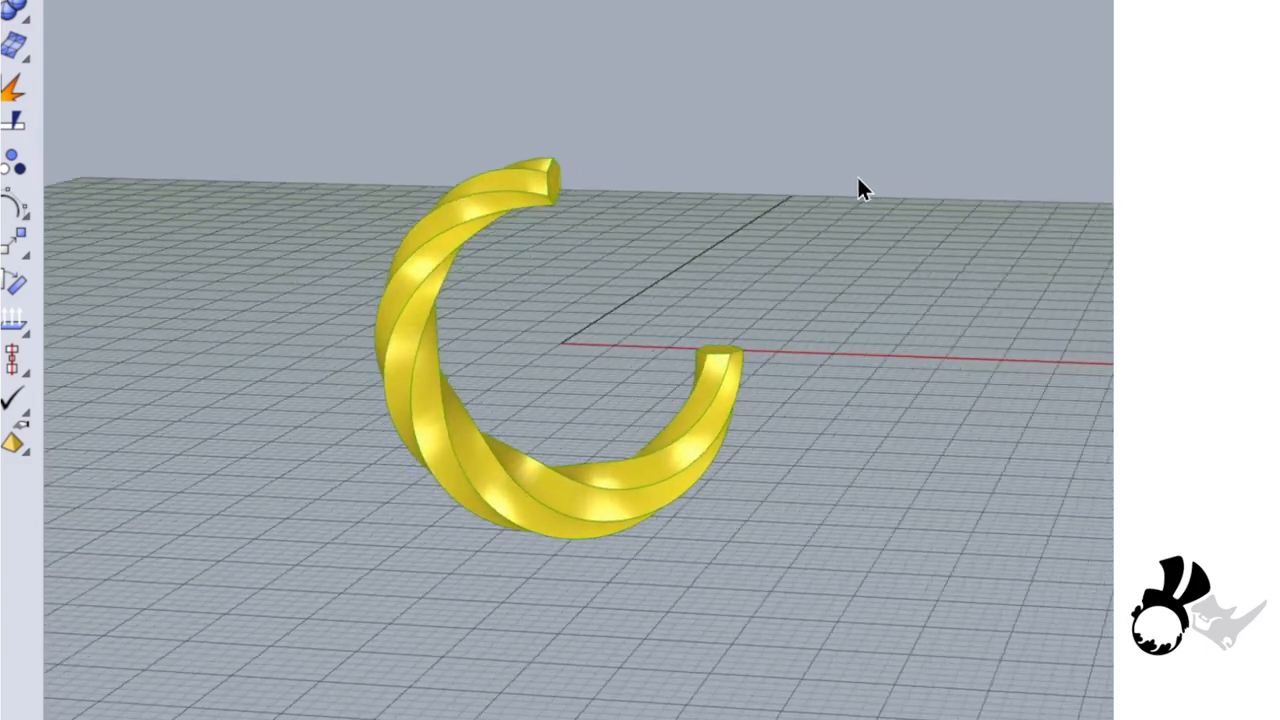
# Orbit the Rhino view around the twisted hoop to inspect it from several angles
pyautogui.moveTo(864, 190); pyautogui.dragTo(696, 40)
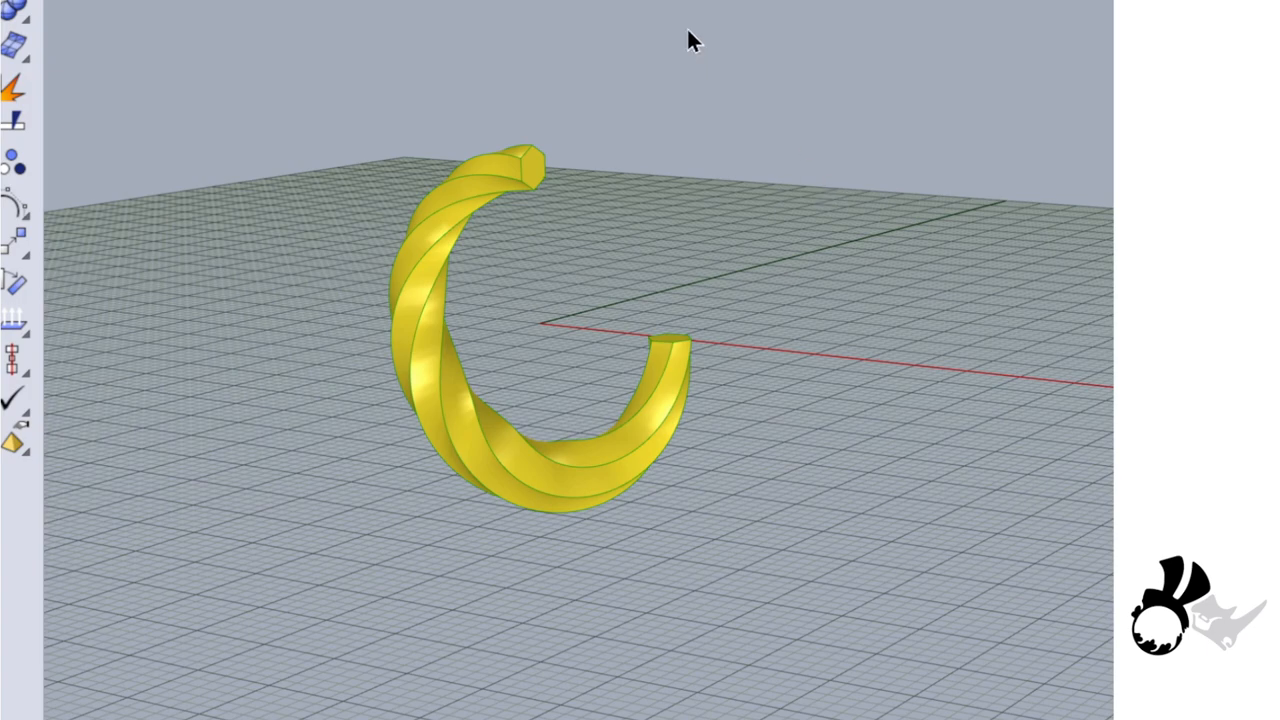
pyautogui.moveTo(696, 42); pyautogui.dragTo(1004, 234)
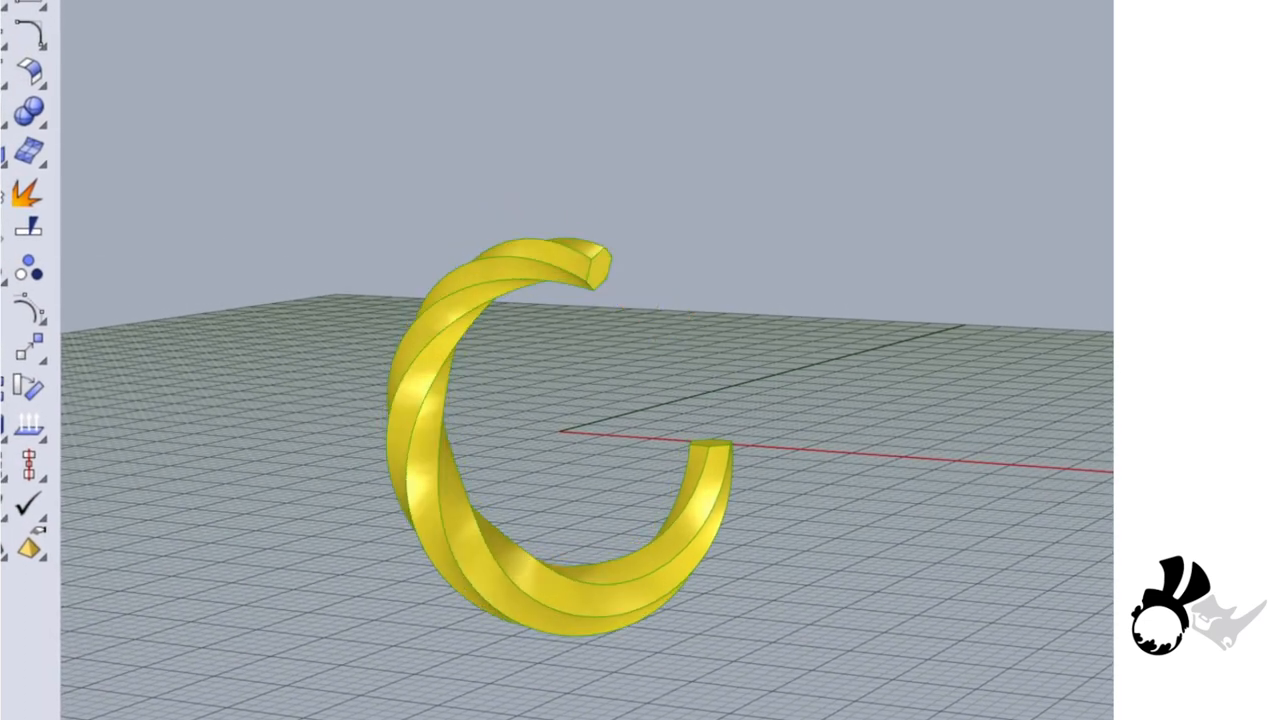
pyautogui.moveTo(550, 400); pyautogui.dragTo(560, 350)
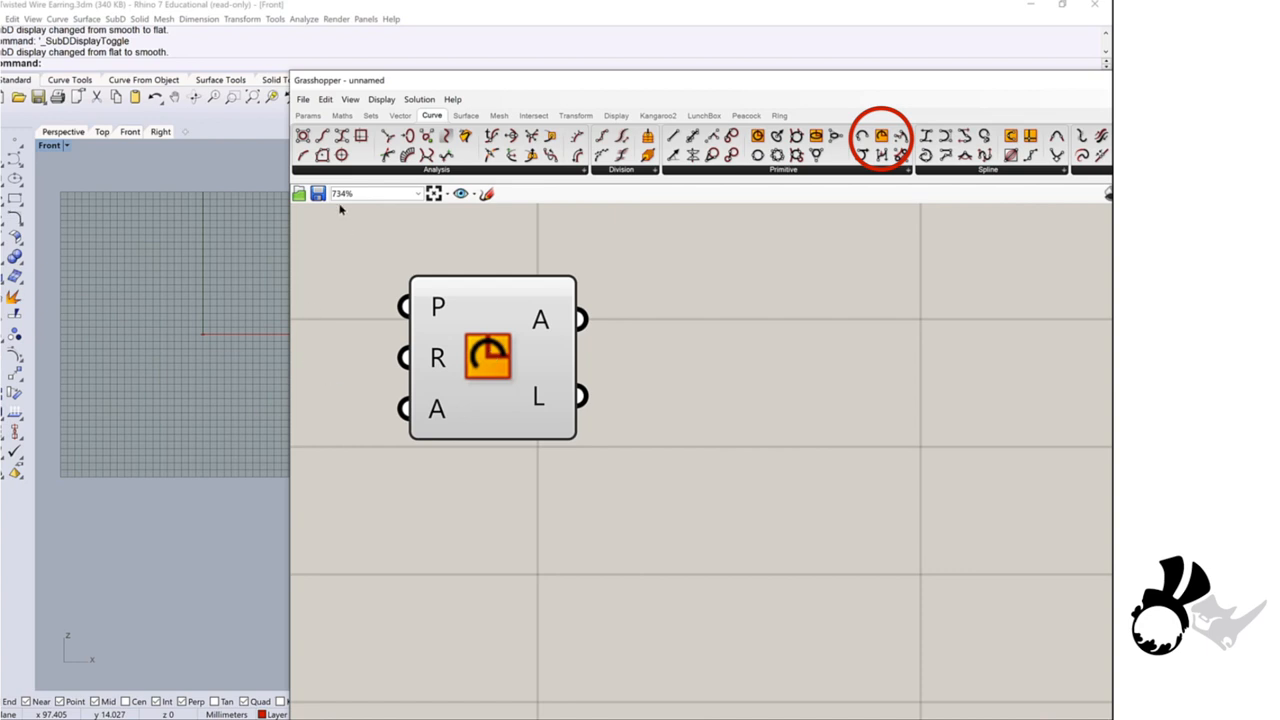
# Place an Arc component and view the model in Perspective
pyautogui.click(308, 114)
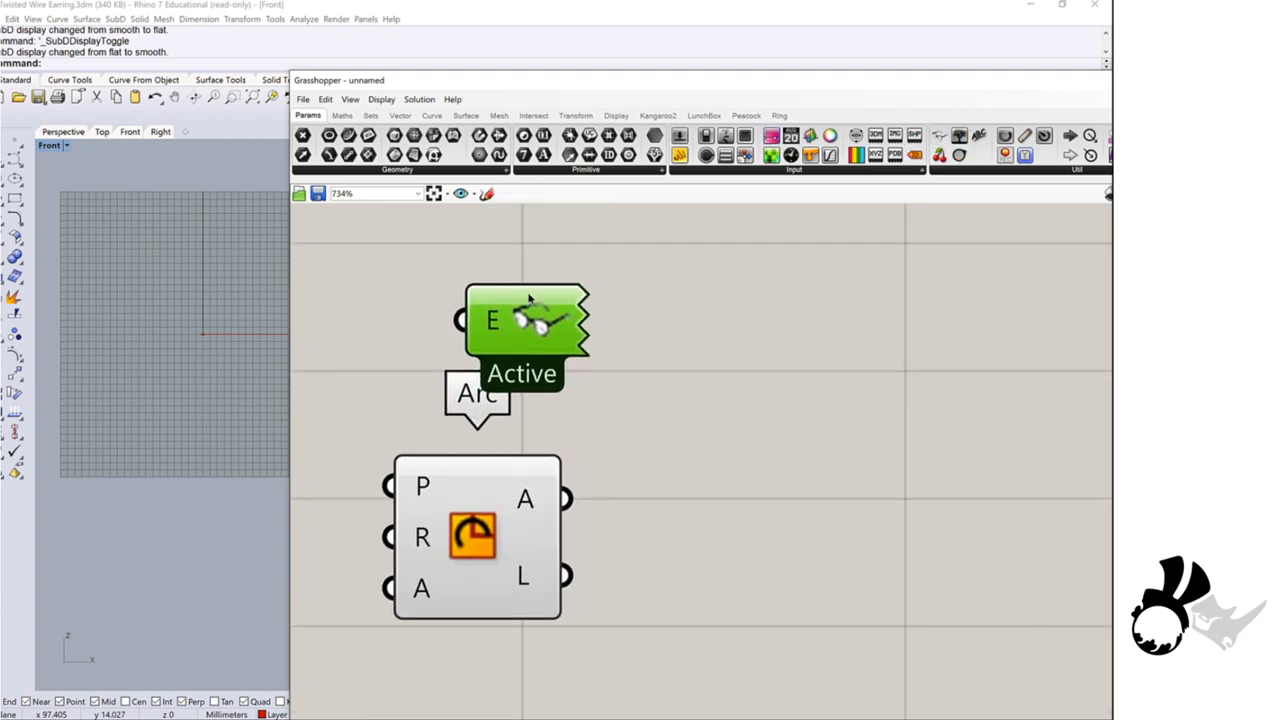
pyautogui.scroll(-3)
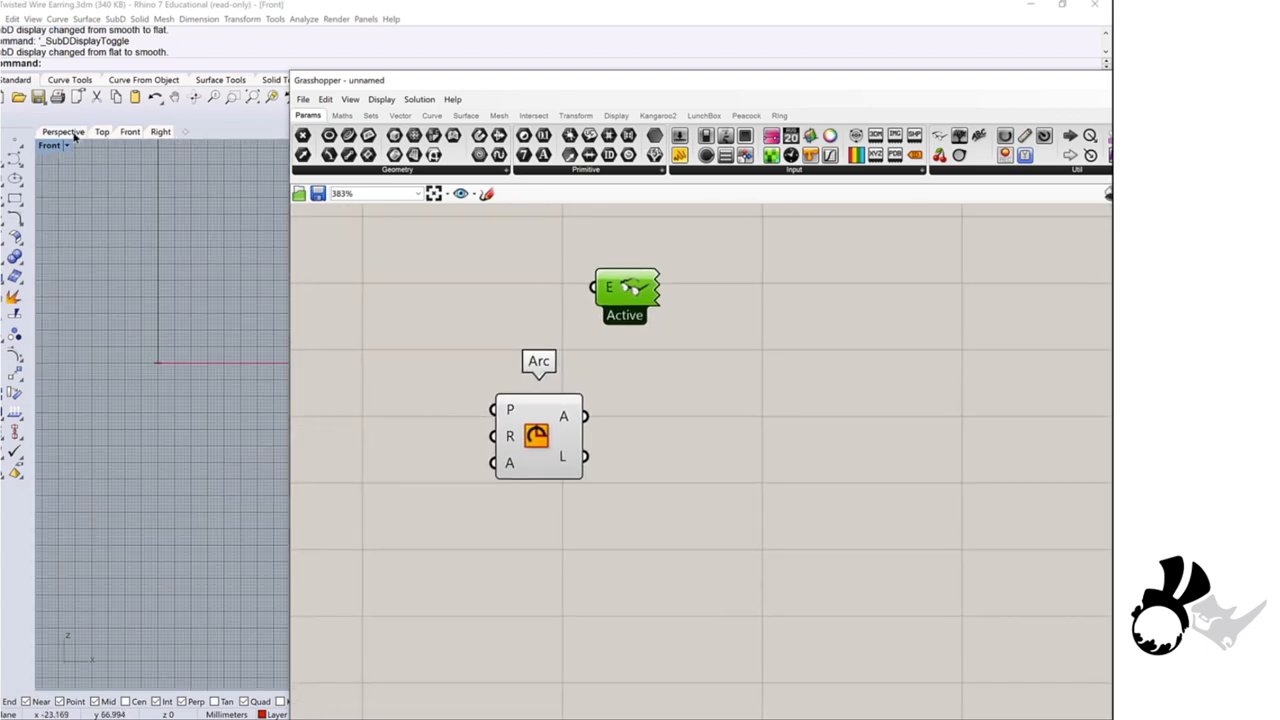
pyautogui.click(62, 132)
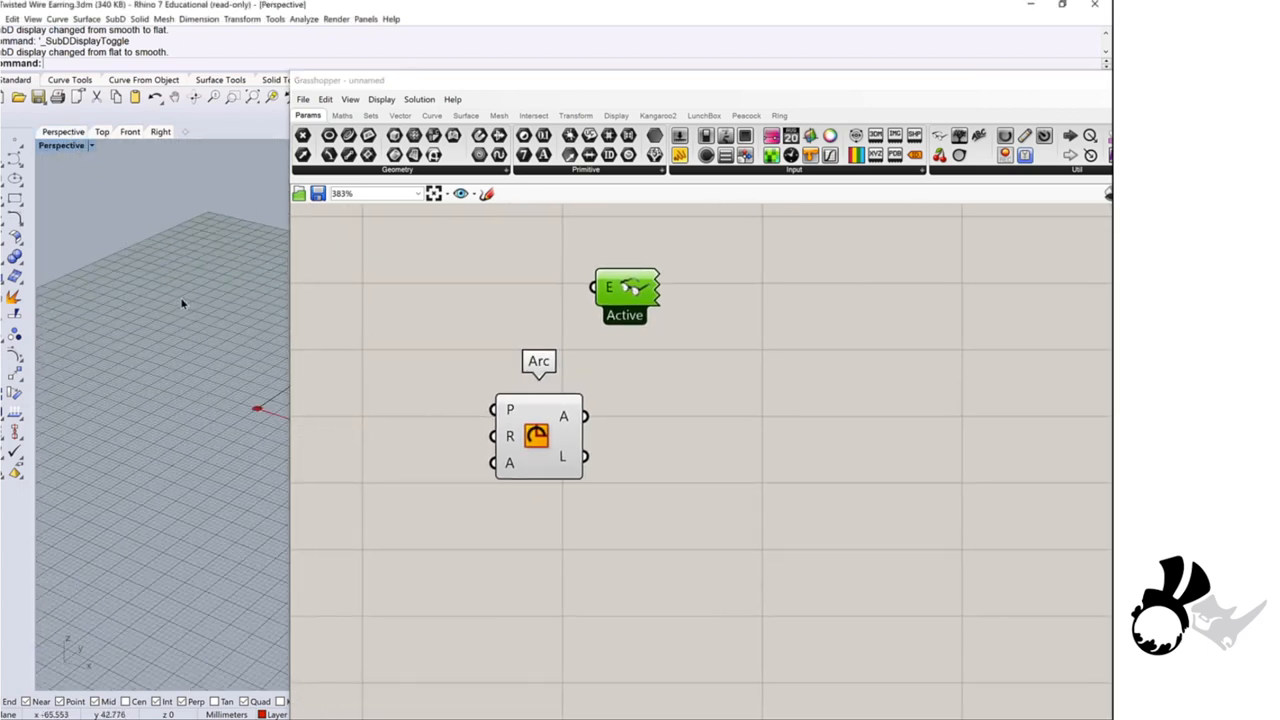
pyautogui.scroll(3)
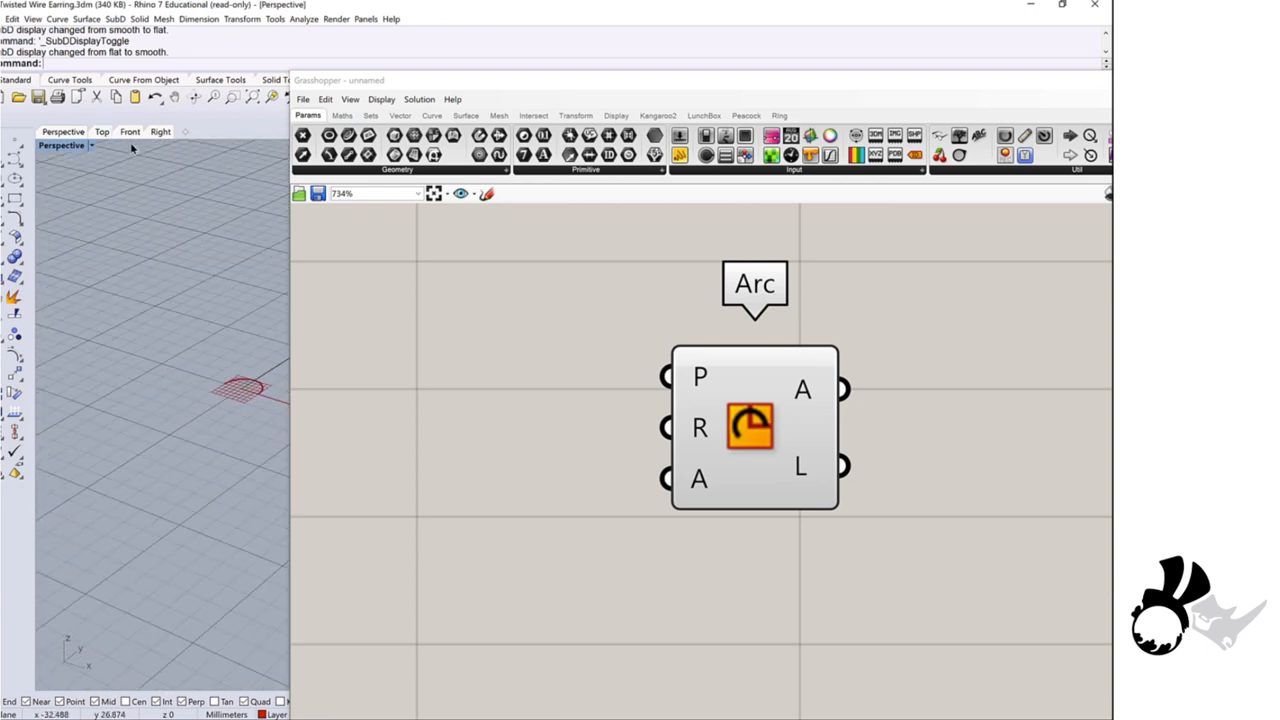
# Turn on Display > Draw Full Names so components show full parameter names
pyautogui.click(380, 98)
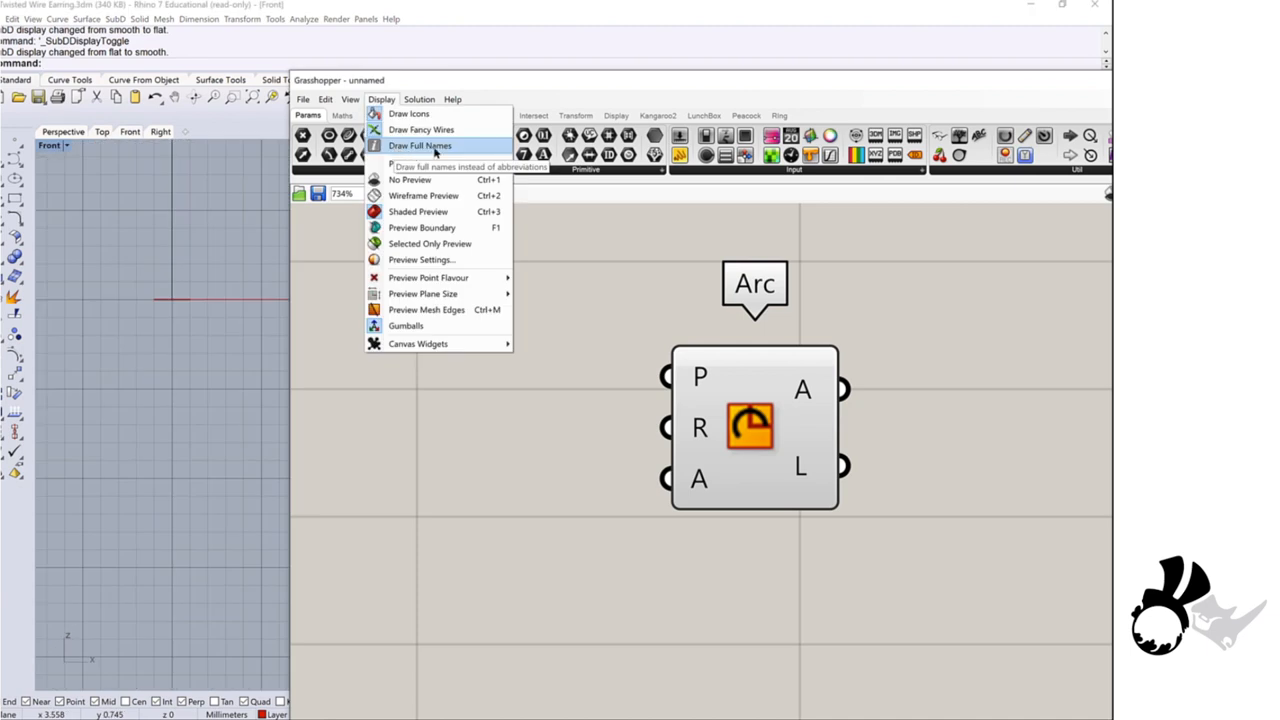
pyautogui.click(420, 146)
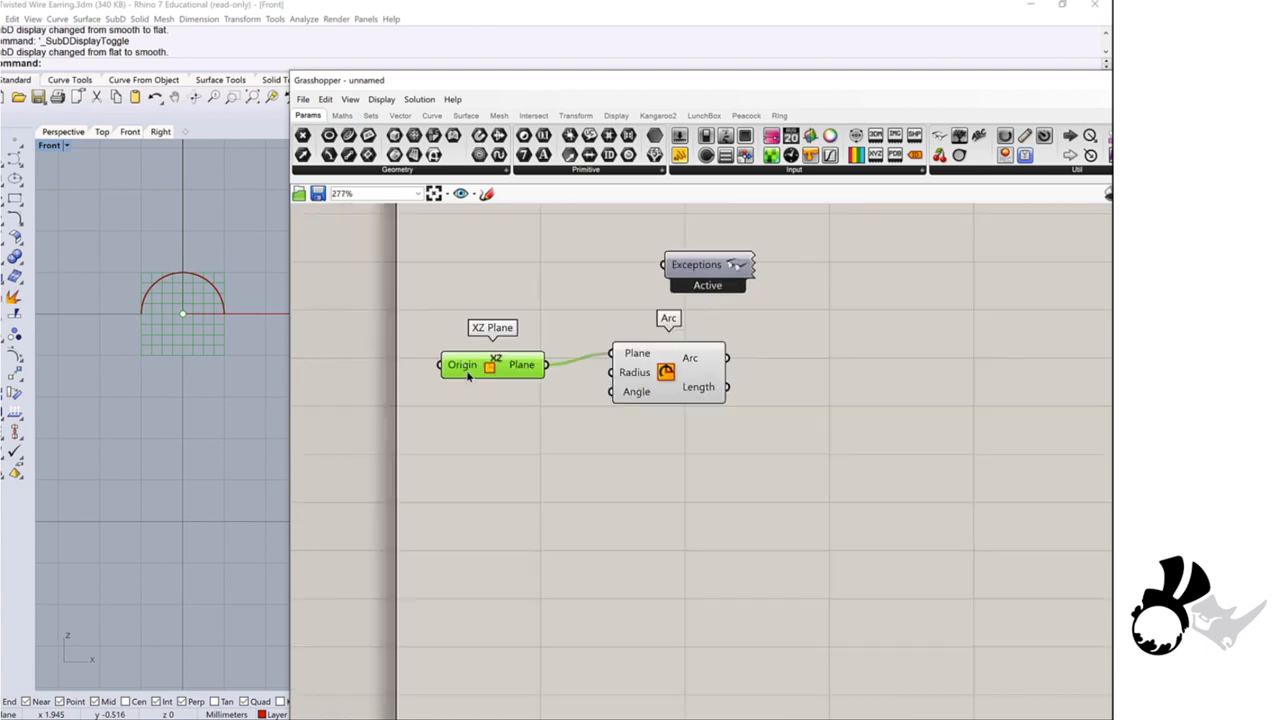
# Add a Number Slider and wire it into the Arc's Radius at 14.4
pyautogui.doubleClick(424, 436)
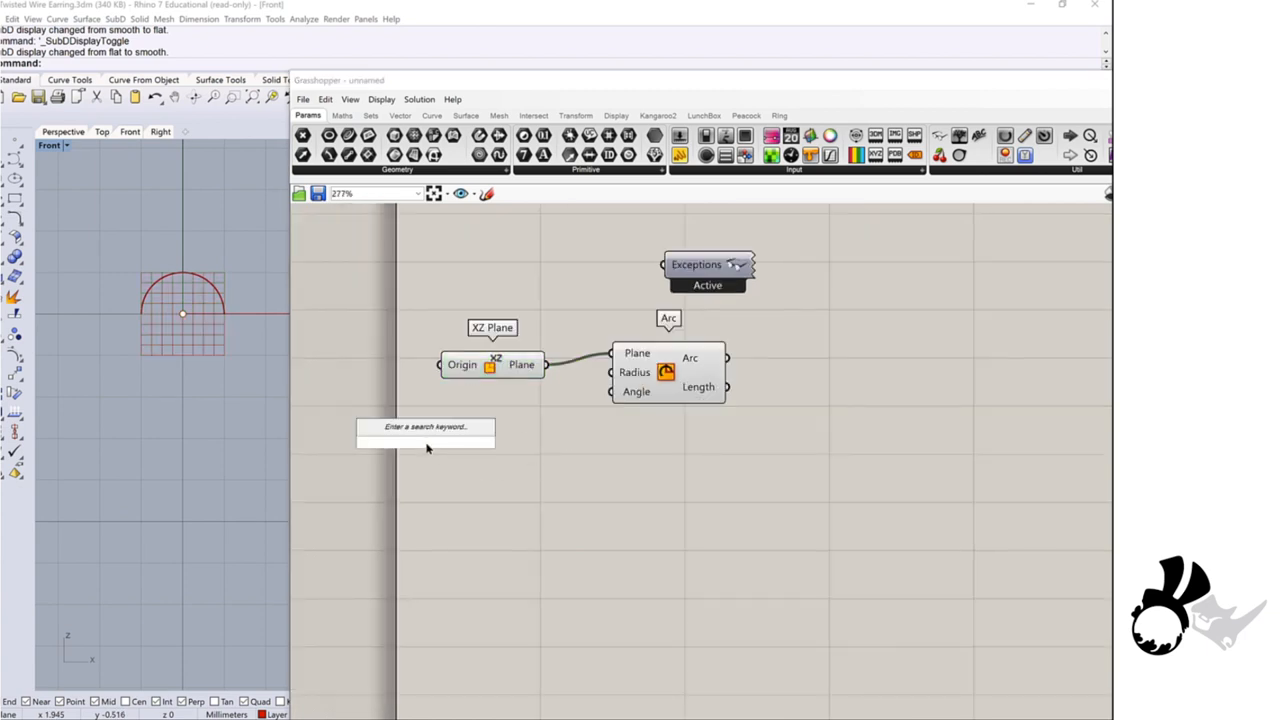
pyautogui.write('Number Slider')
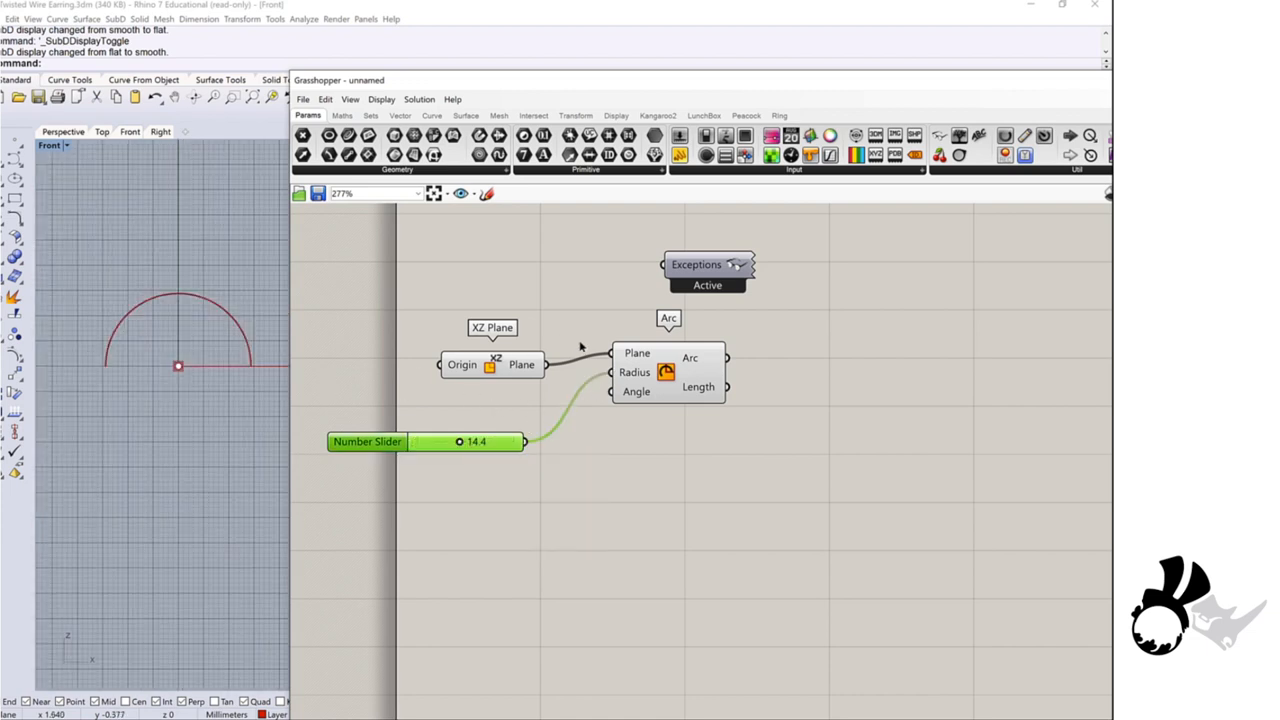
pyautogui.click(492, 364)
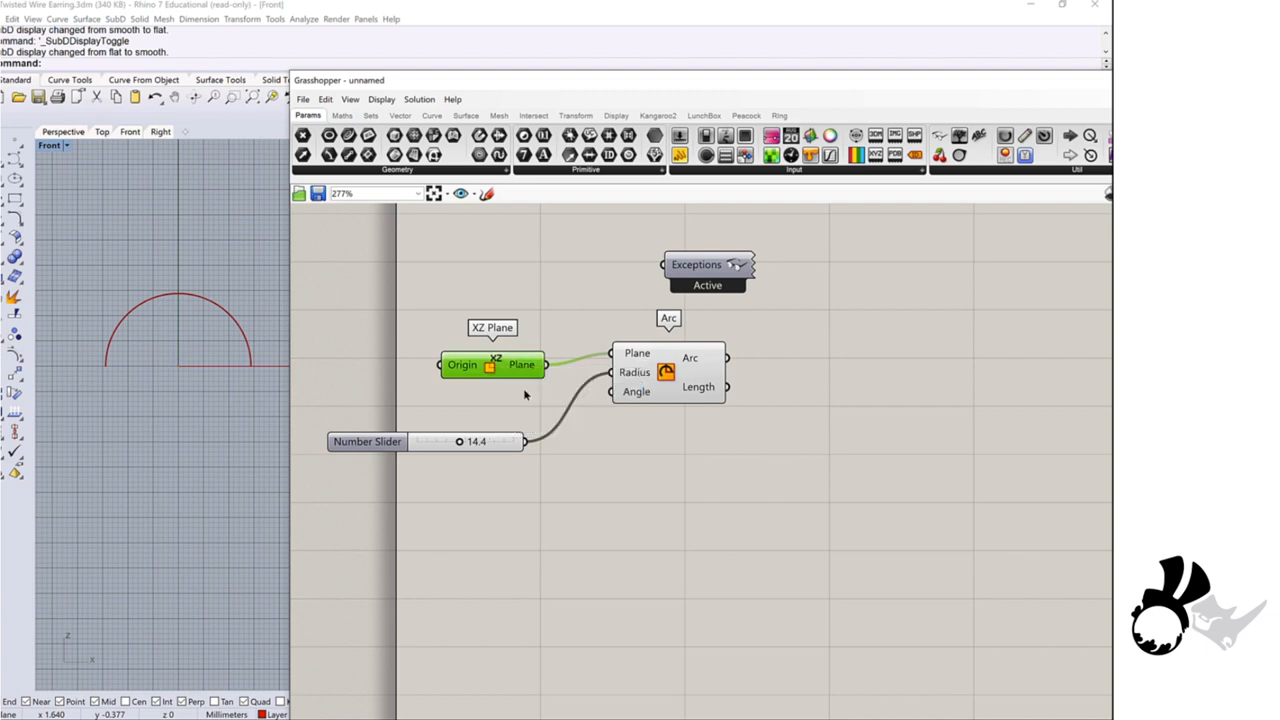
pyautogui.moveTo(598, 420)
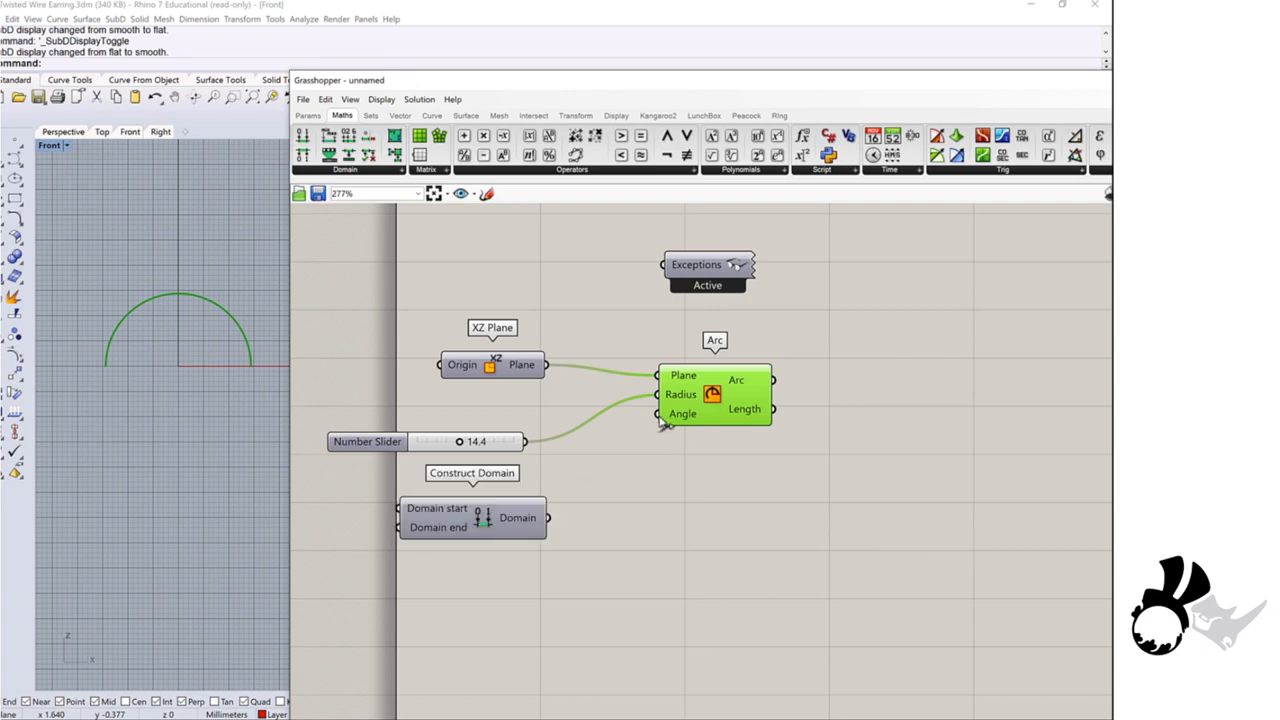
# Add Radians converters feeding a Construct Domain that drives the Arc's Angle
pyautogui.scroll(3)
pyautogui.write('radi')
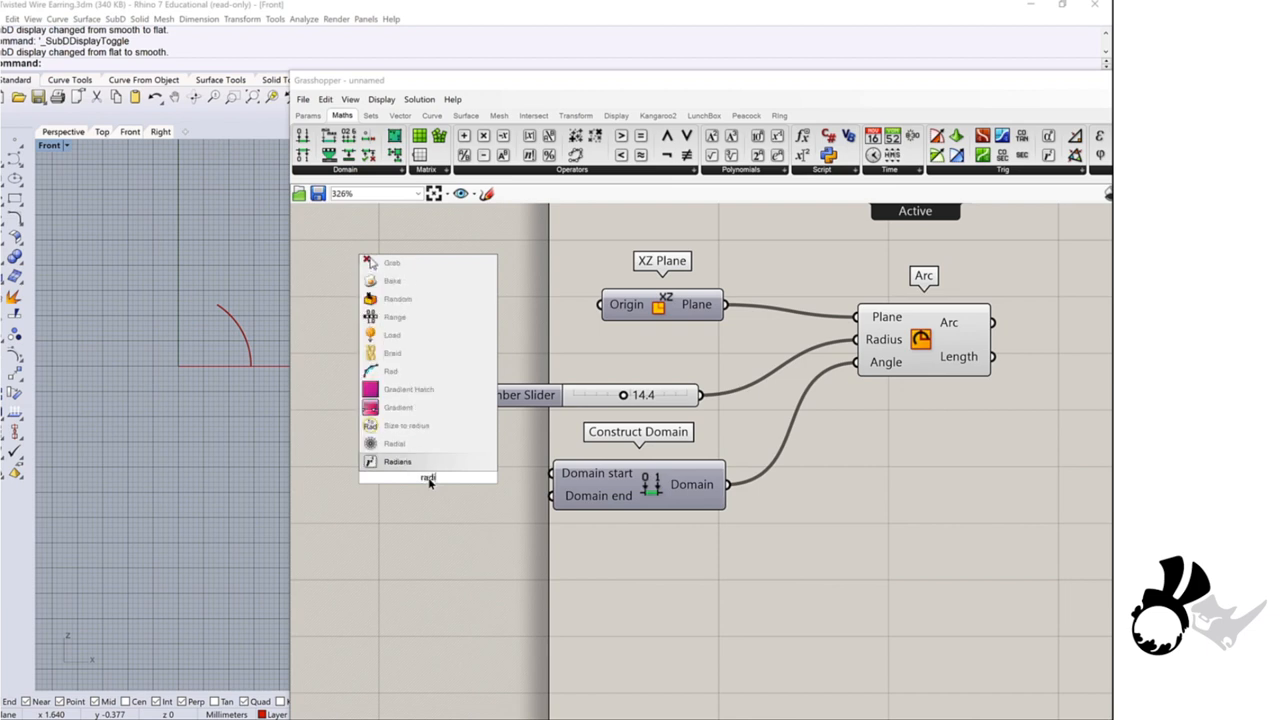
pyautogui.moveTo(428, 478)
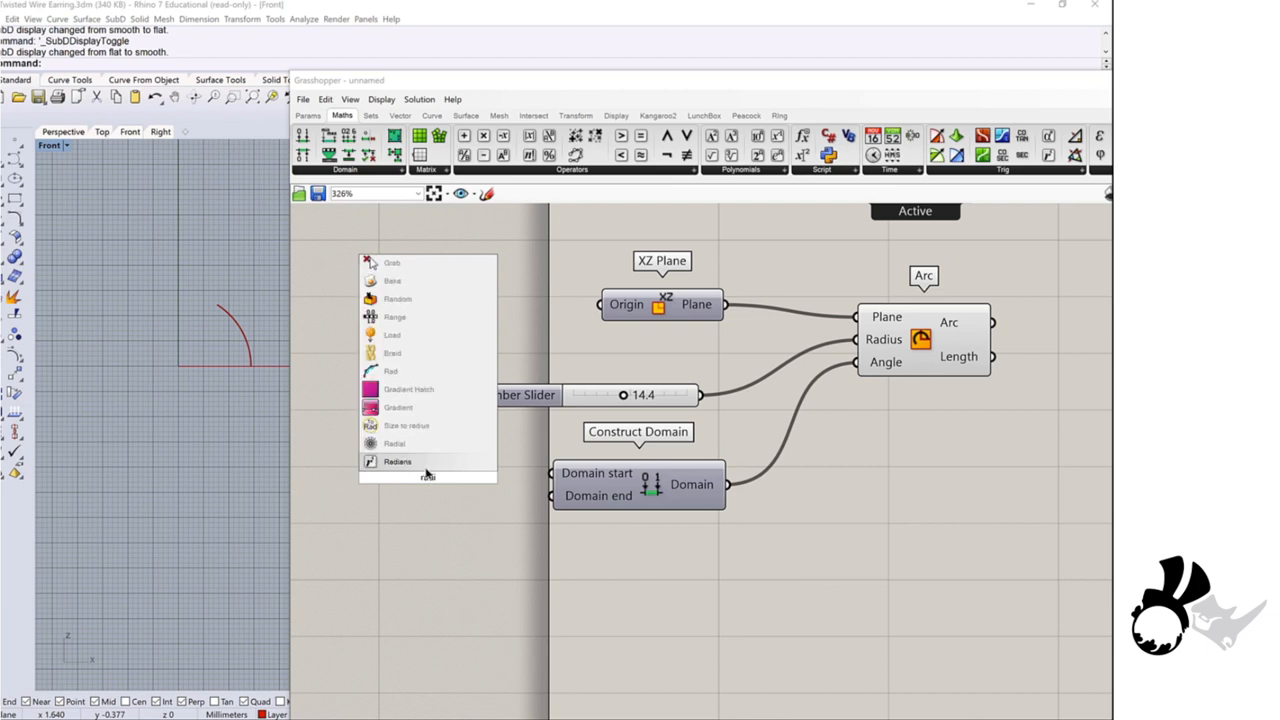
pyautogui.click(396, 460)
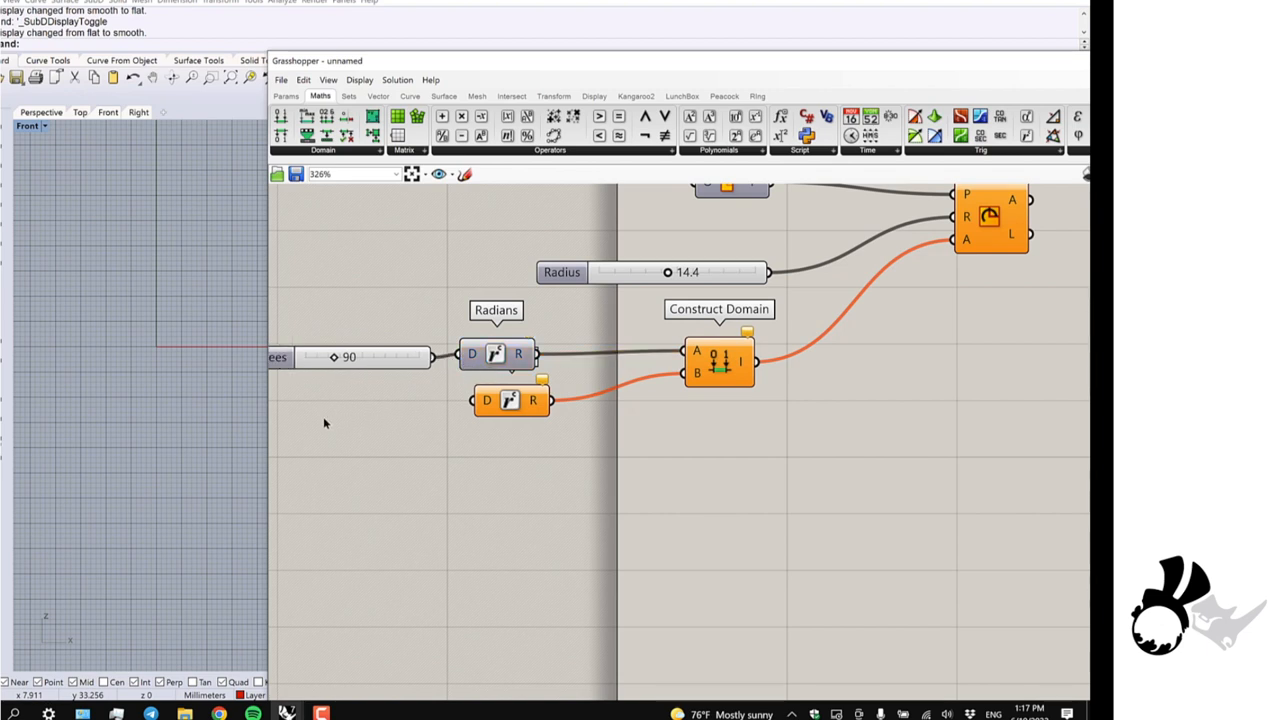
pyautogui.moveTo(348, 364)
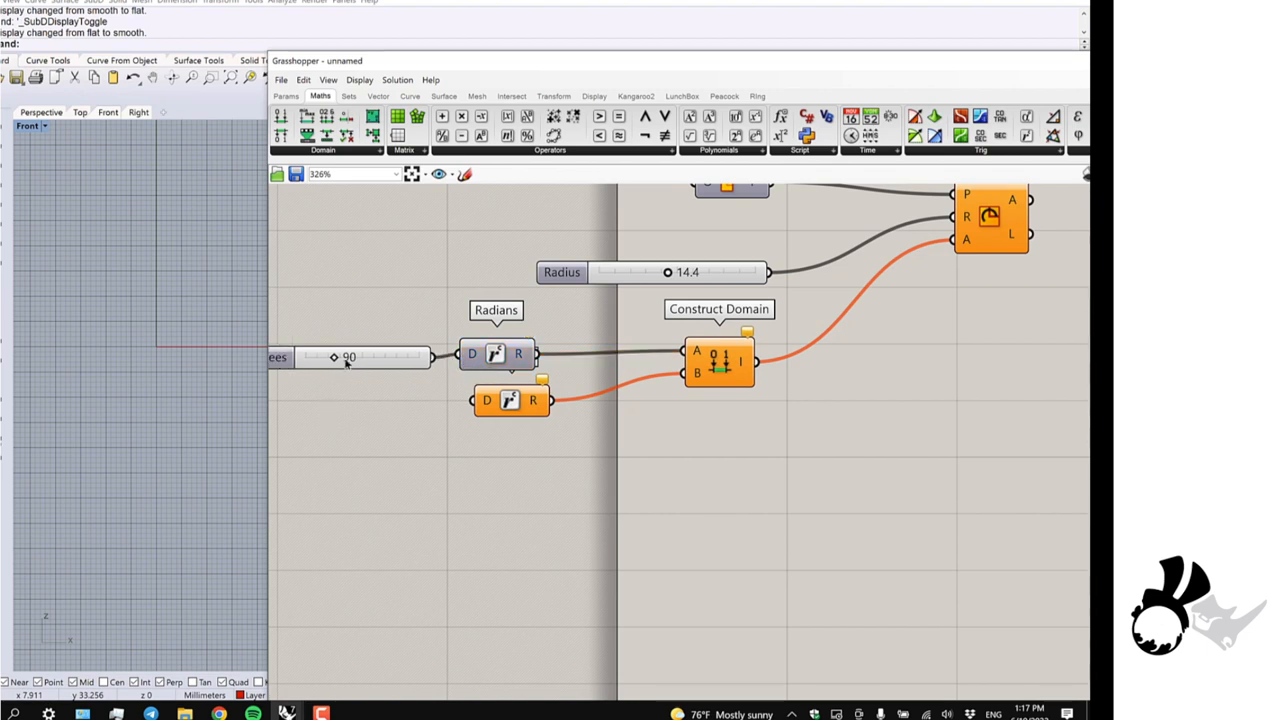
pyautogui.click(350, 406)
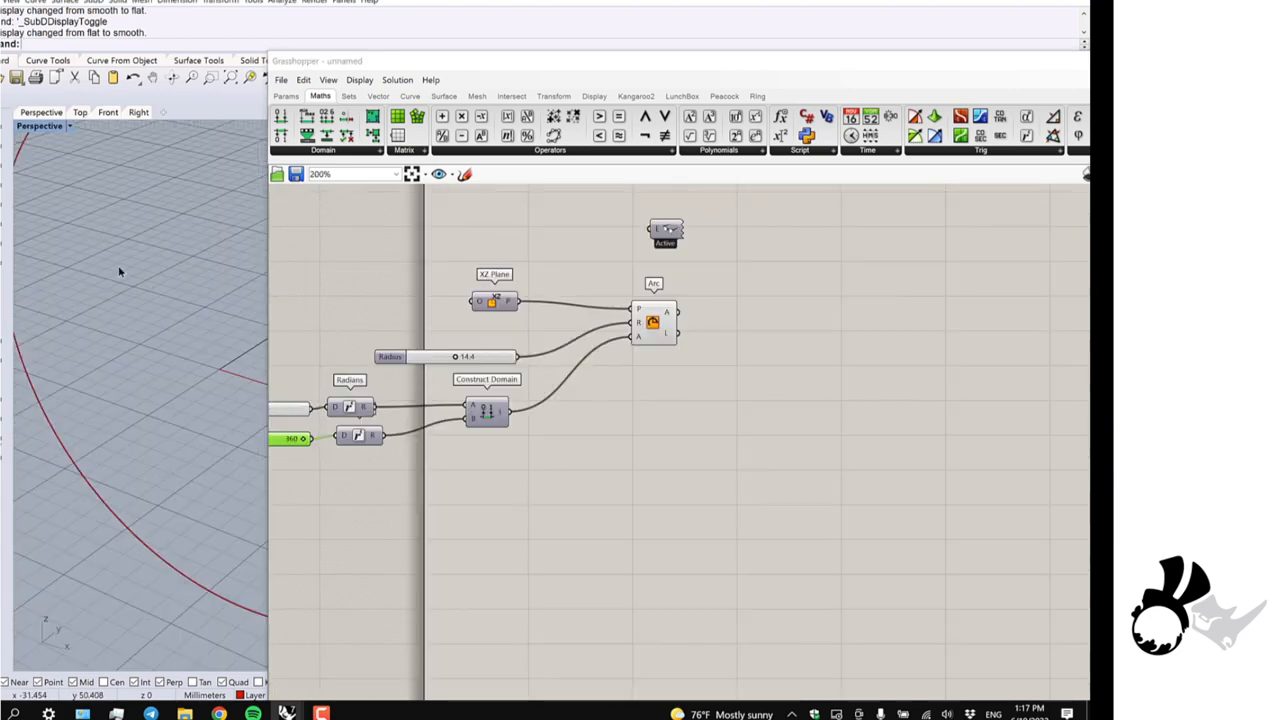
# Feed the Arc into a Length component and use it via Construct Points to build a Line
pyautogui.moveTo(130, 400); pyautogui.dragTo(136, 300)
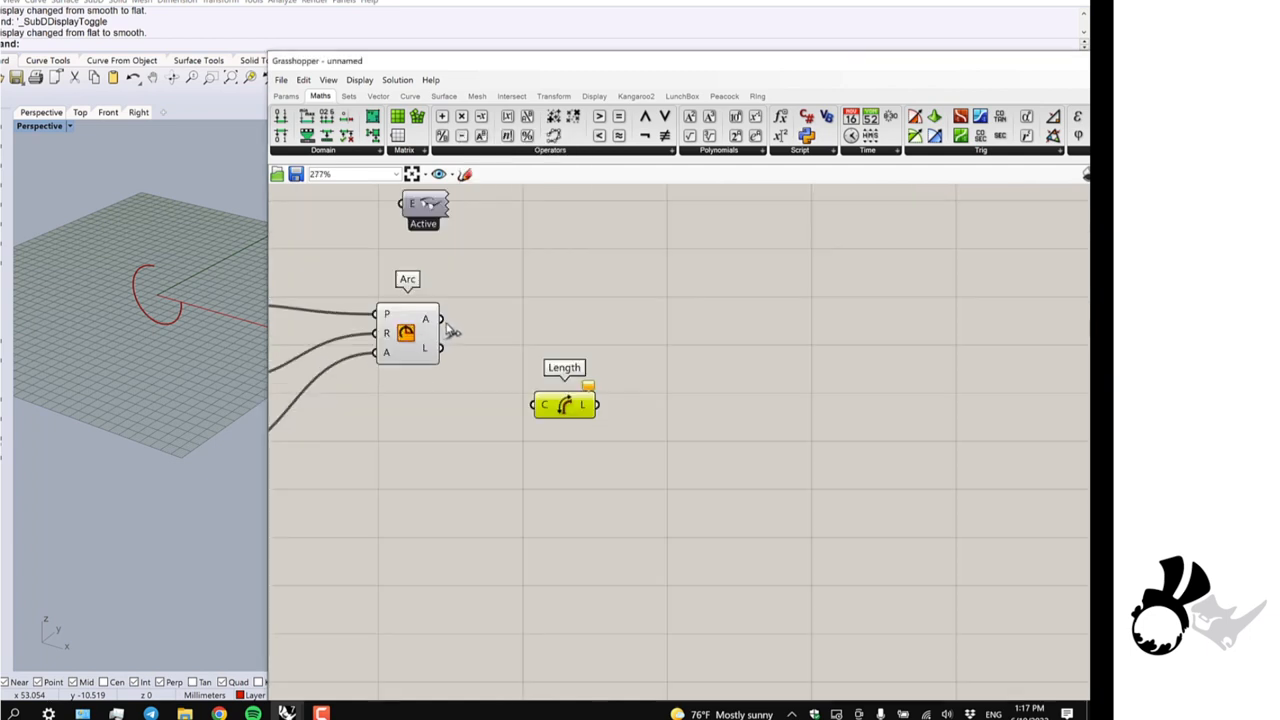
pyautogui.moveTo(440, 332); pyautogui.dragTo(540, 404)
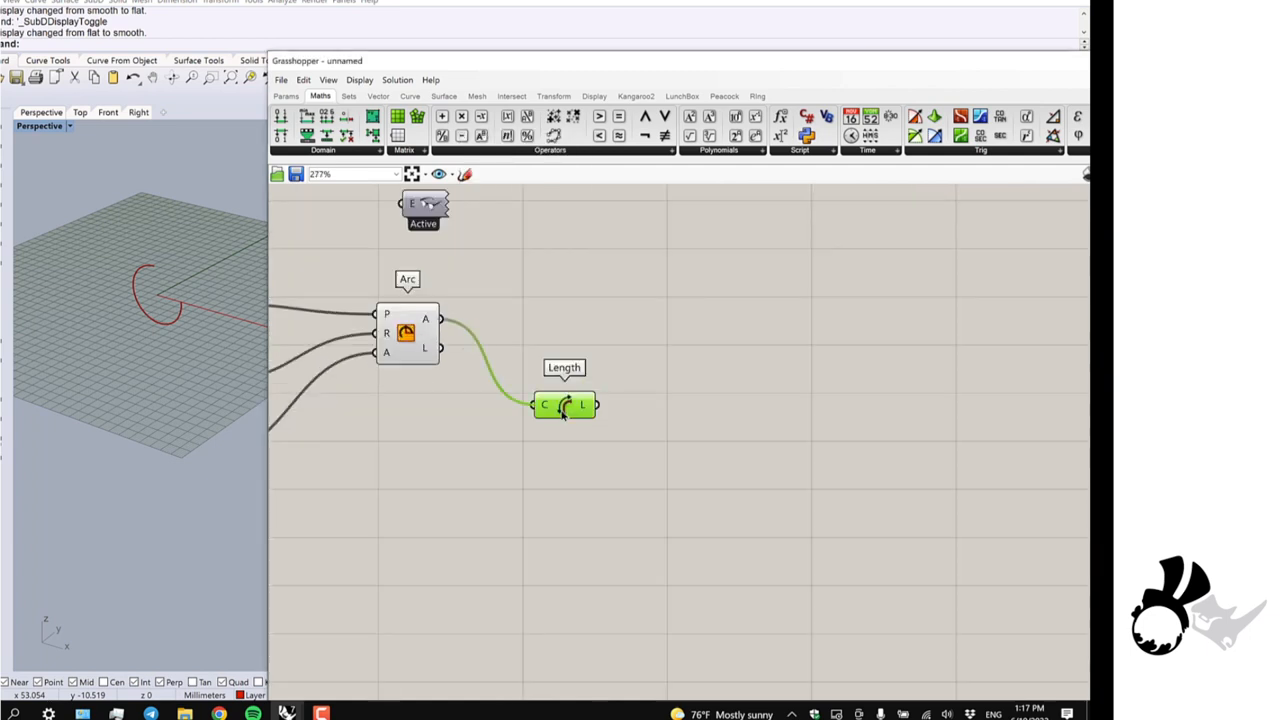
pyautogui.moveTo(564, 404); pyautogui.dragTo(564, 350)
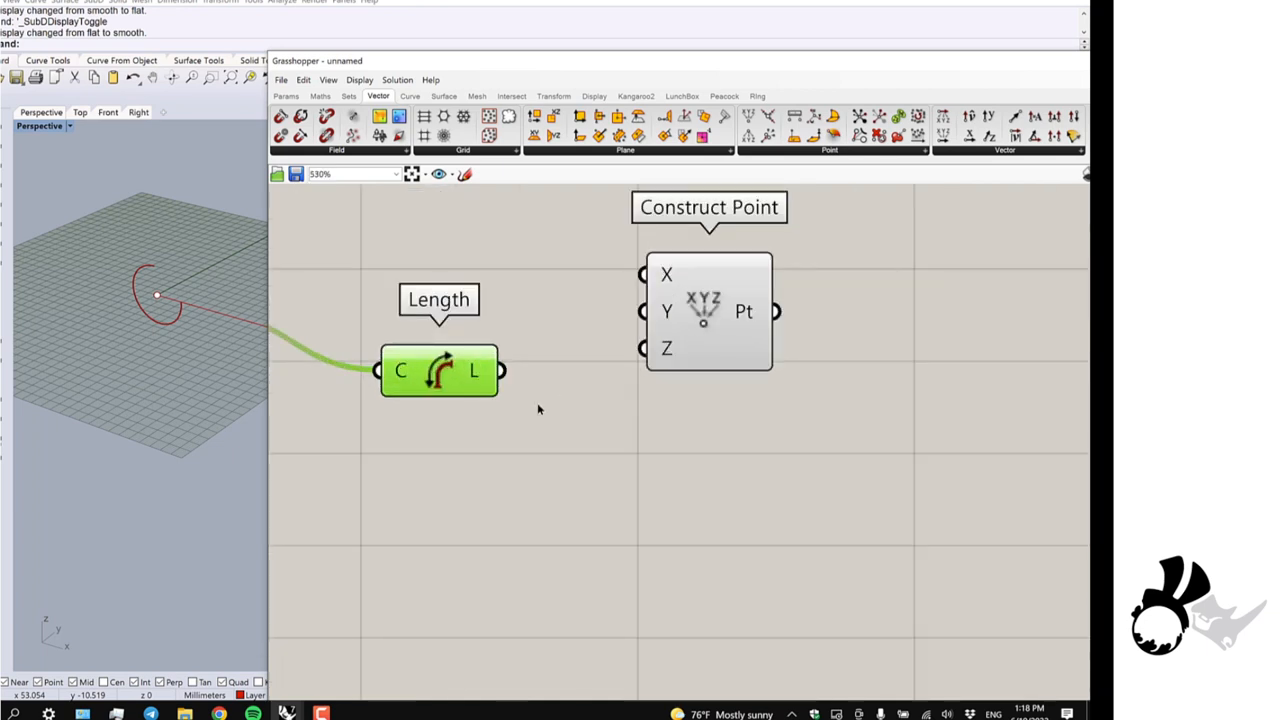
pyautogui.moveTo(510, 364)
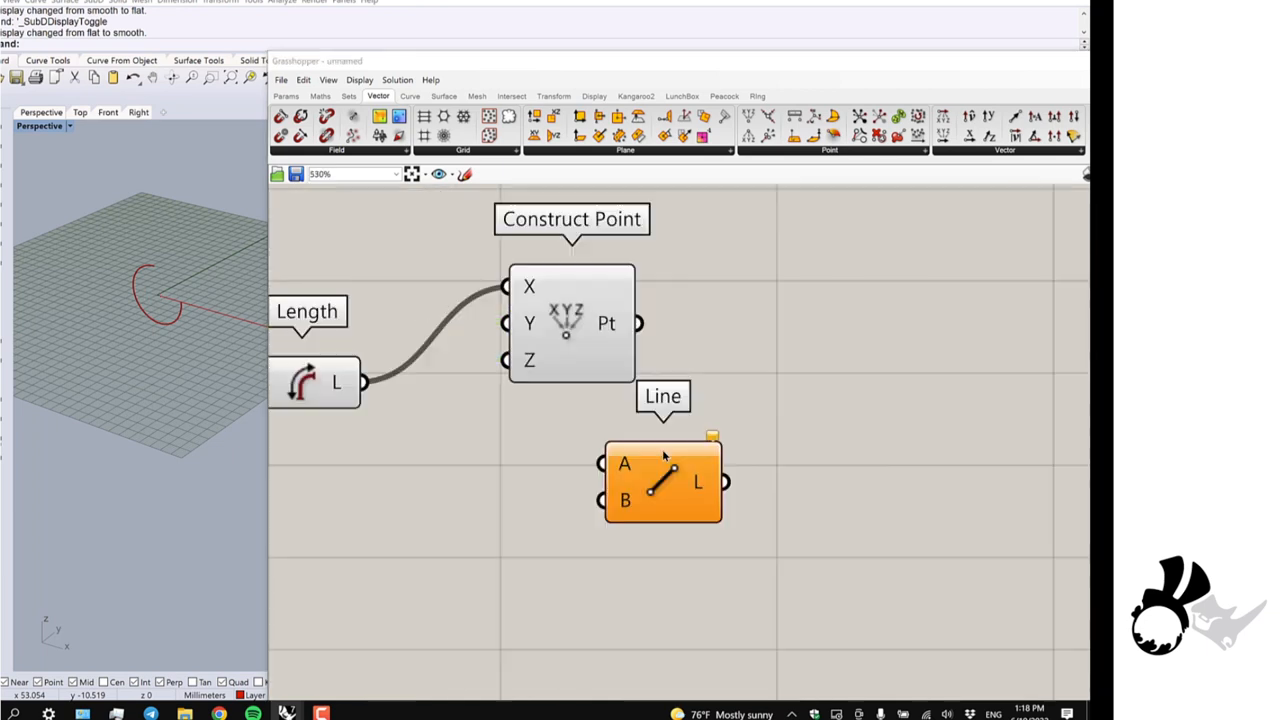
pyautogui.moveTo(664, 482); pyautogui.dragTo(830, 330)
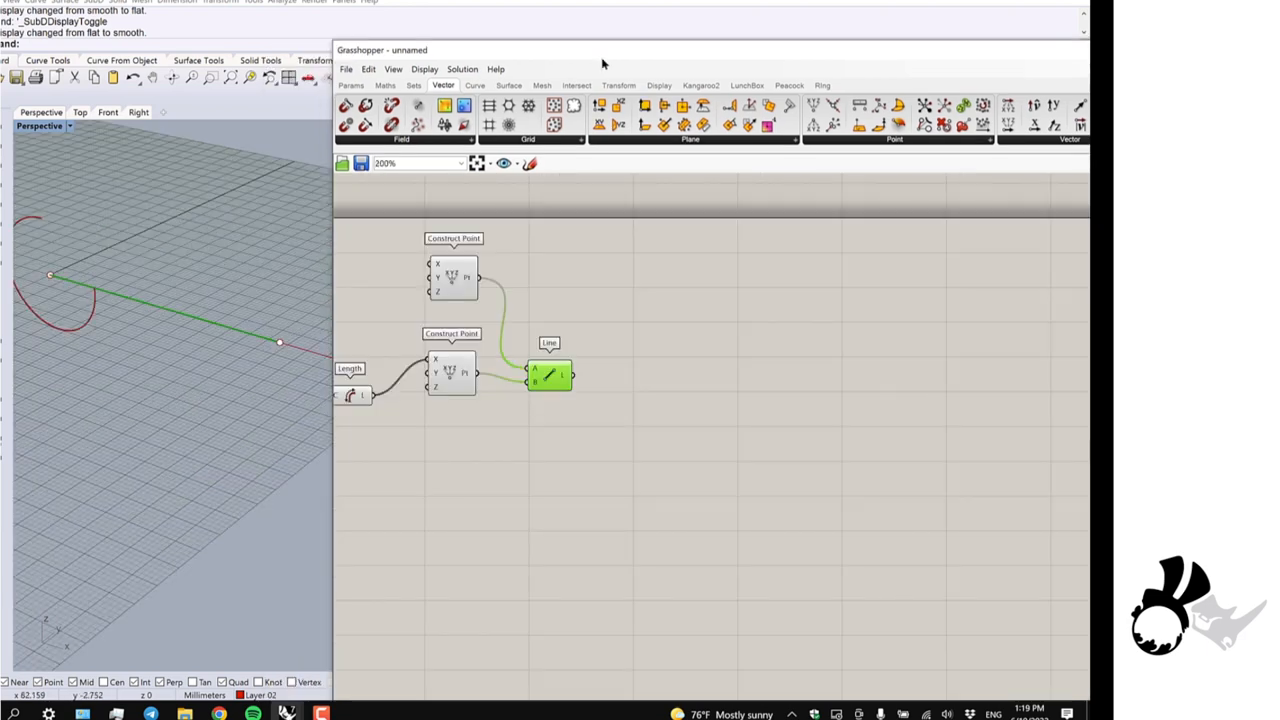
pyautogui.moveTo(416, 104)
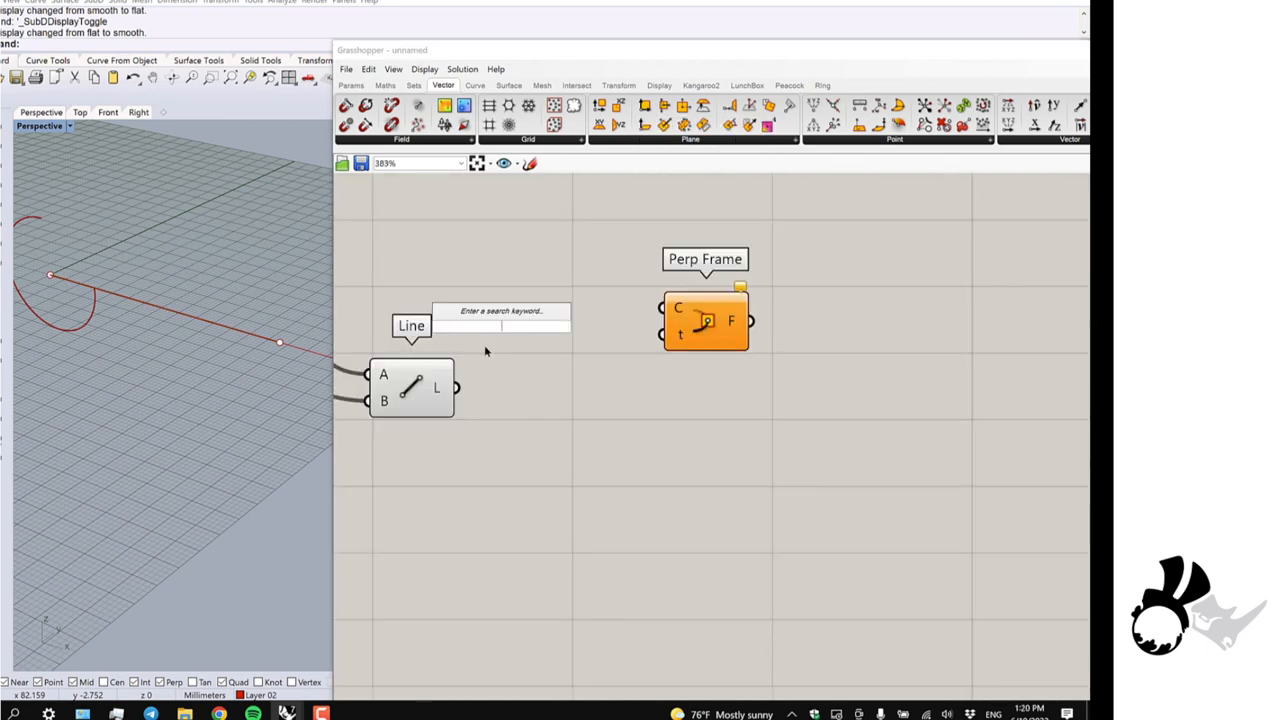
# Add a 0–1 Number Slider driving Perp Frame on the line and copy the pair twice
pyautogui.write('Number Slider')
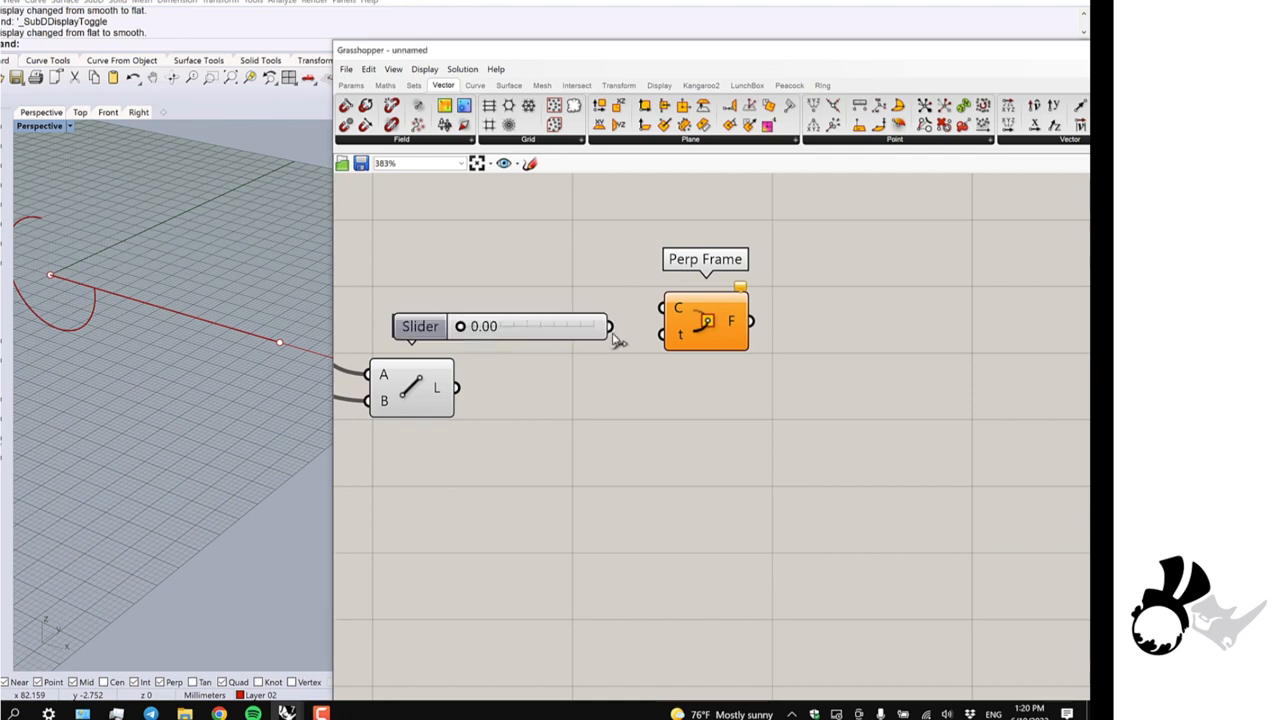
pyautogui.scroll(3)
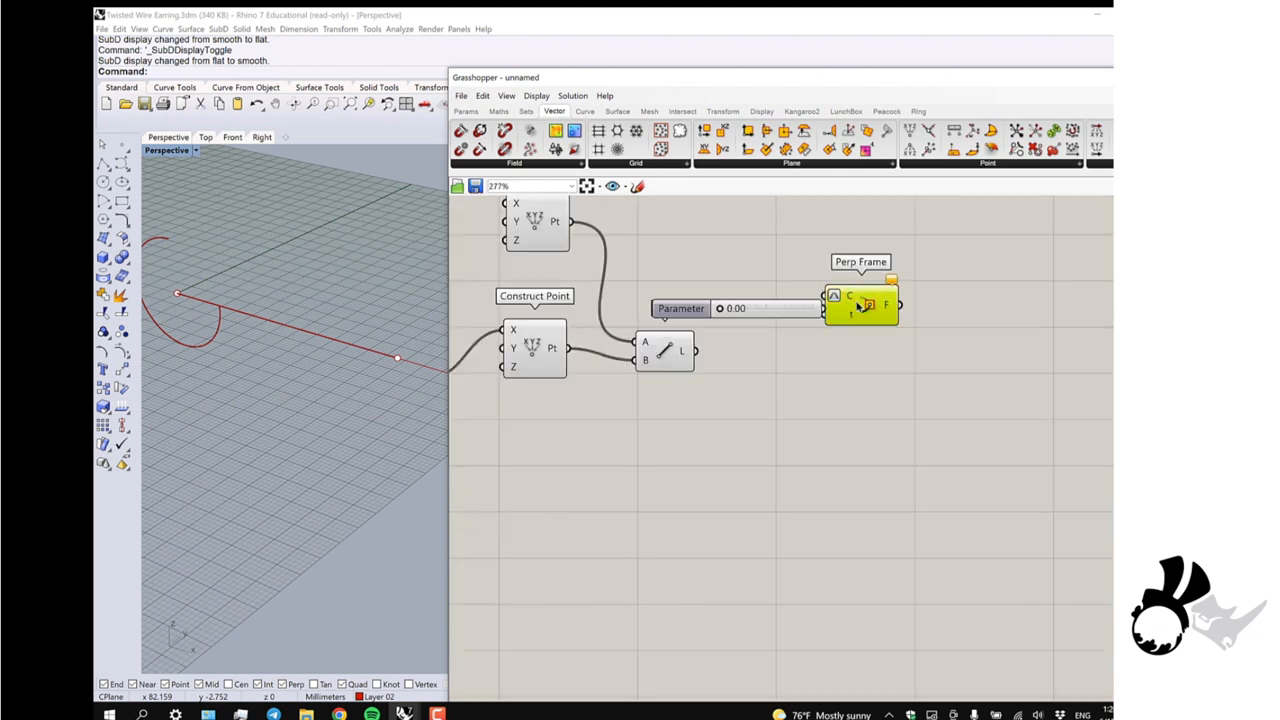
pyautogui.moveTo(860, 304); pyautogui.dragTo(910, 304)
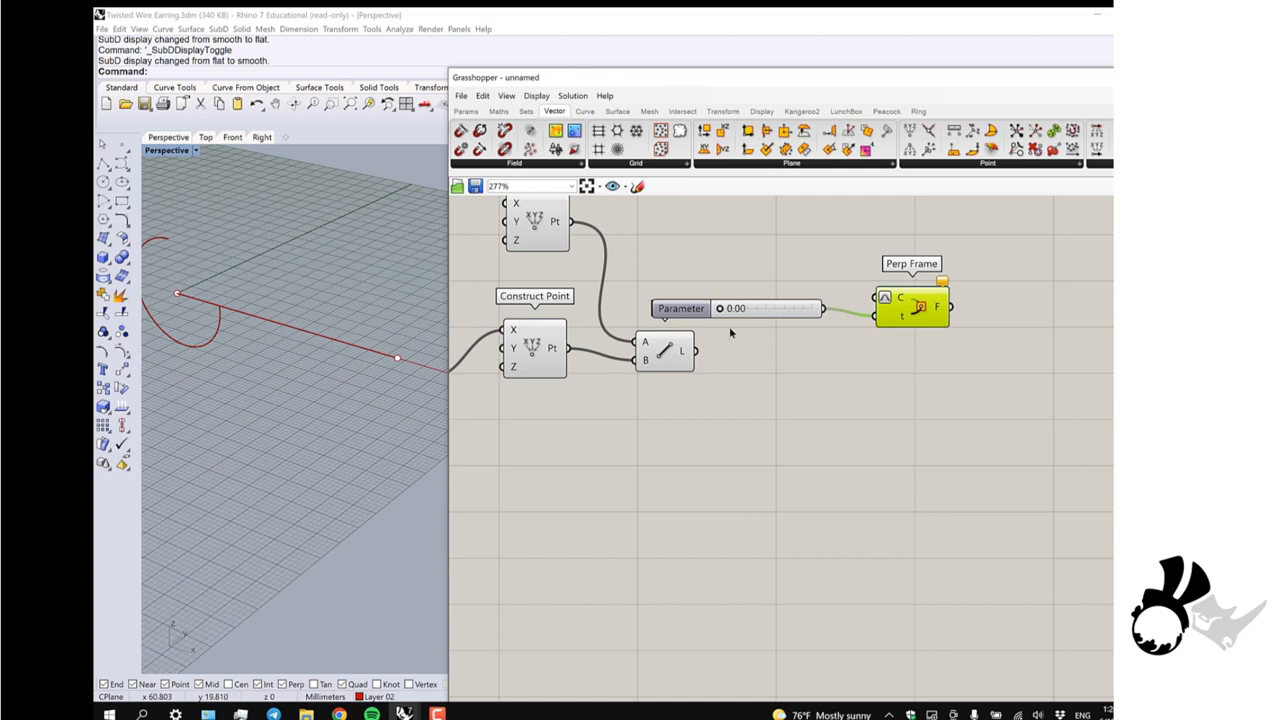
pyautogui.scroll(3)
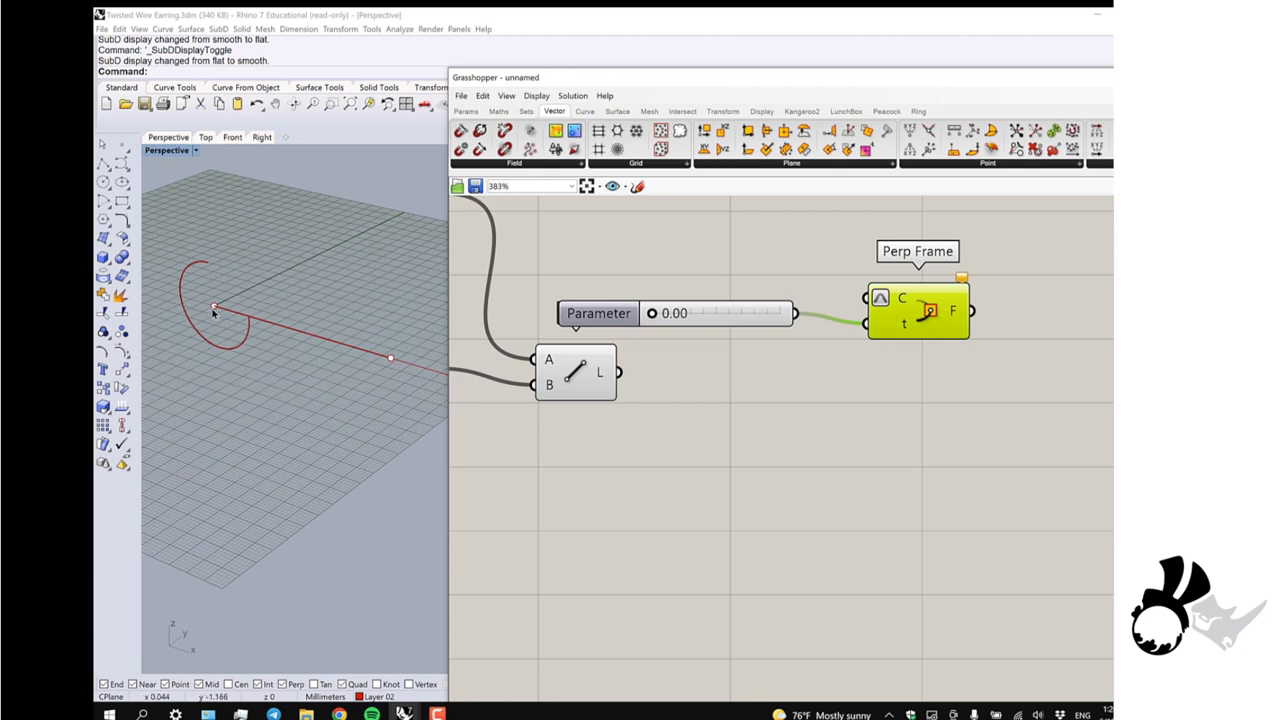
pyautogui.moveTo(216, 310)
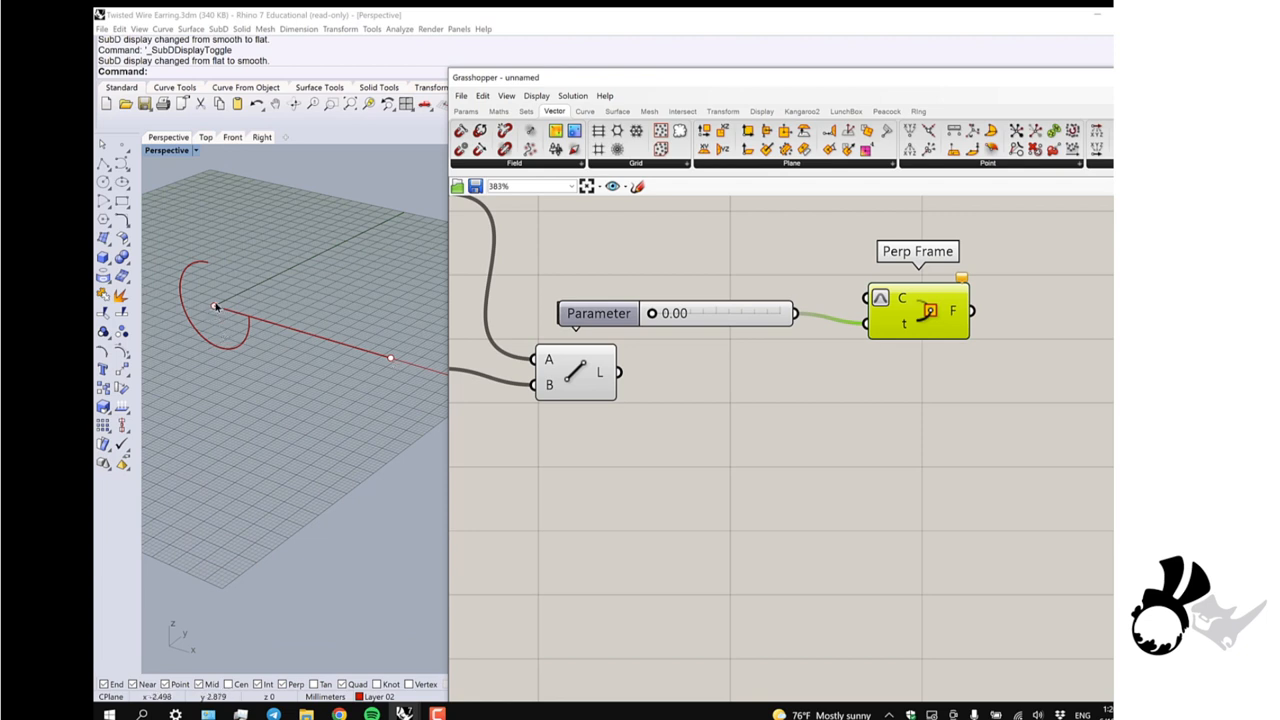
pyautogui.moveTo(392, 358)
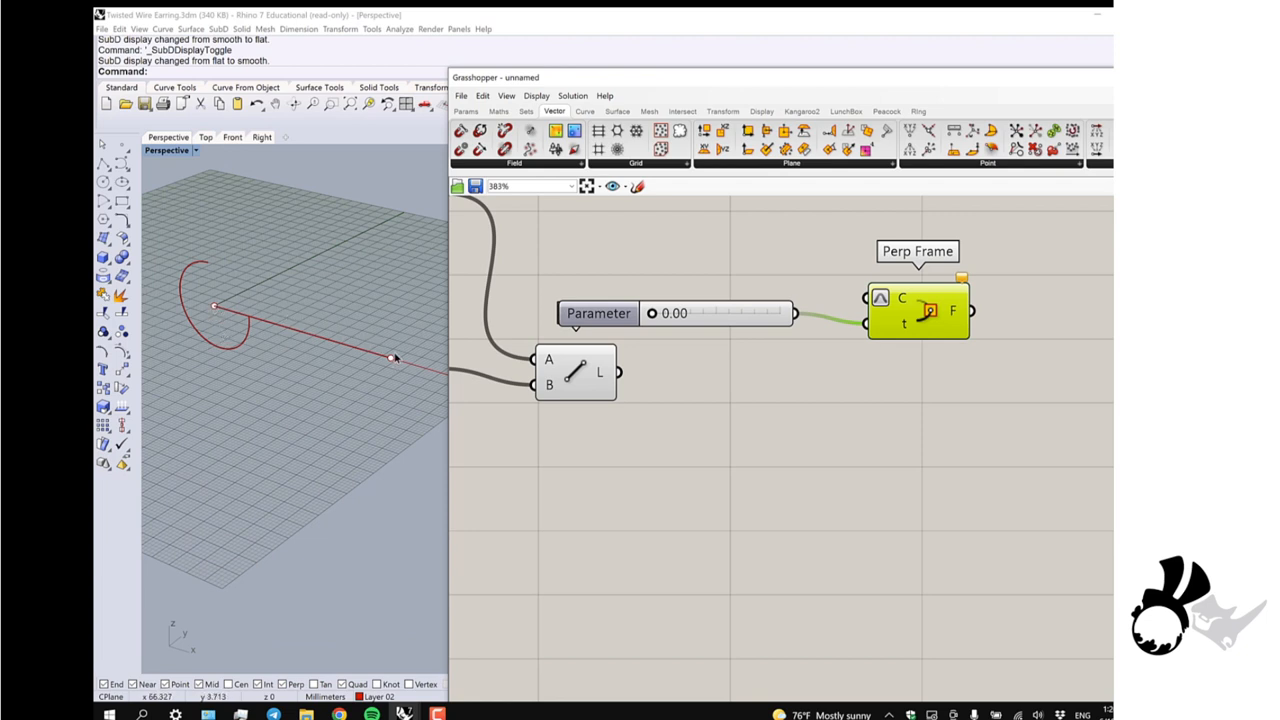
pyautogui.moveTo(800, 348)
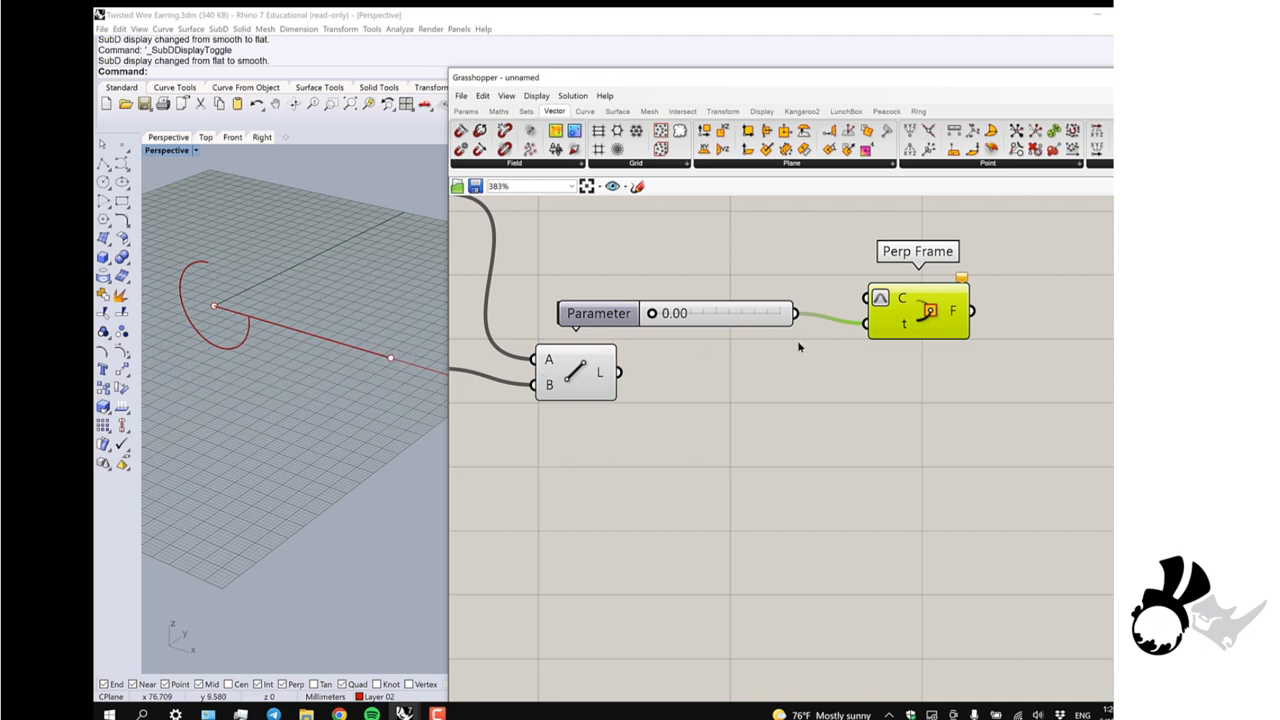
pyautogui.moveTo(1032, 420)
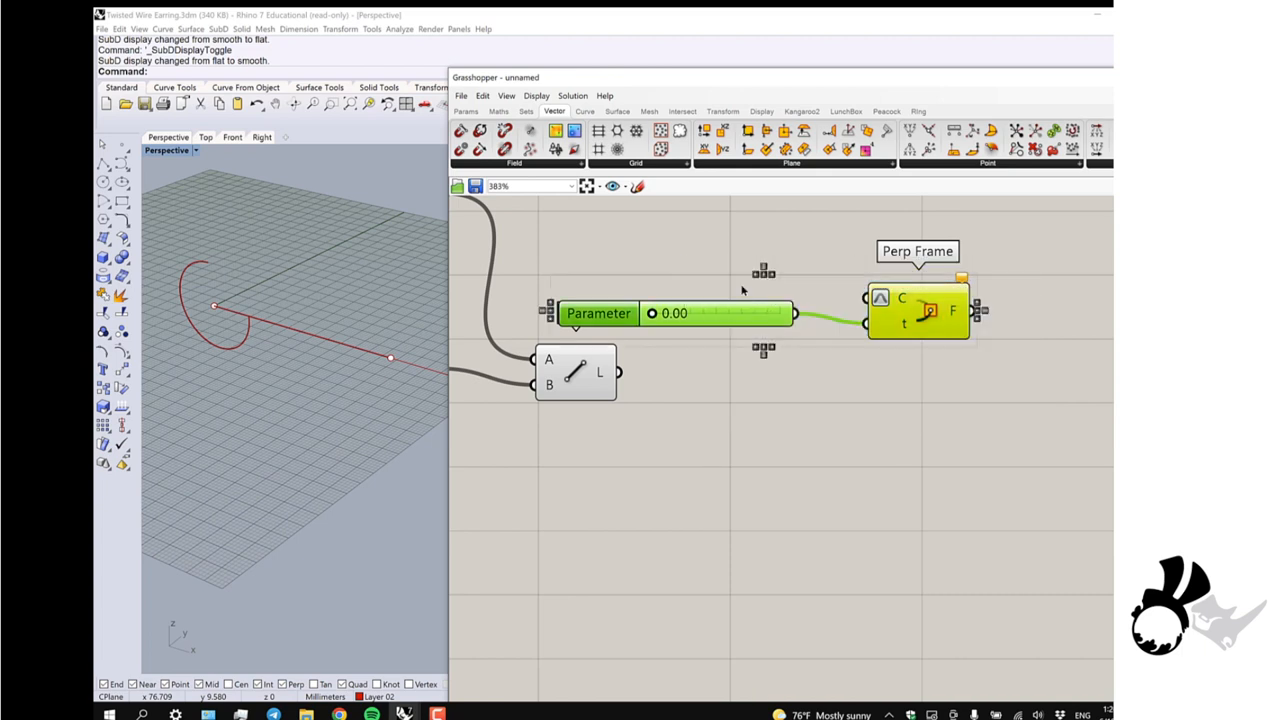
pyautogui.scroll(-3)
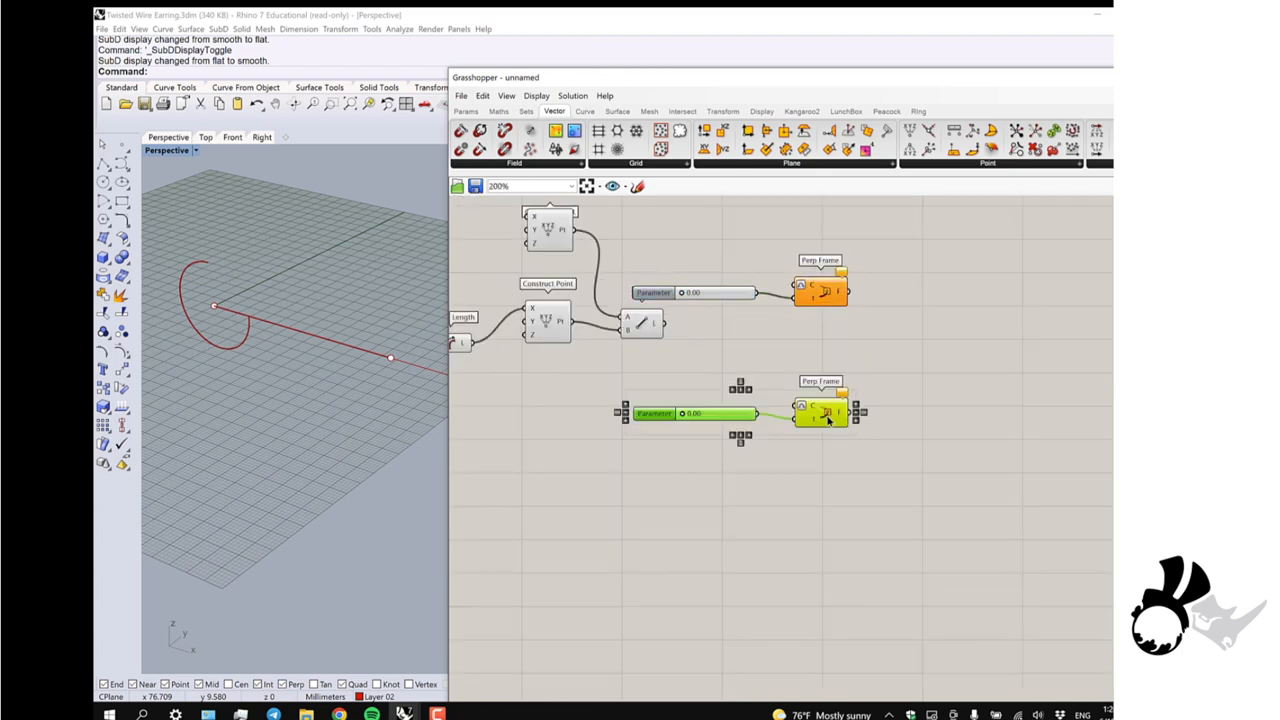
pyautogui.scroll(3)
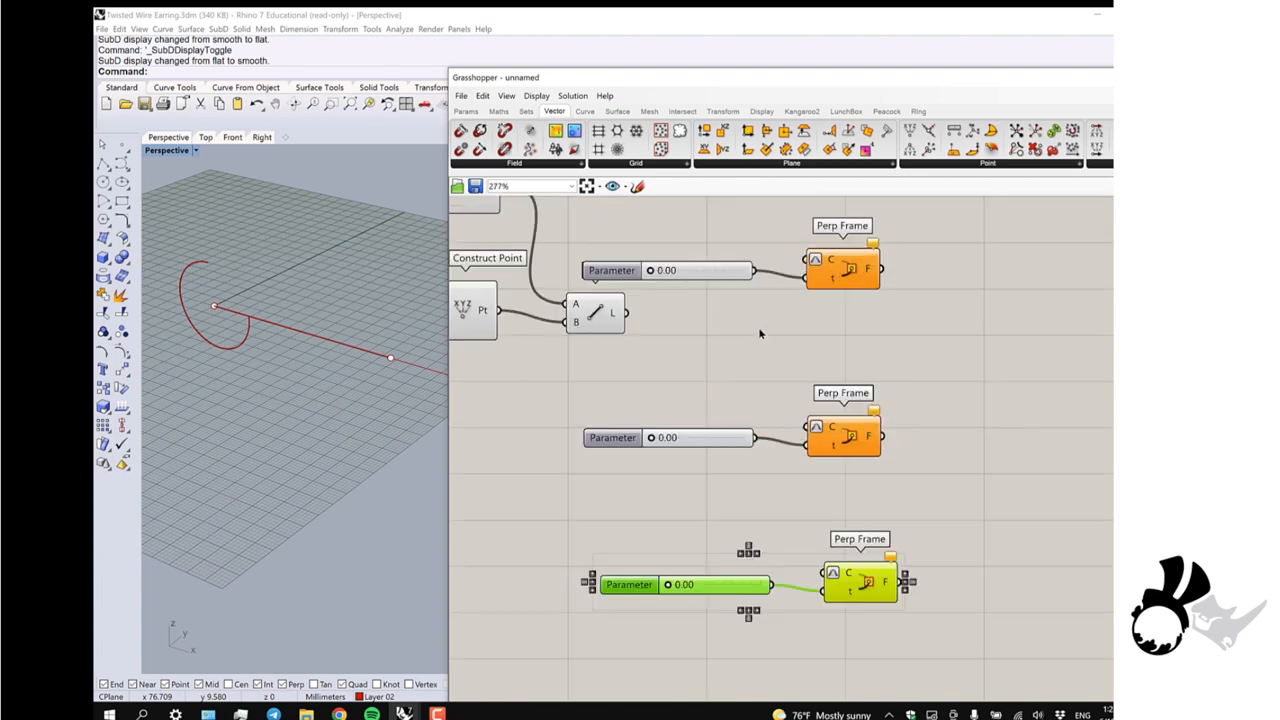
pyautogui.moveTo(704, 284)
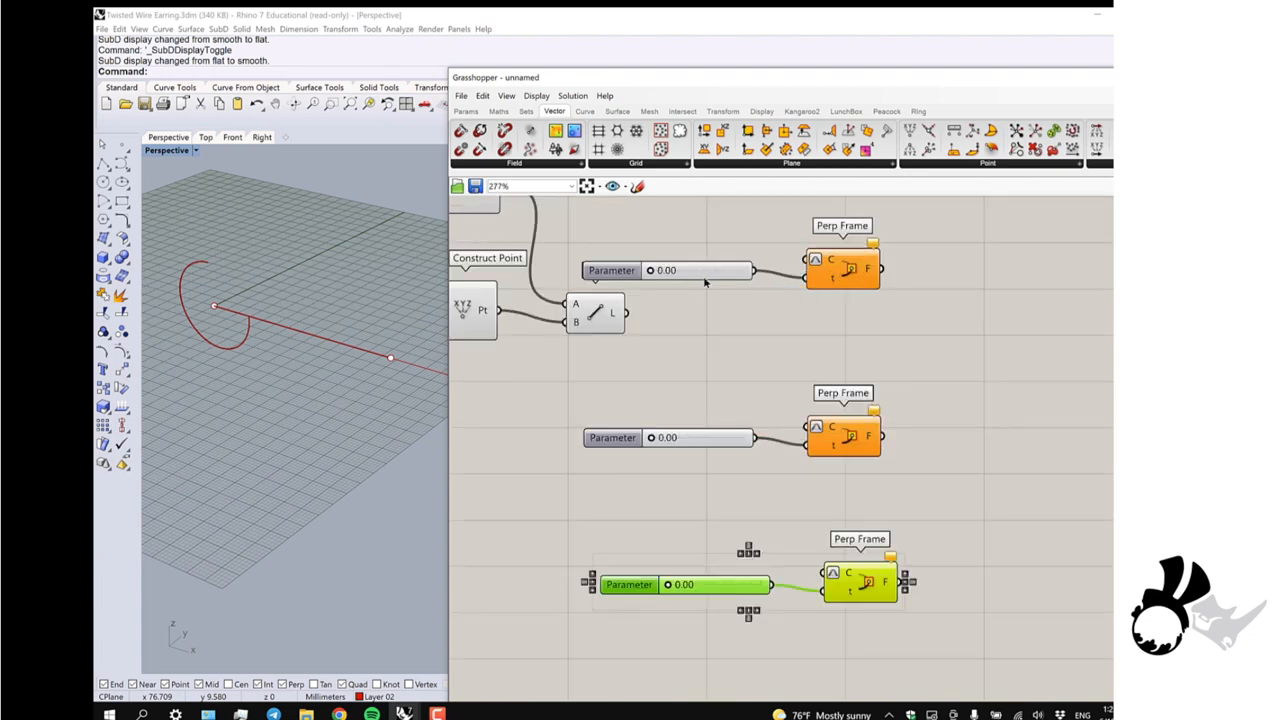
pyautogui.scroll(-3)
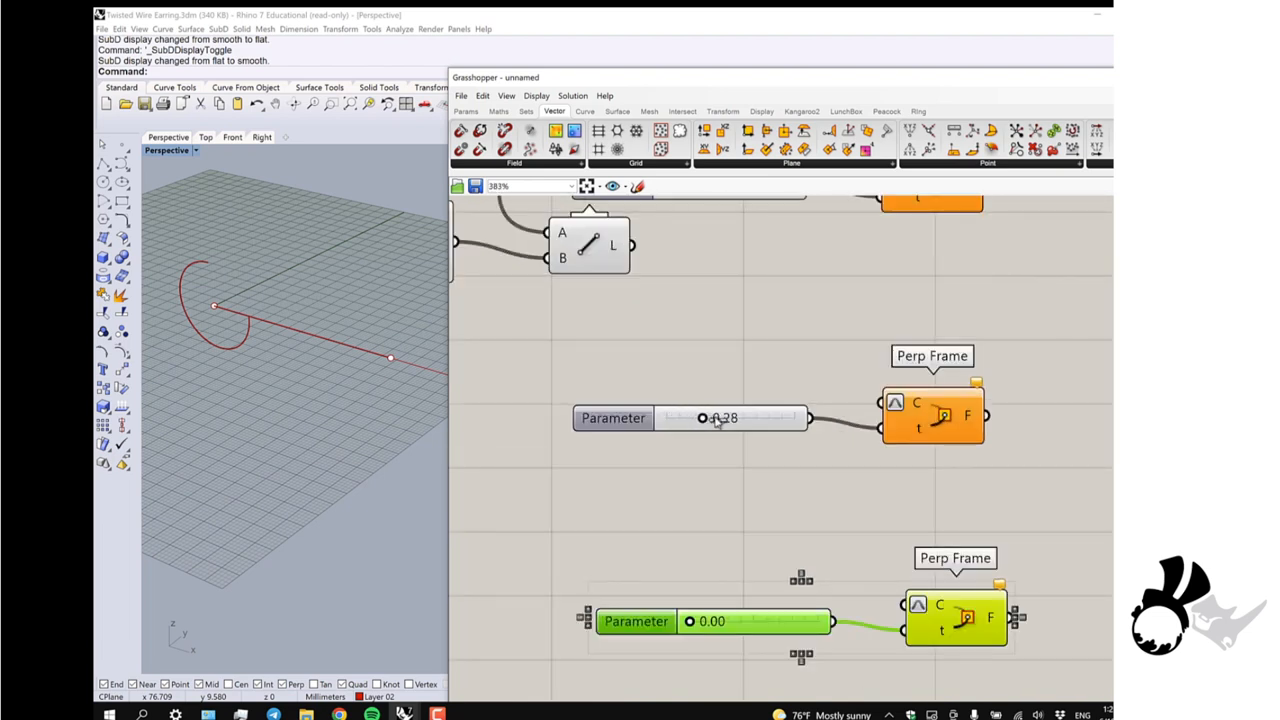
# Set the middle frame's parameter to 0.64 and the last frame's to 1.00
pyautogui.moveTo(704, 418); pyautogui.dragTo(736, 418)
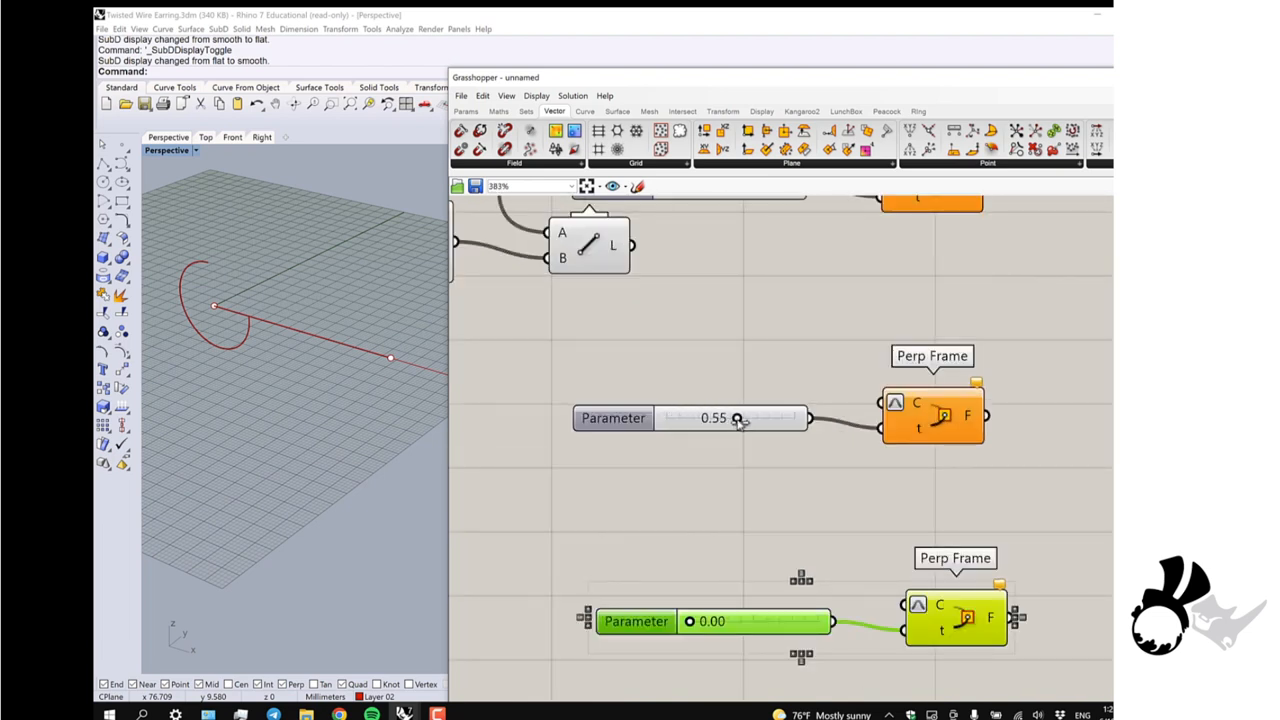
pyautogui.moveTo(738, 418); pyautogui.dragTo(750, 418)
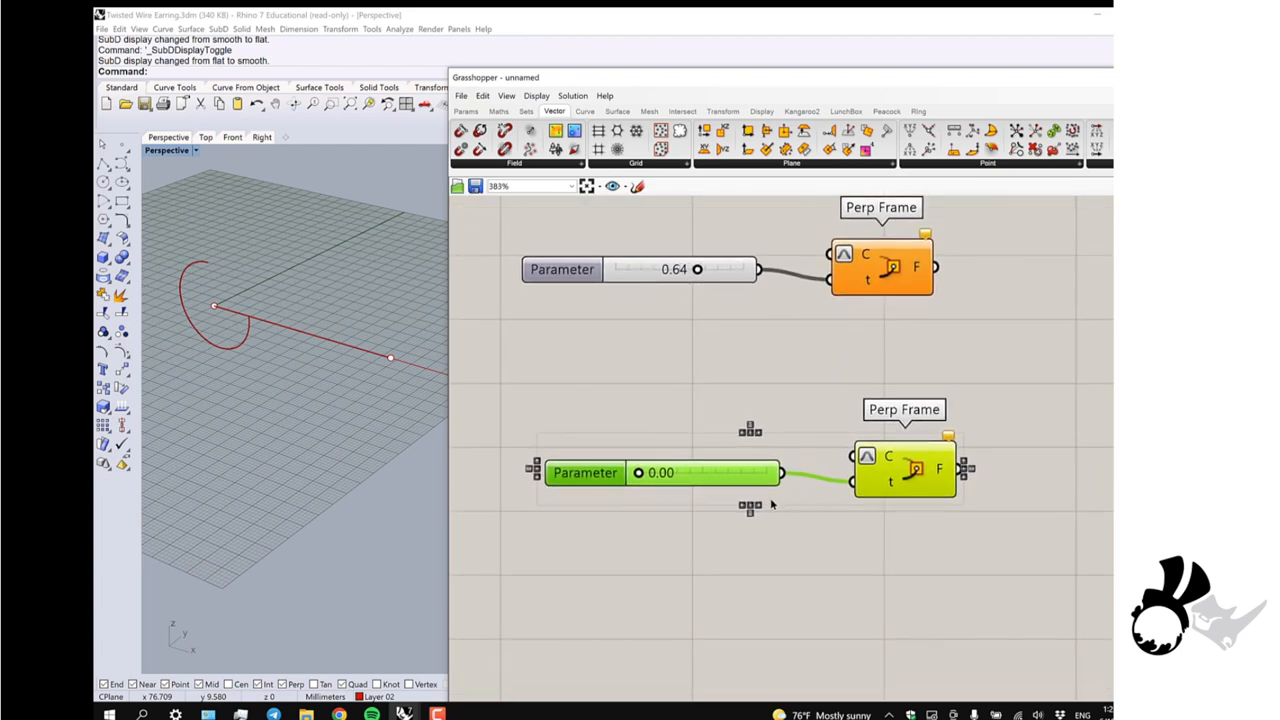
pyautogui.moveTo(640, 472); pyautogui.dragTo(724, 472)
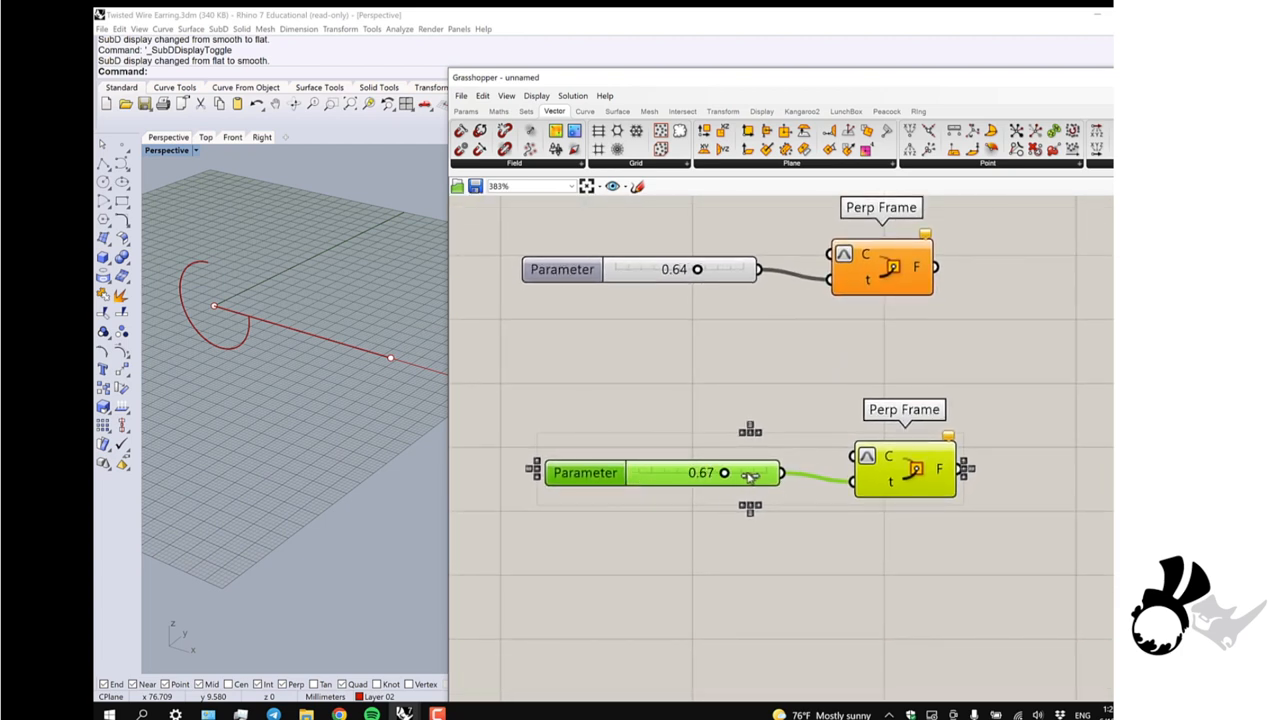
pyautogui.moveTo(700, 472); pyautogui.dragTo(768, 472)
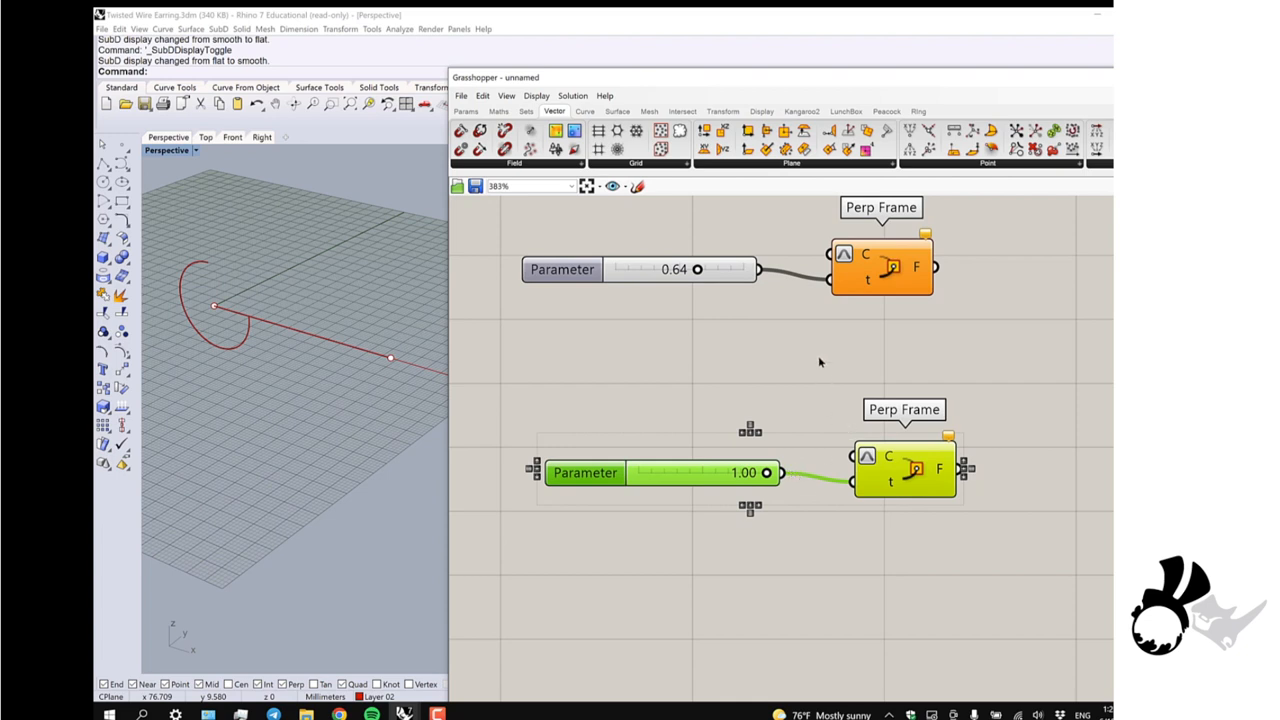
pyautogui.scroll(-3)
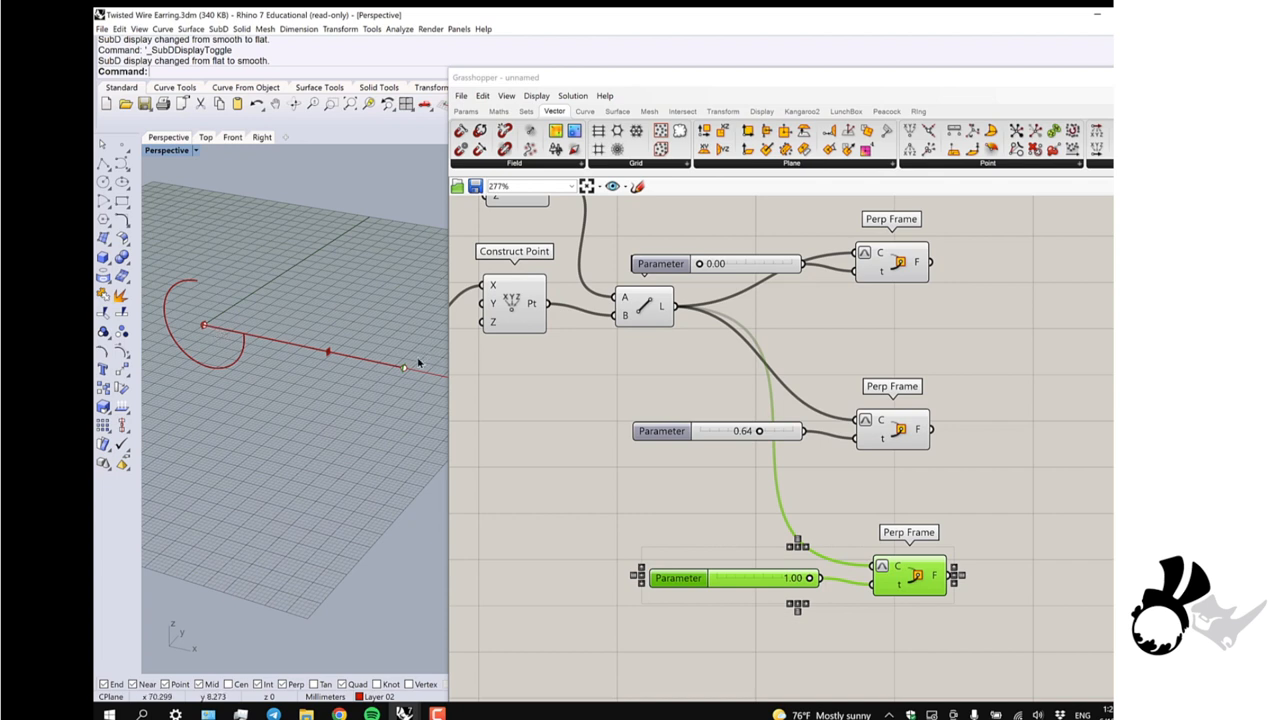
pyautogui.moveTo(304, 356)
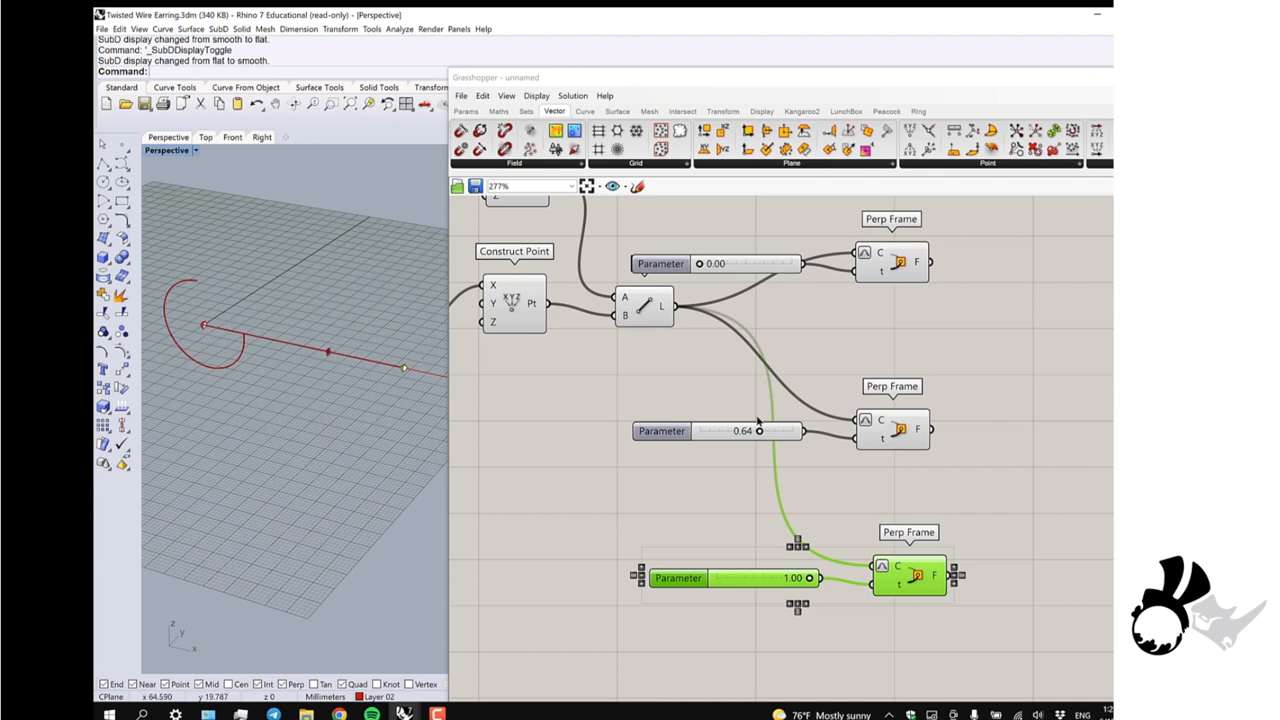
# Nudge the middle frame along the wire, settling its parameter around 0.56
pyautogui.moveTo(758, 432); pyautogui.dragTo(748, 432)
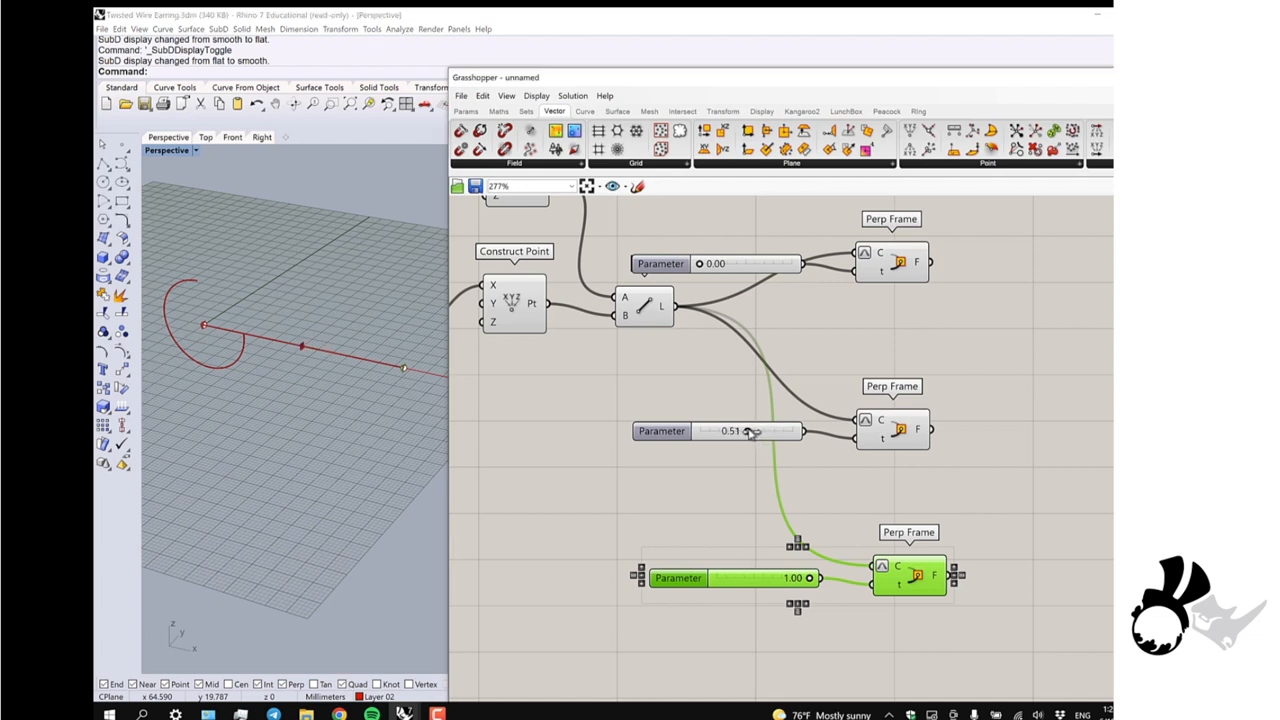
pyautogui.moveTo(752, 432); pyautogui.dragTo(744, 432)
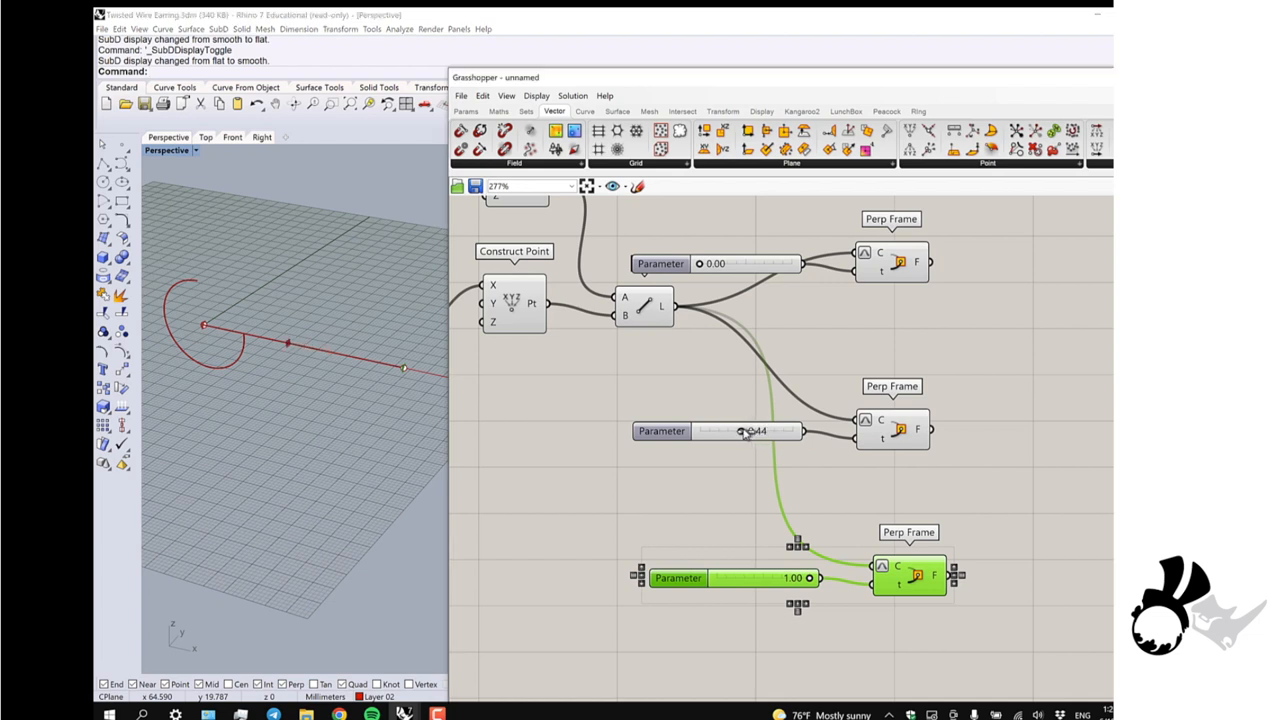
pyautogui.moveTo(740, 432); pyautogui.dragTo(764, 432)
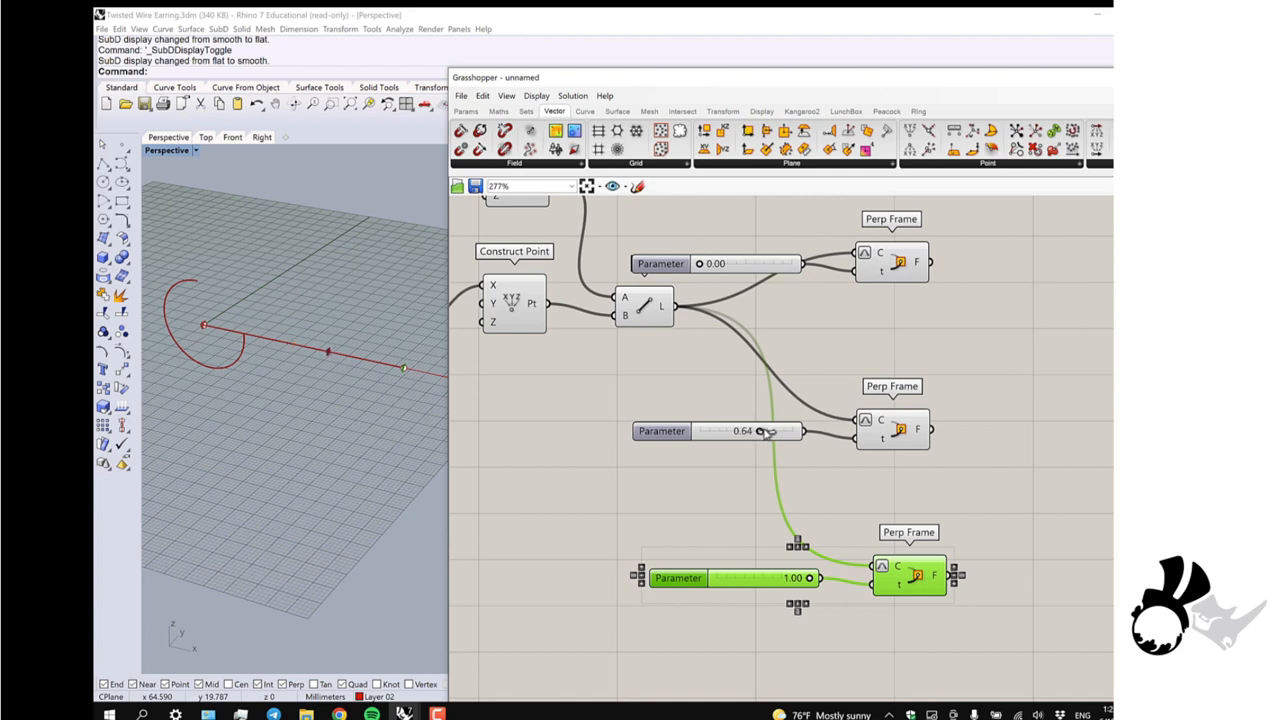
pyautogui.moveTo(764, 432); pyautogui.dragTo(760, 432)
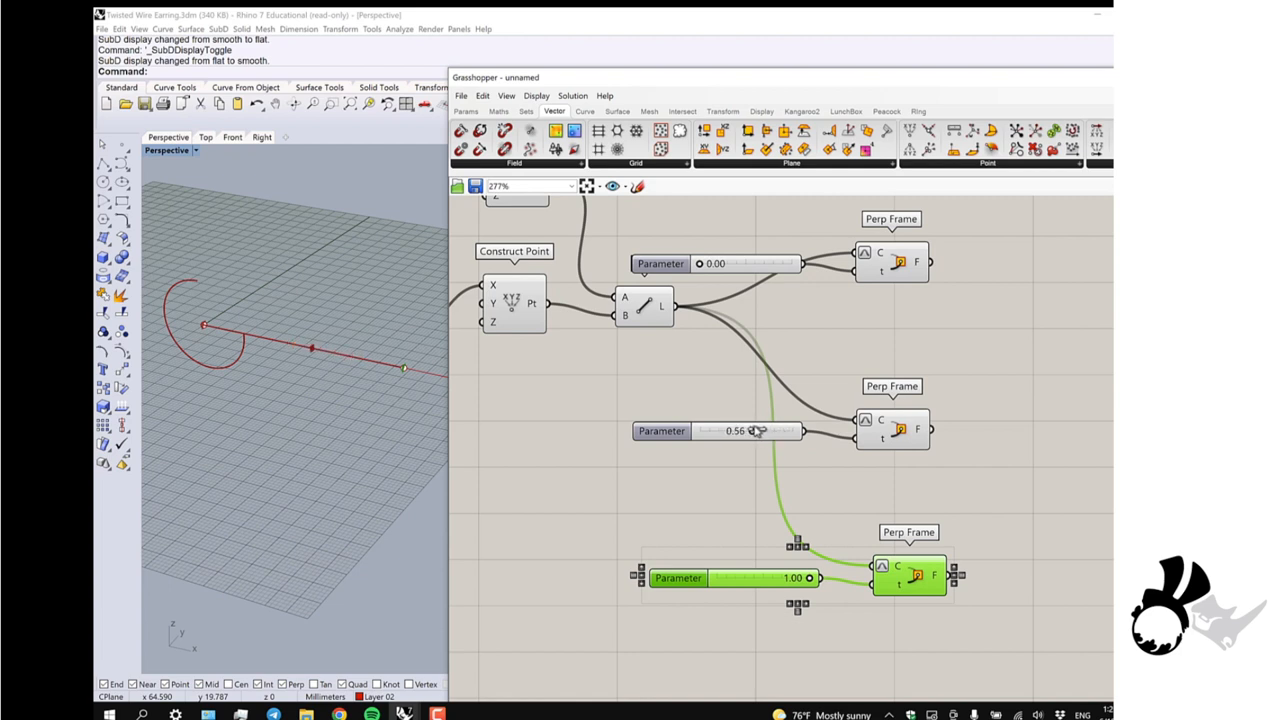
pyautogui.scroll(-3)
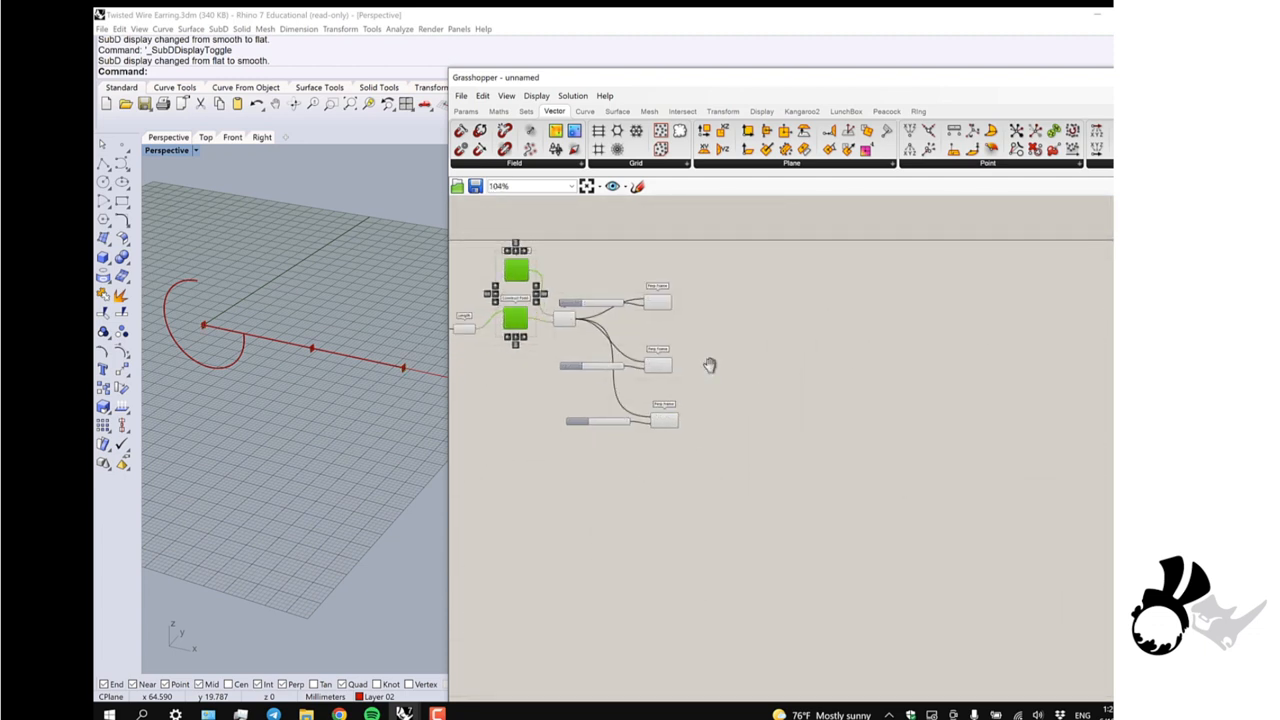
# Place Polygon components on the Perp Frames and raise the shared Segments slider to 6
pyautogui.scroll(3)
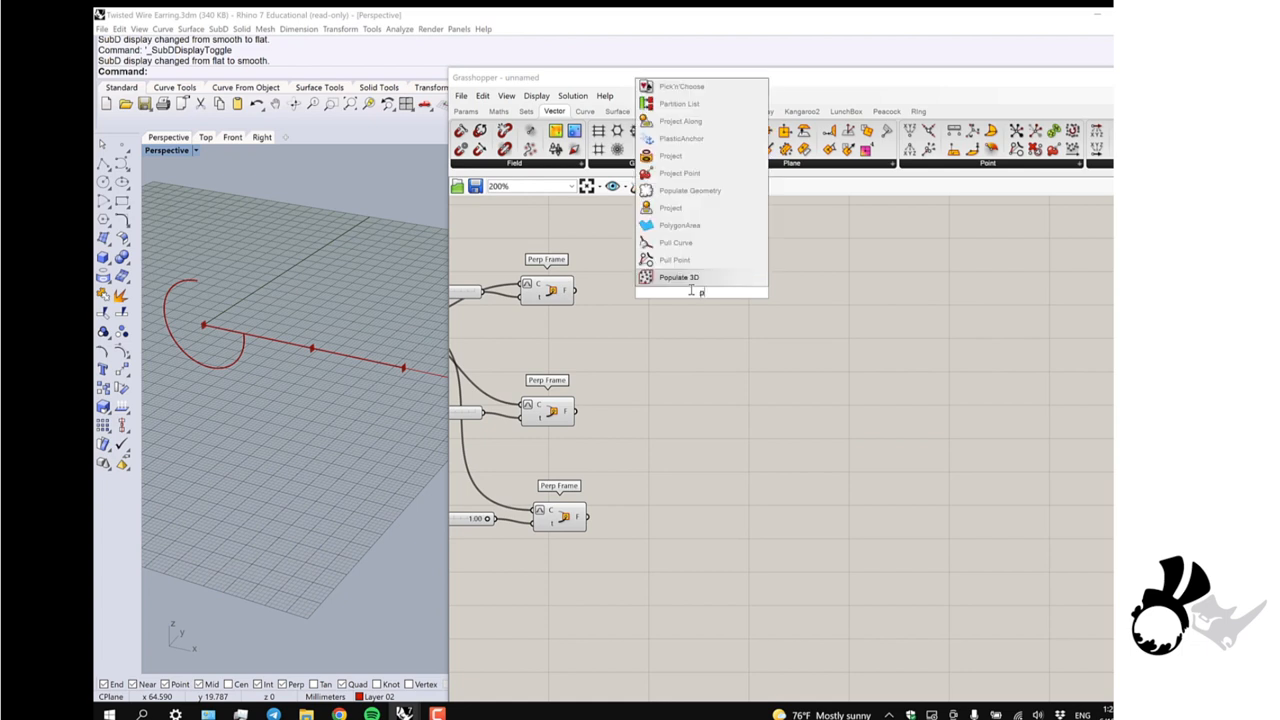
pyautogui.write('polygon')
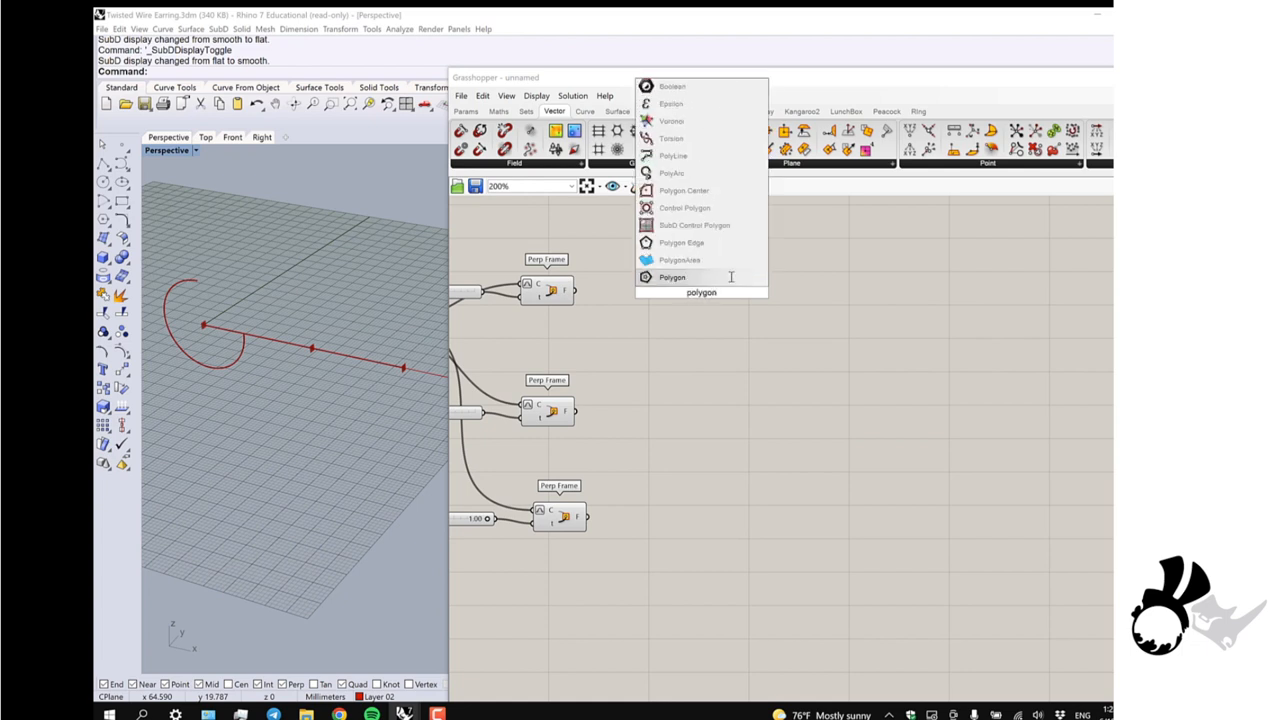
pyautogui.click(672, 276)
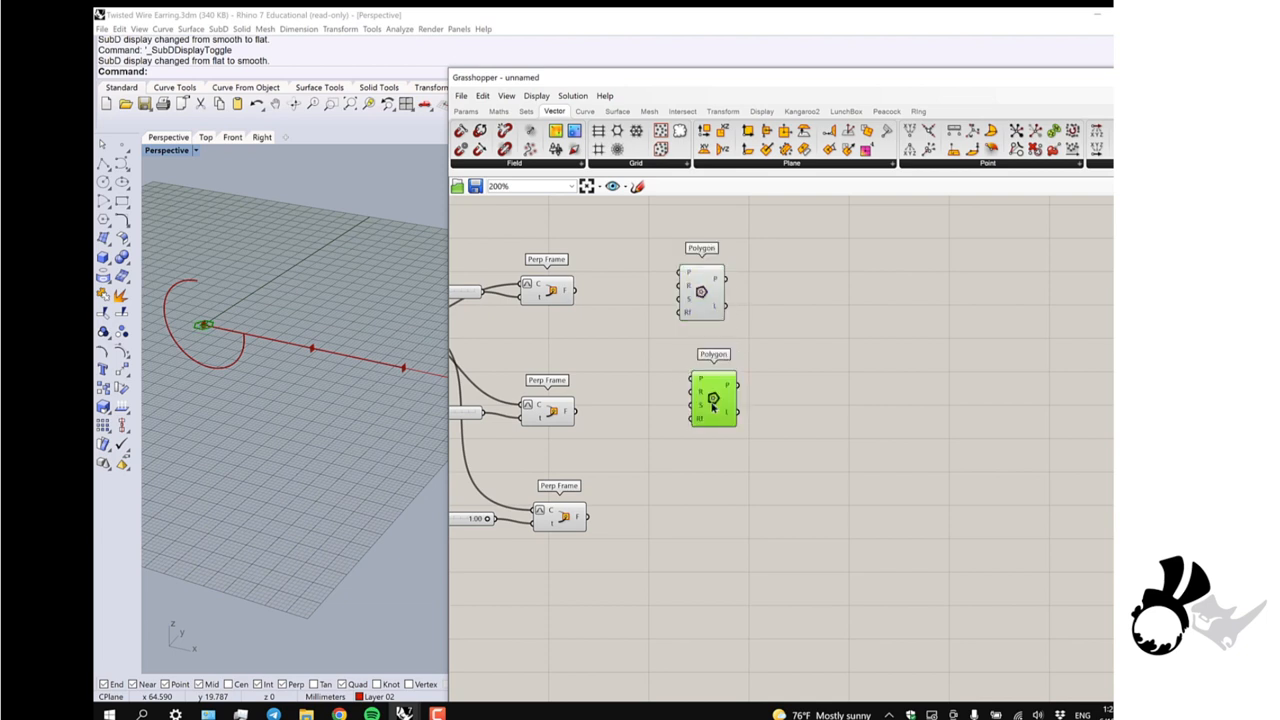
pyautogui.moveTo(712, 400); pyautogui.dragTo(708, 504)
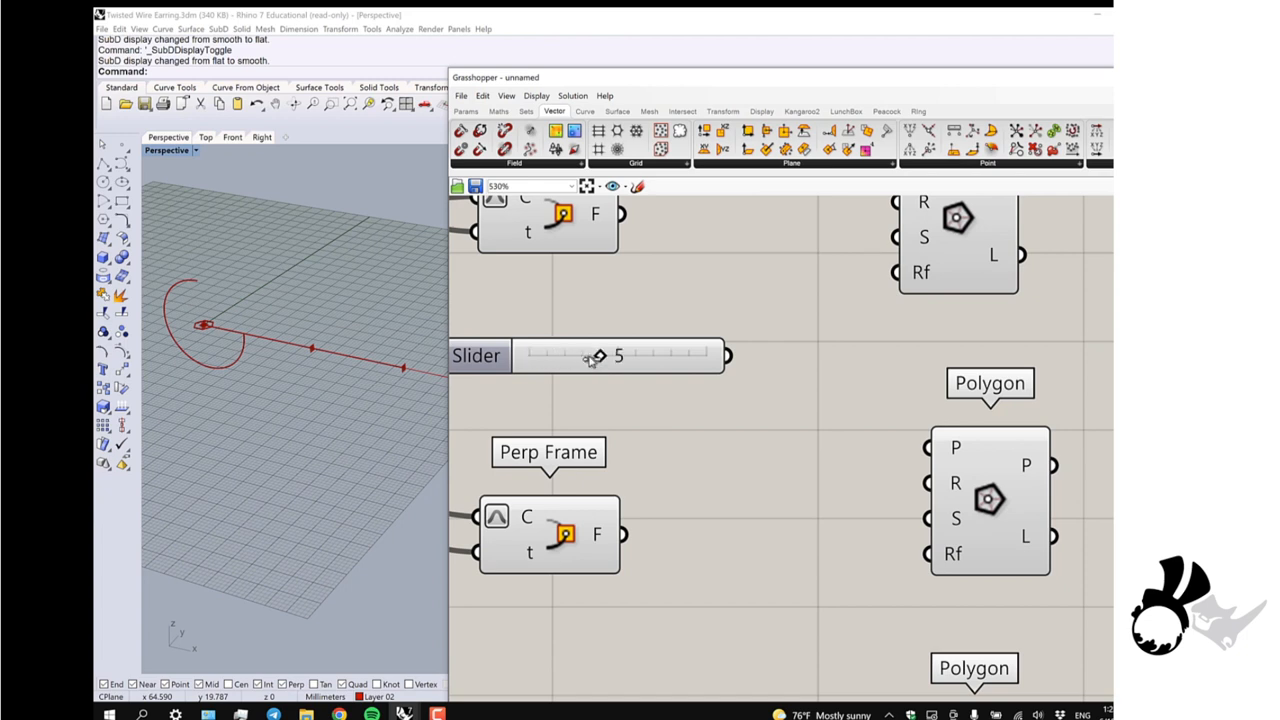
pyautogui.moveTo(598, 356); pyautogui.dragTo(636, 356)
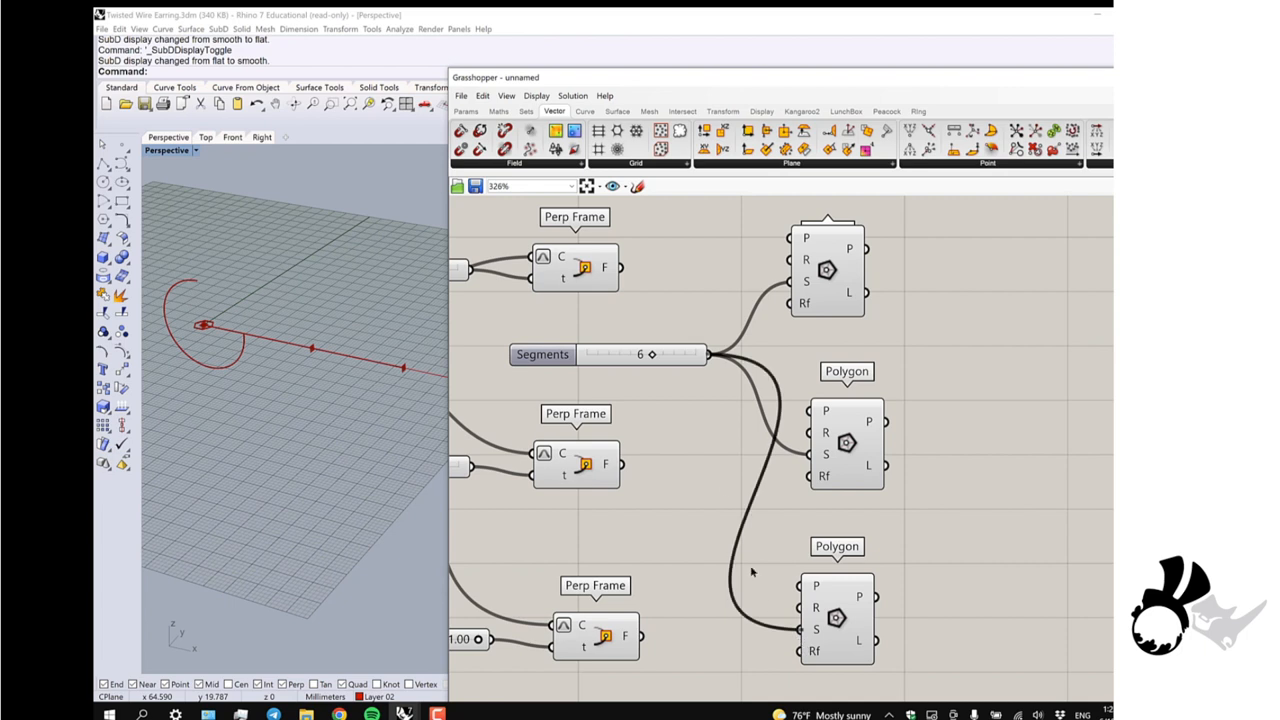
pyautogui.moveTo(758, 288)
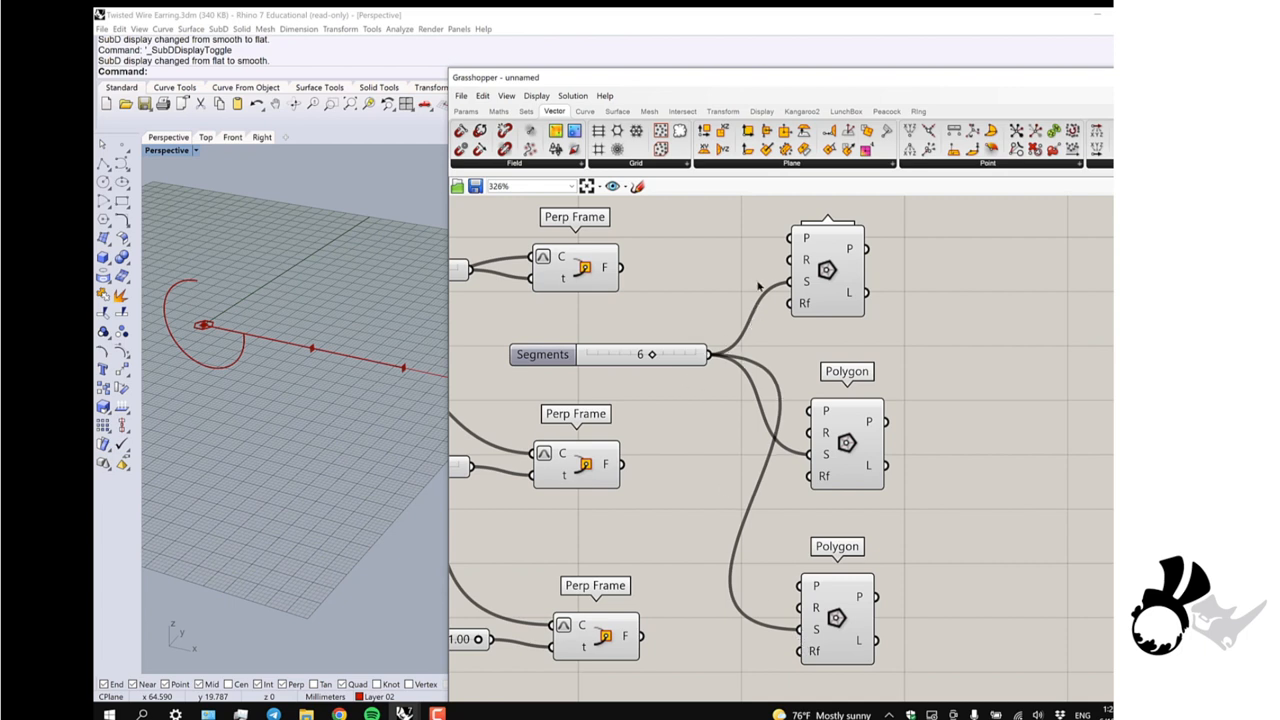
pyautogui.moveTo(648, 248)
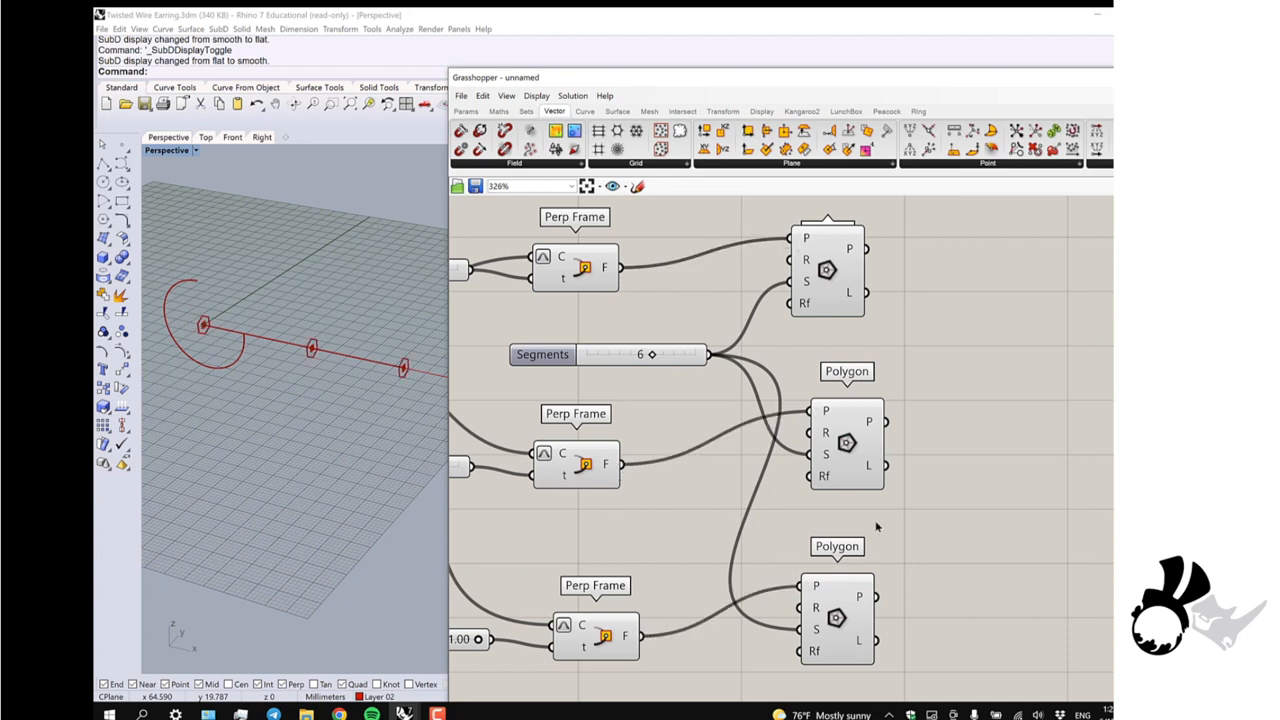
pyautogui.scroll(-3)
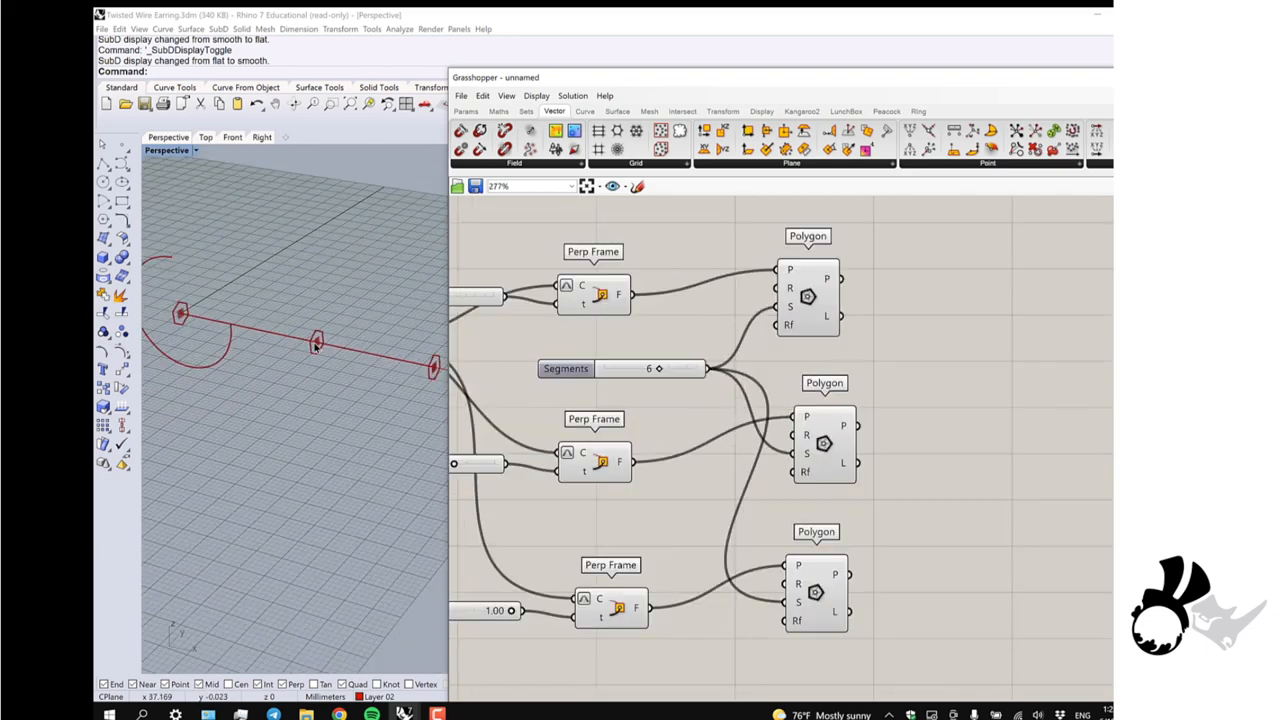
# Add a Sweep1 with the line as rail and the polygons as sections, forming a hexagonal tube
pyautogui.scroll(-3)
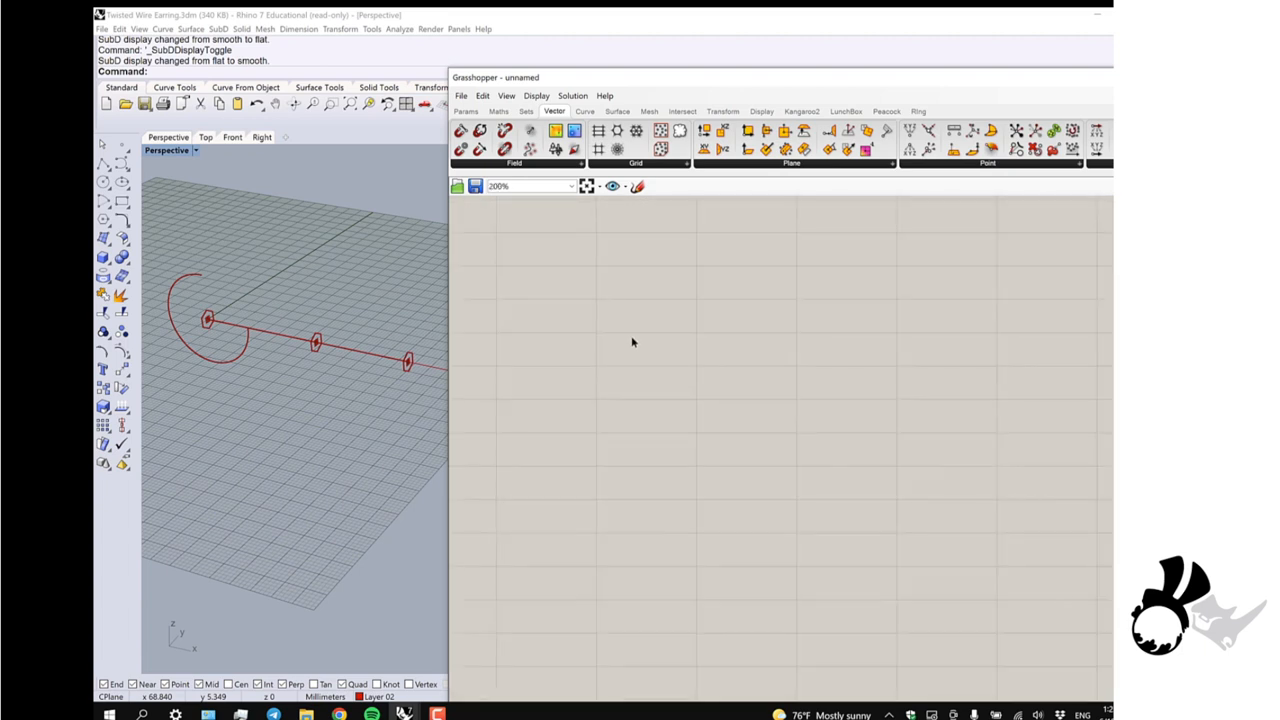
pyautogui.doubleClick(640, 344)
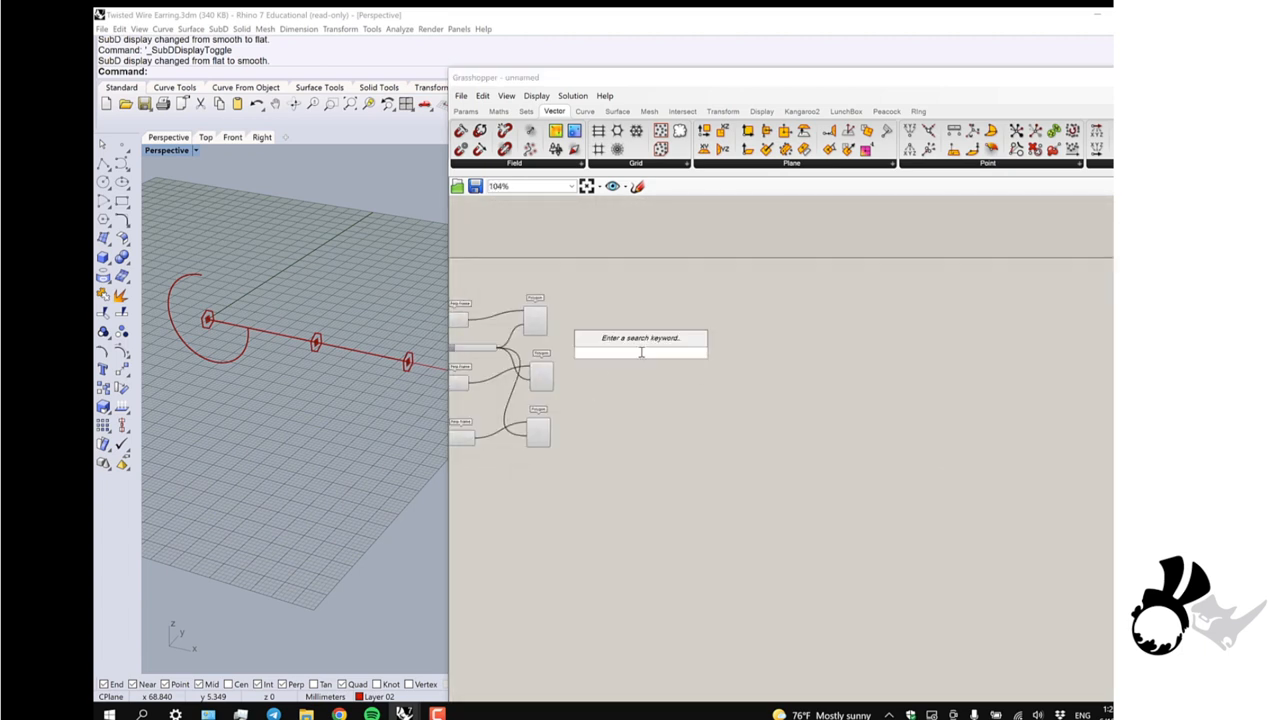
pyautogui.write('sweep1')
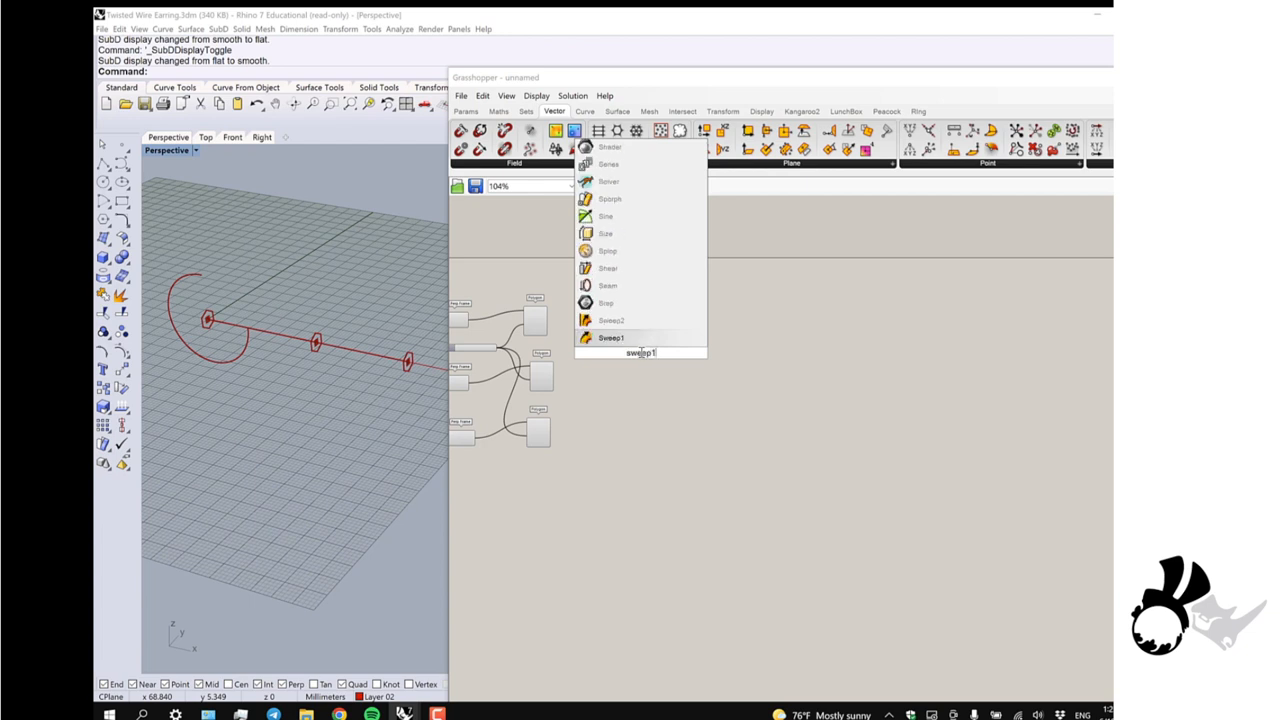
pyautogui.click(612, 336)
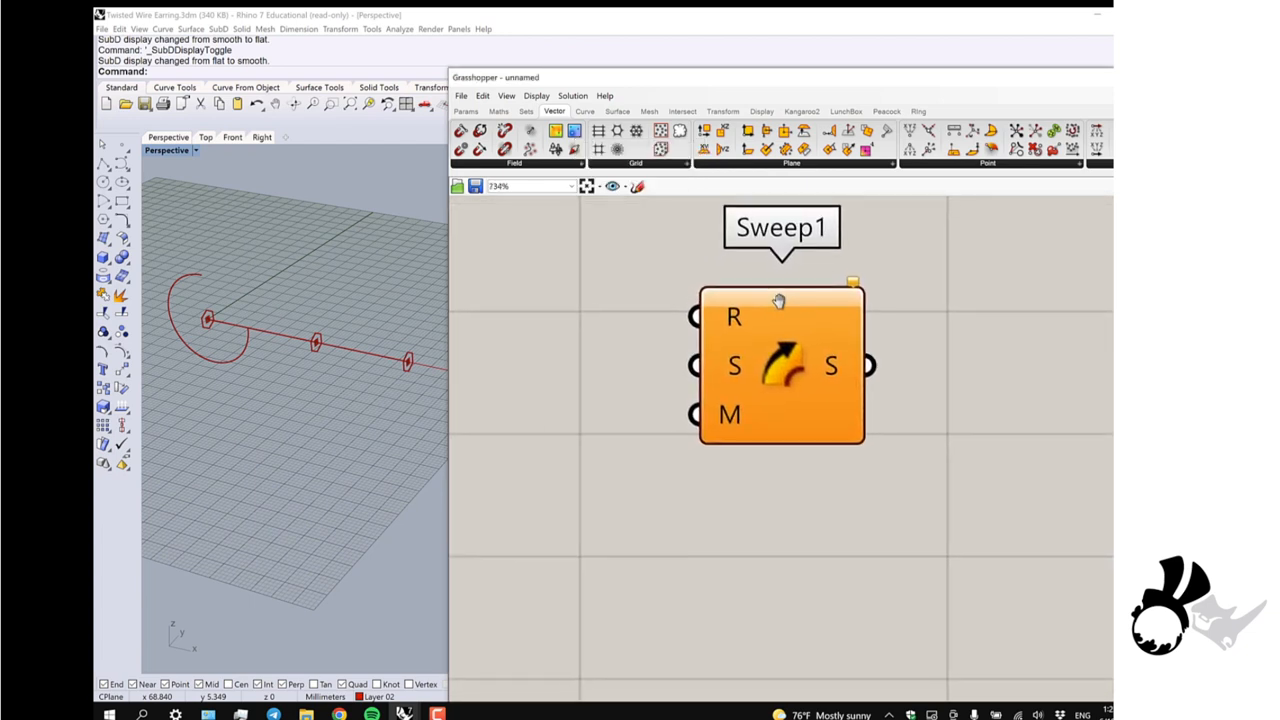
pyautogui.scroll(-3)
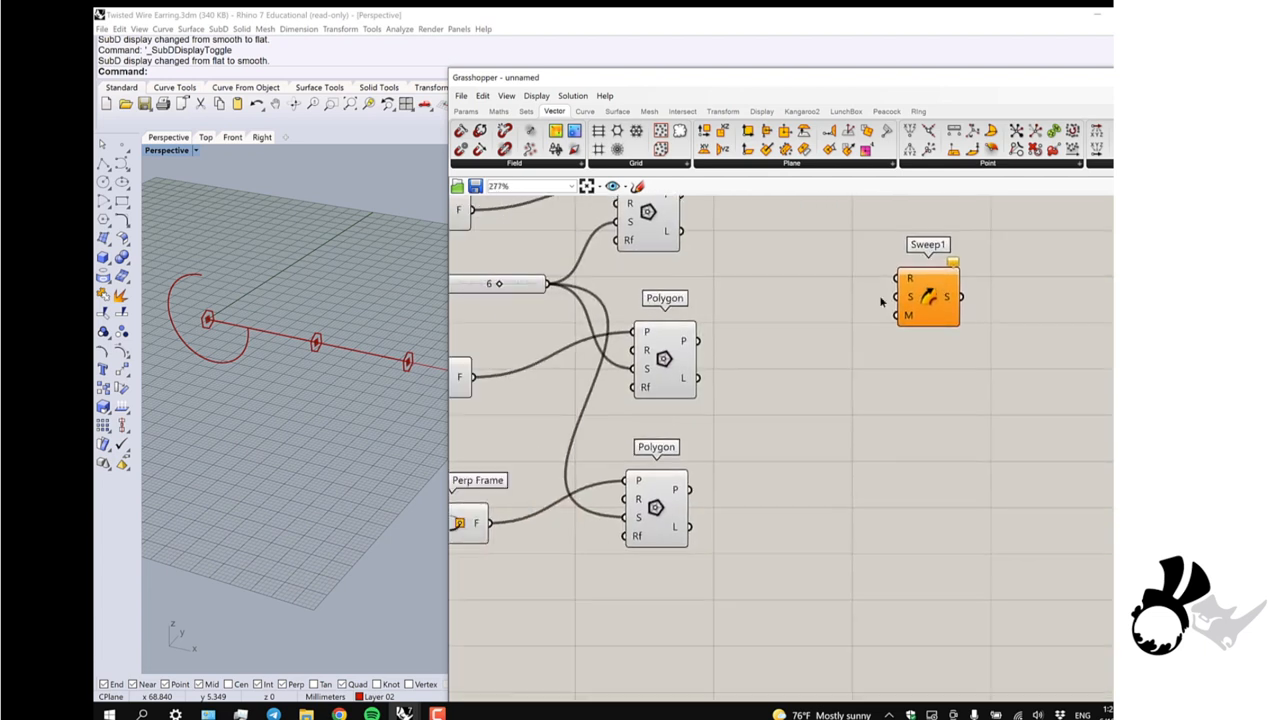
pyautogui.scroll(-3)
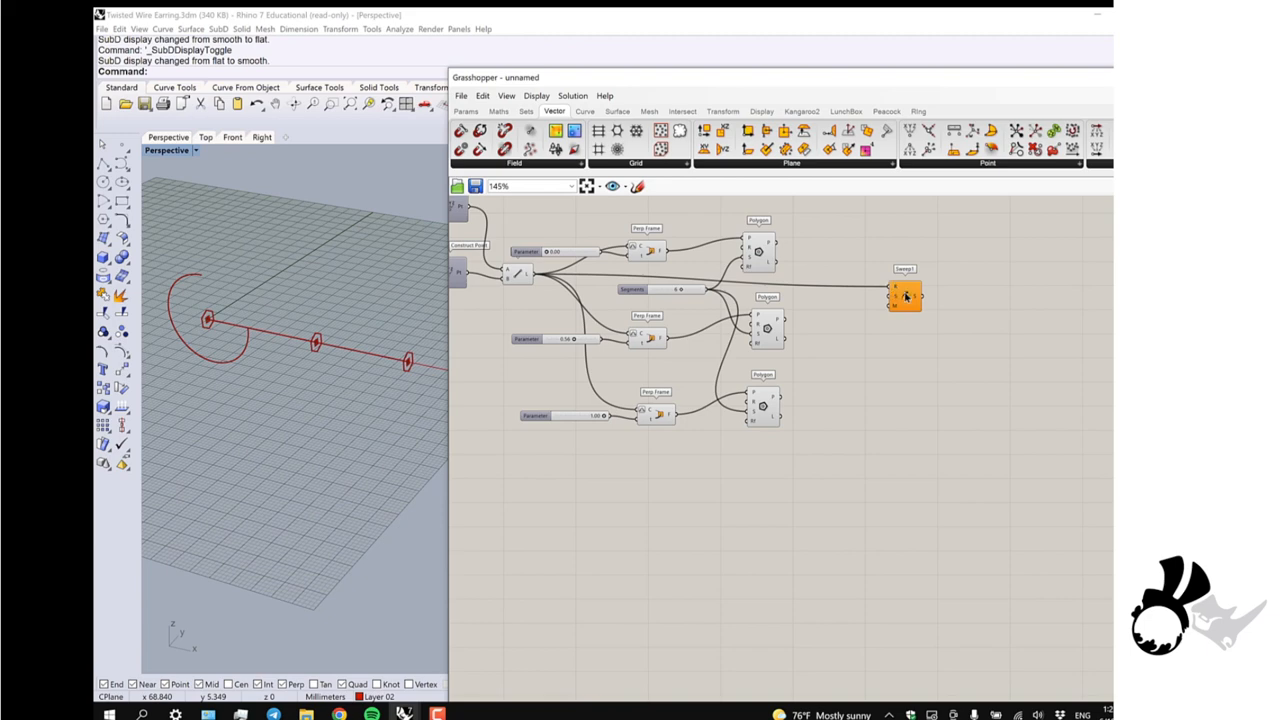
pyautogui.scroll(3)
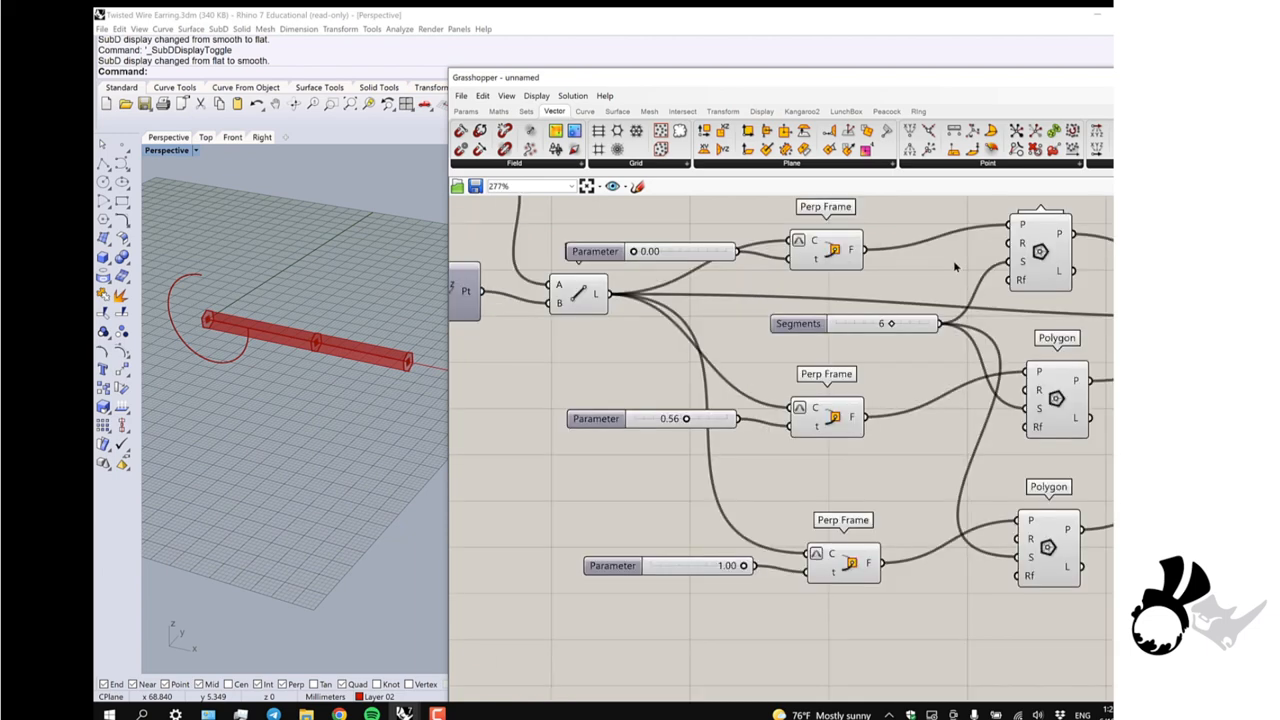
pyautogui.moveTo(904, 302)
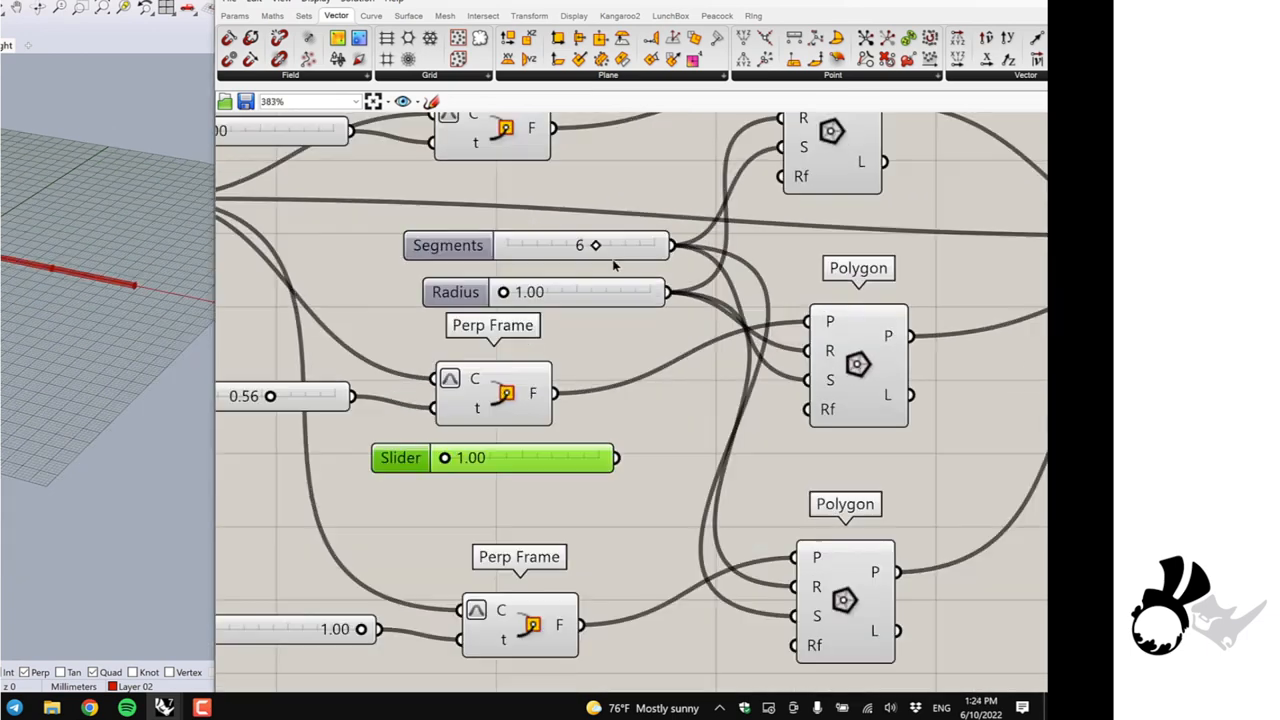
# Wire separate Radius sliders to the polygons, middle about 3.13 and ends lower
pyautogui.click(448, 244)
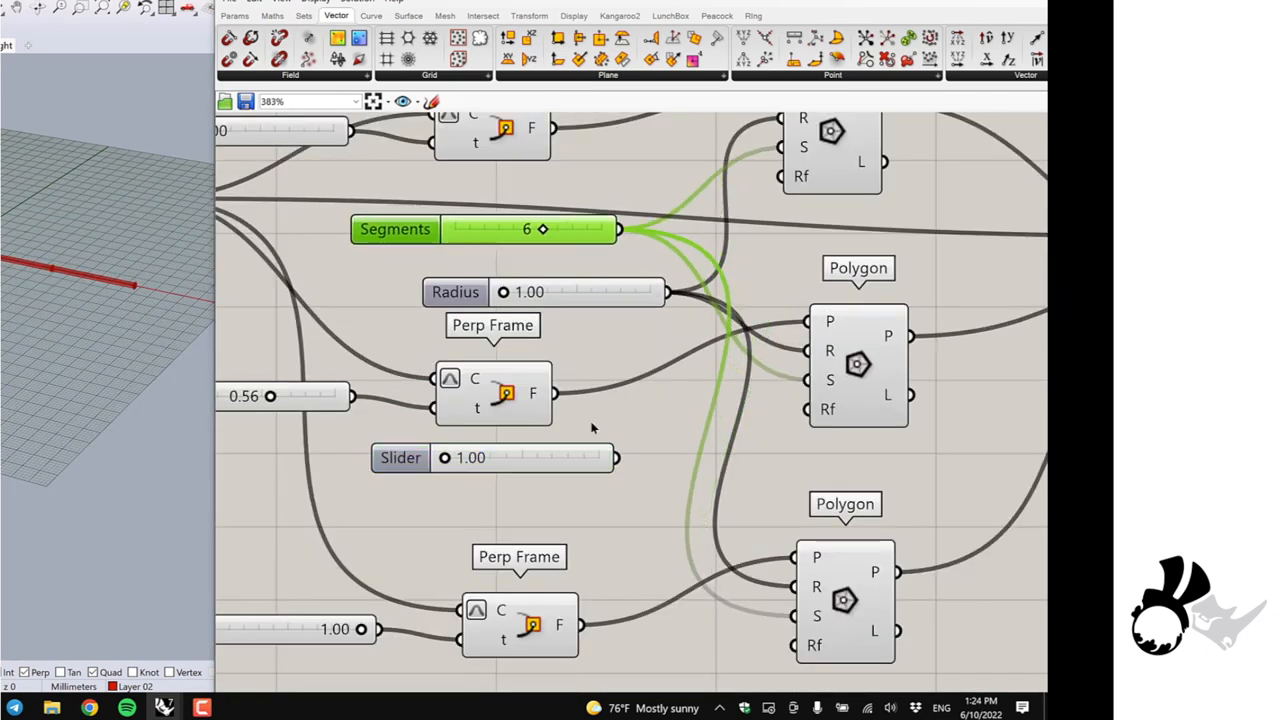
pyautogui.moveTo(616, 456); pyautogui.dragTo(700, 408)
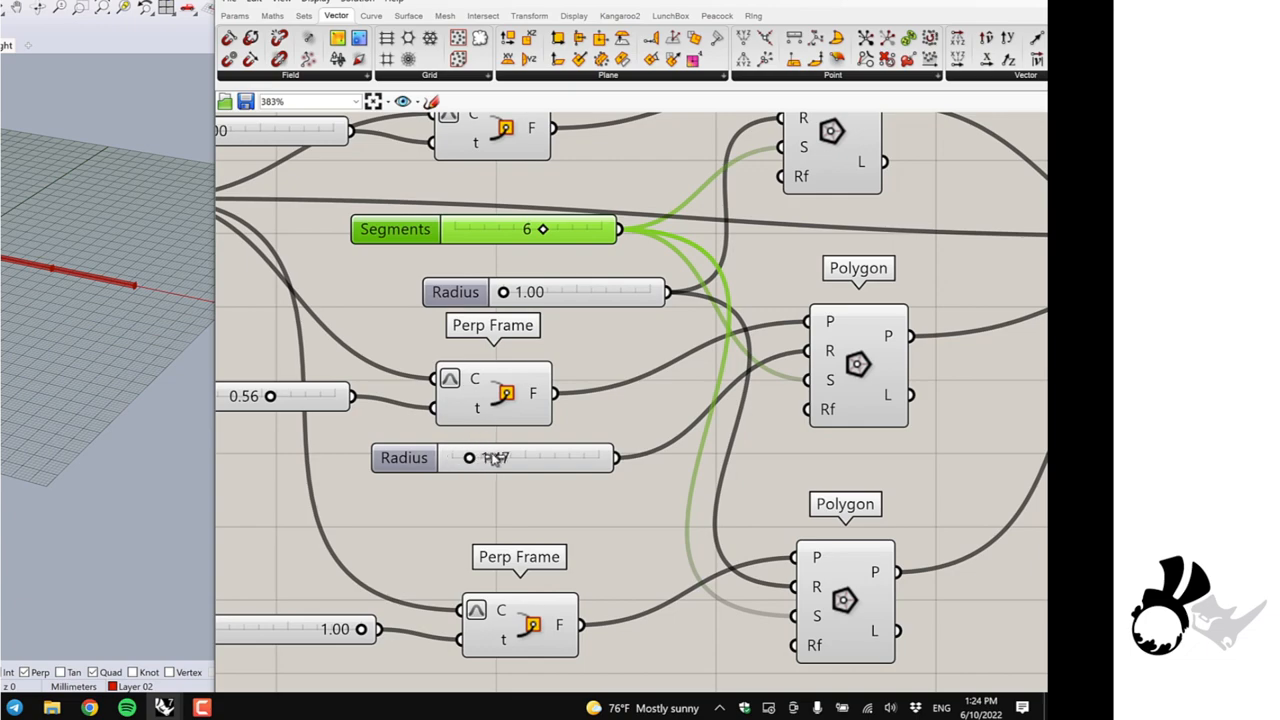
pyautogui.moveTo(476, 458); pyautogui.dragTo(524, 458)
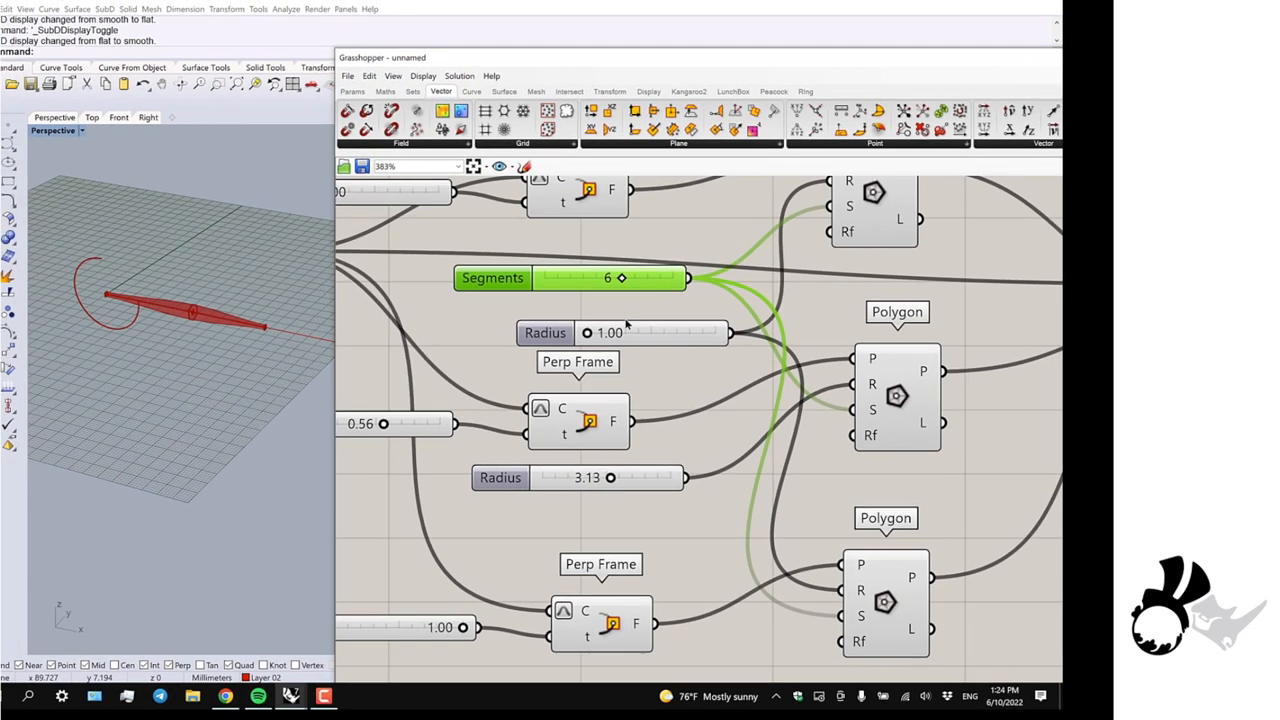
pyautogui.scroll(-3)
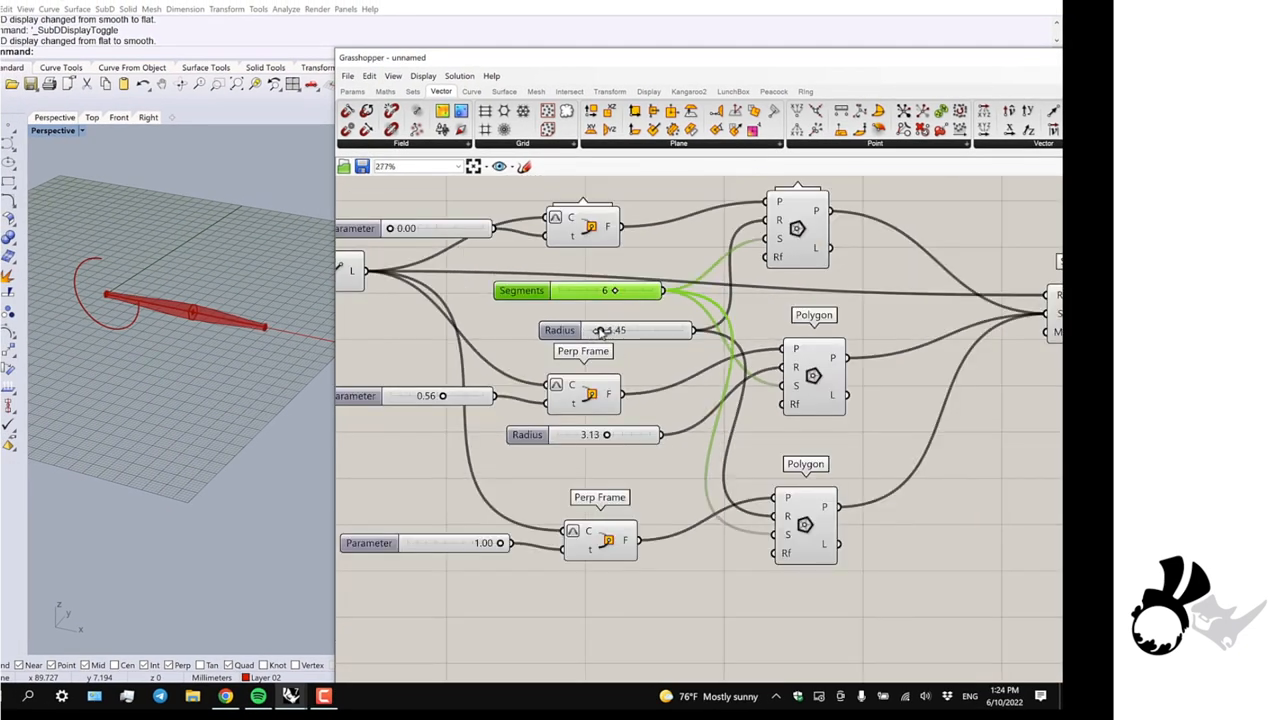
pyautogui.moveTo(624, 330); pyautogui.dragTo(620, 330)
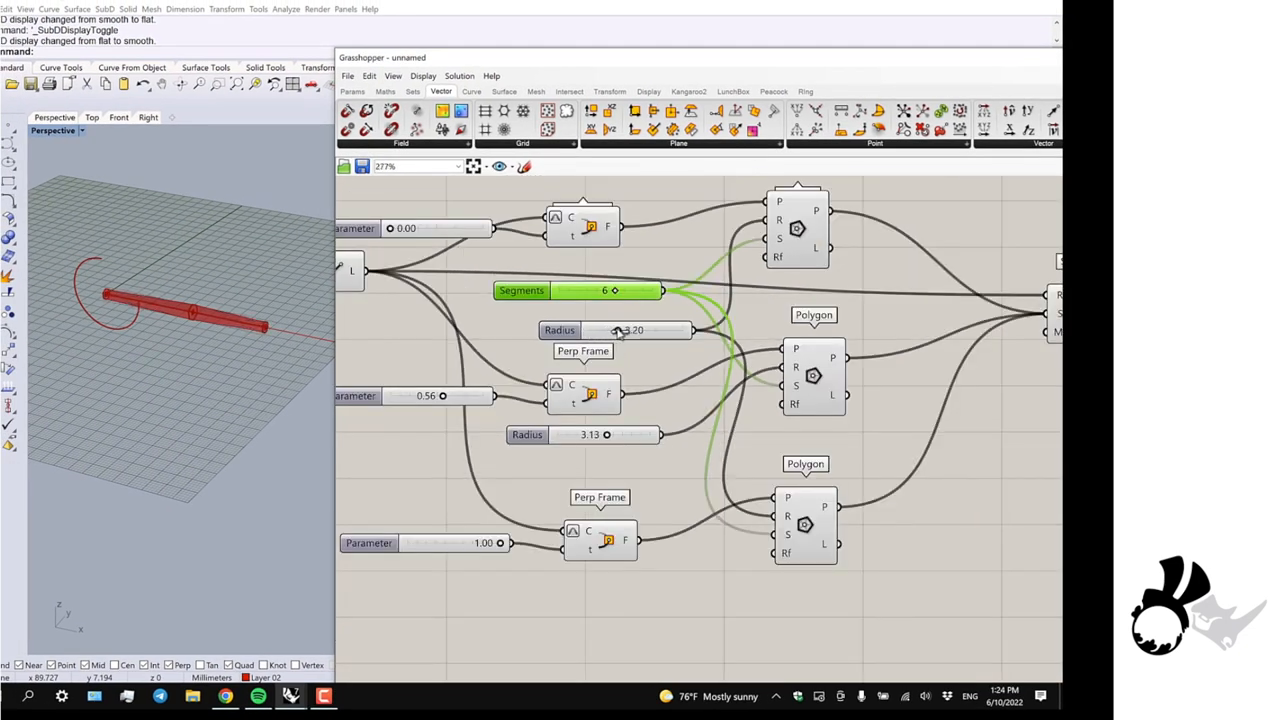
pyautogui.moveTo(624, 330); pyautogui.dragTo(600, 330)
pyautogui.write('twist')
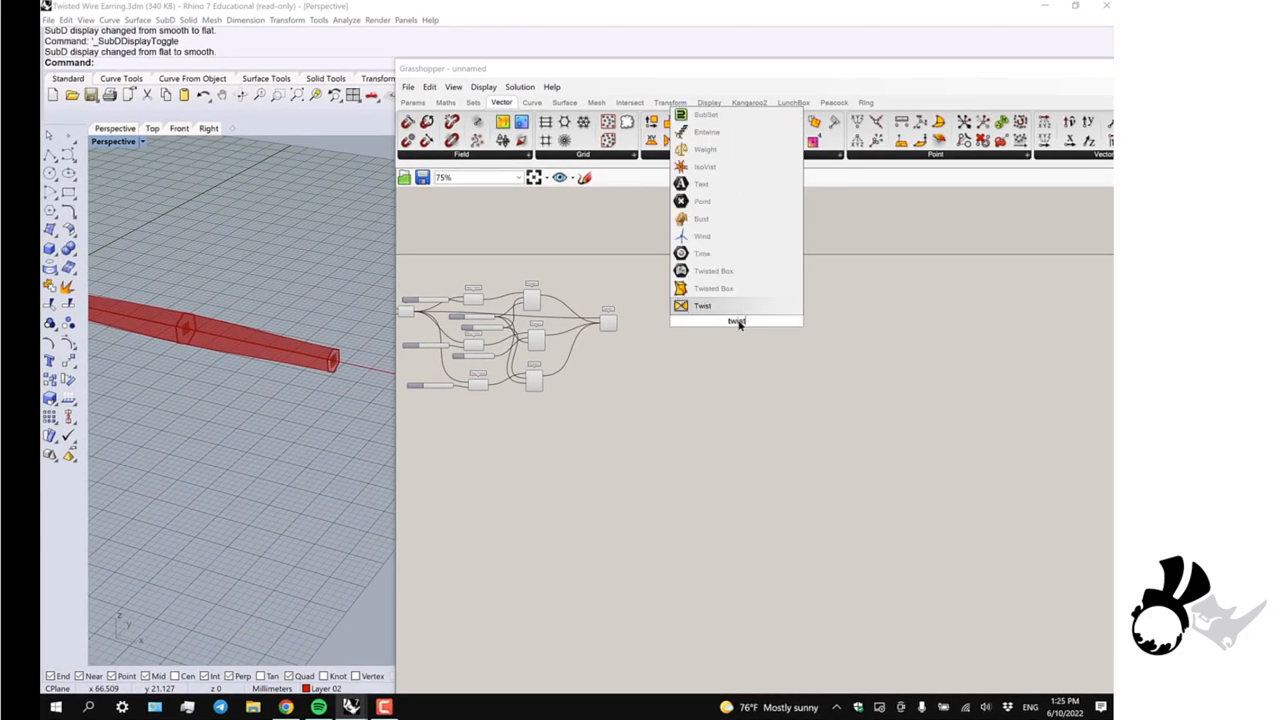
# Add a Twist on the Sweep1 brep with a 400 angle slider and a Custom Preview
pyautogui.click(702, 304)
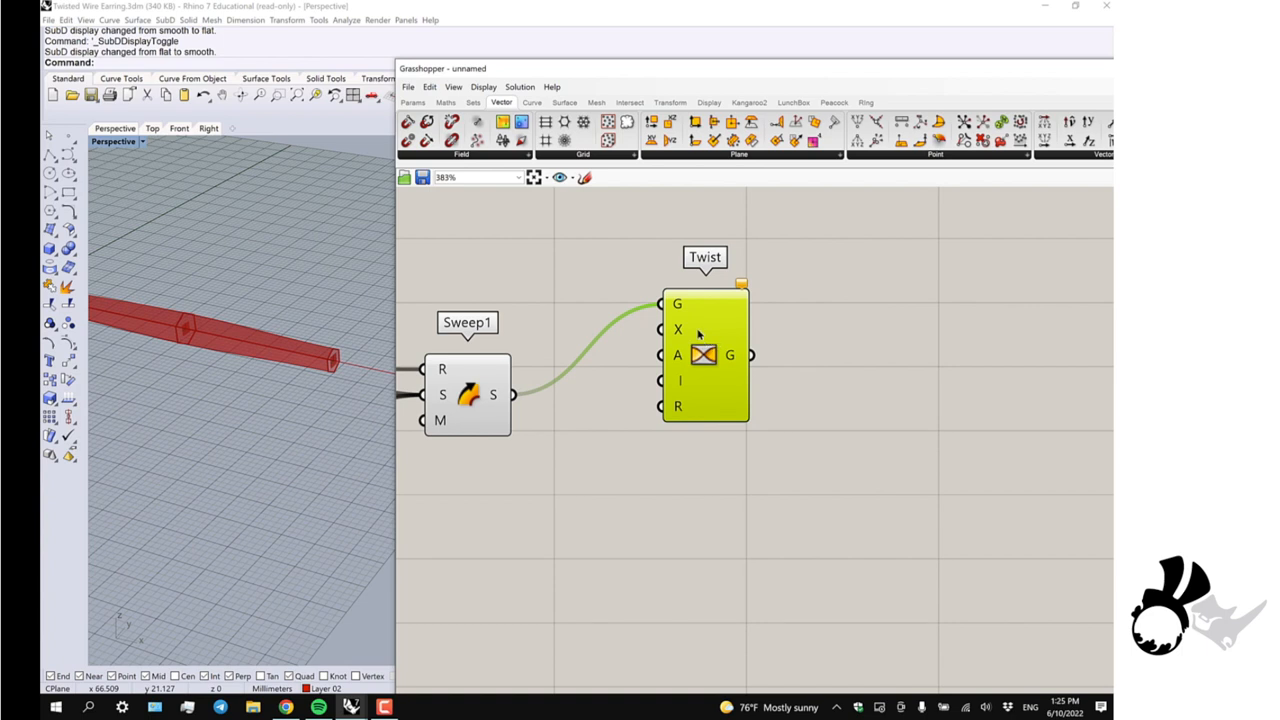
pyautogui.moveTo(692, 324)
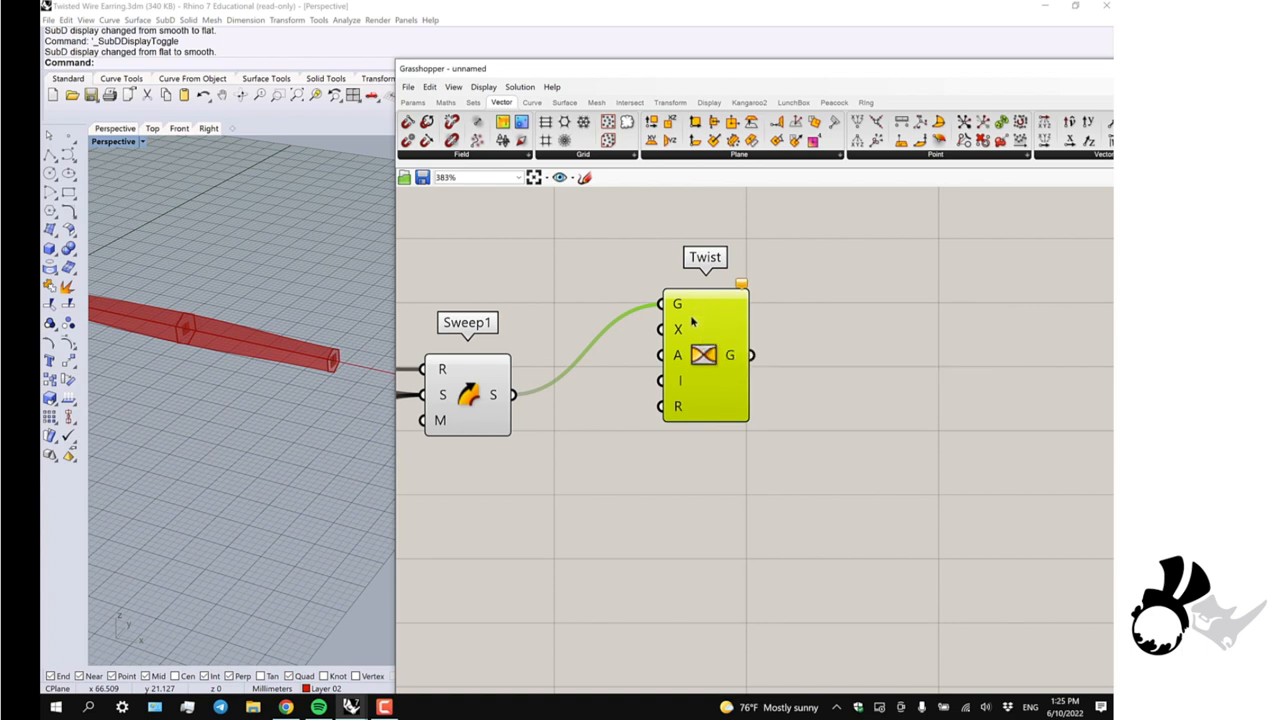
pyautogui.moveTo(680, 328)
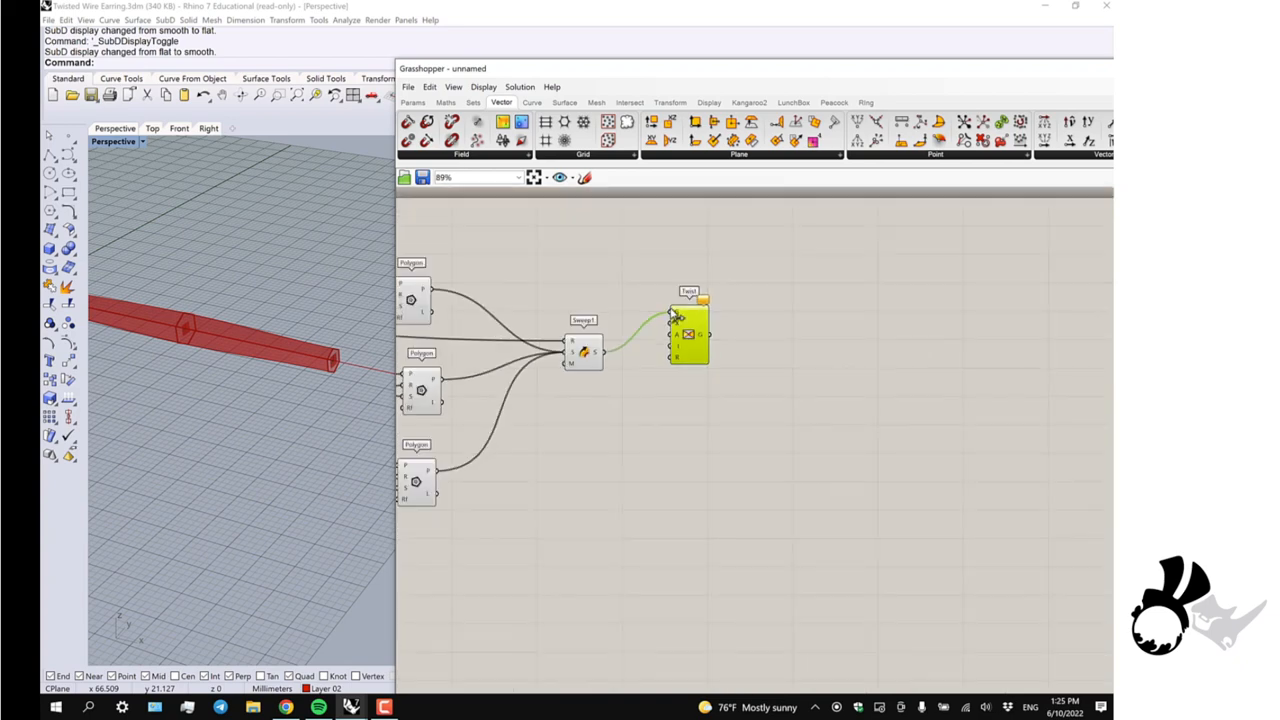
pyautogui.scroll(3)
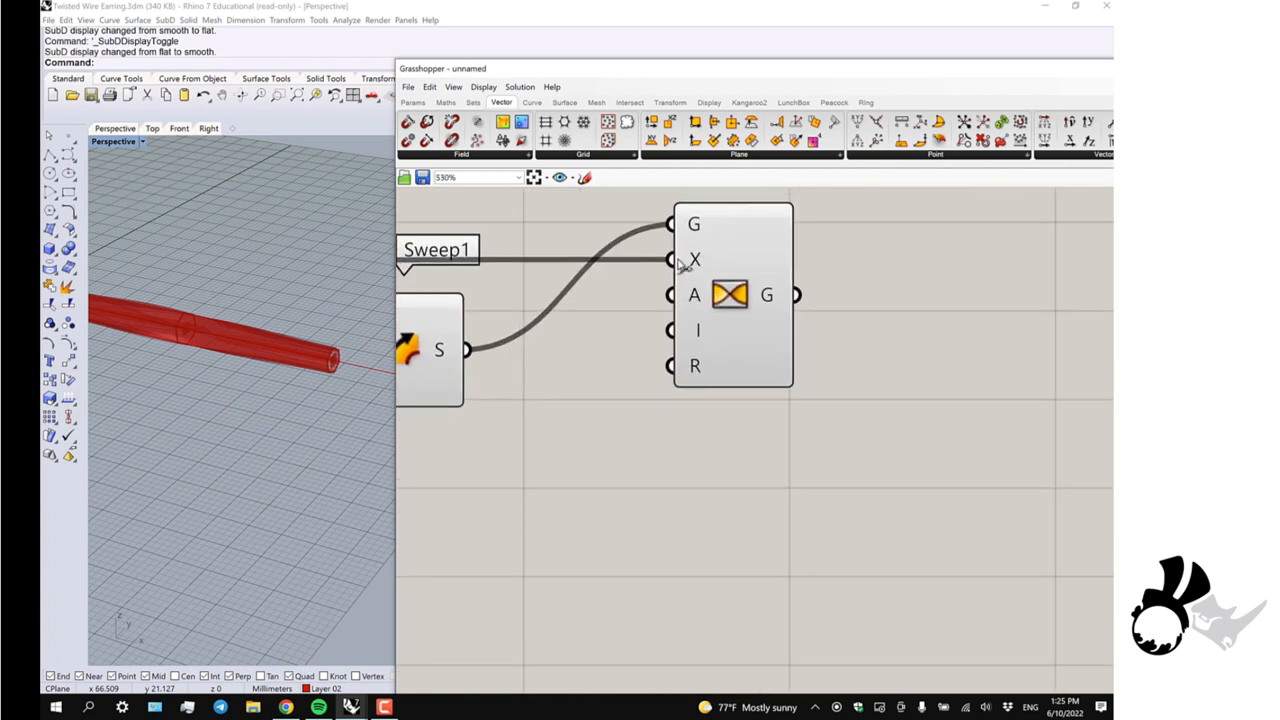
pyautogui.click(484, 86)
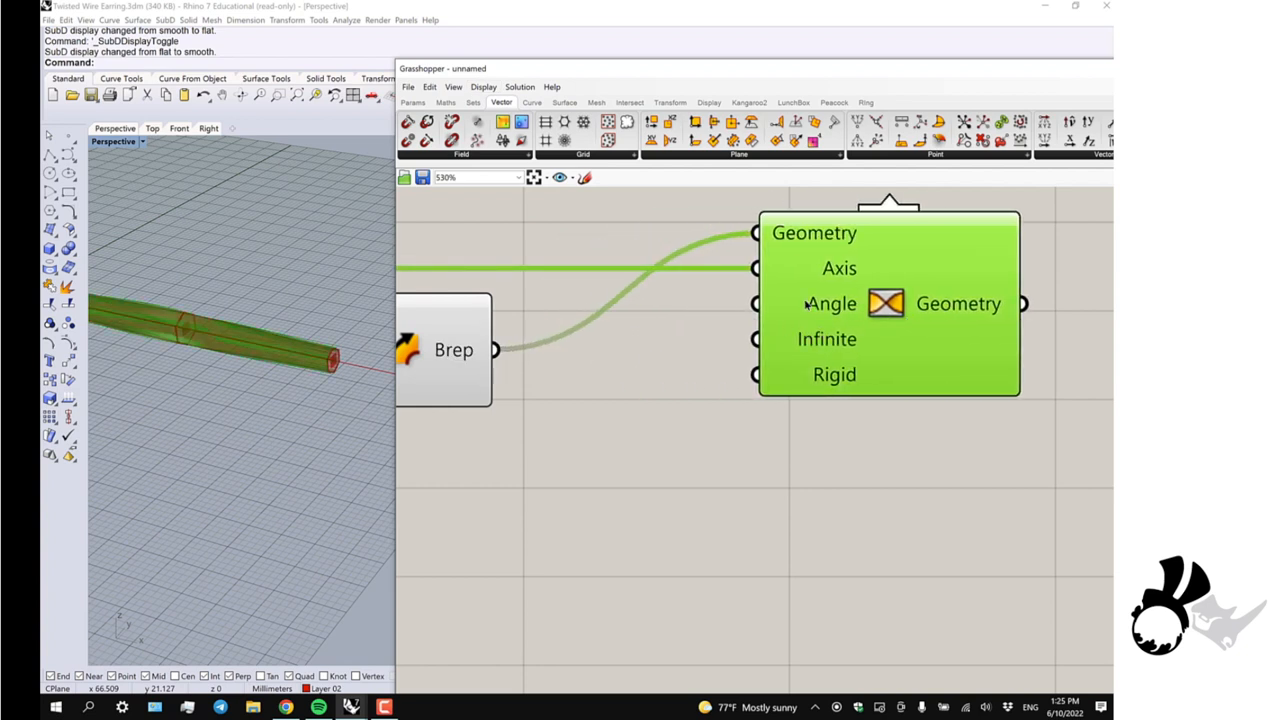
pyautogui.scroll(3)
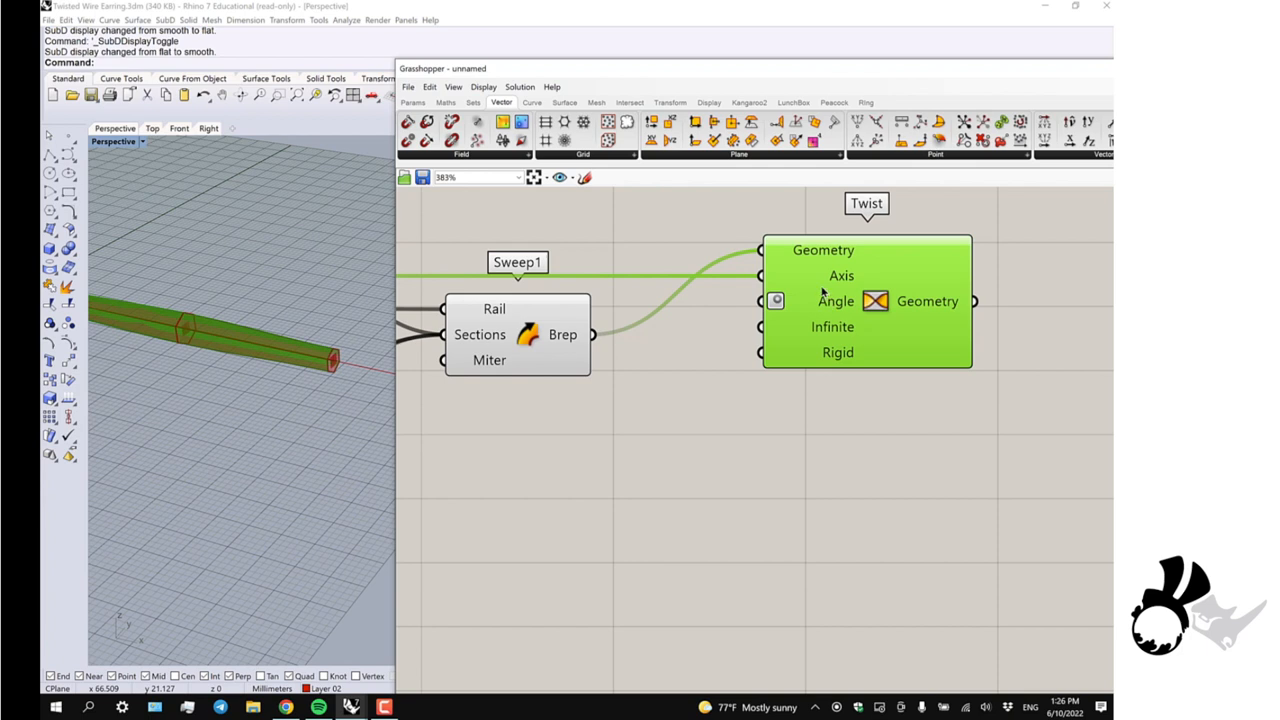
pyautogui.moveTo(608, 442)
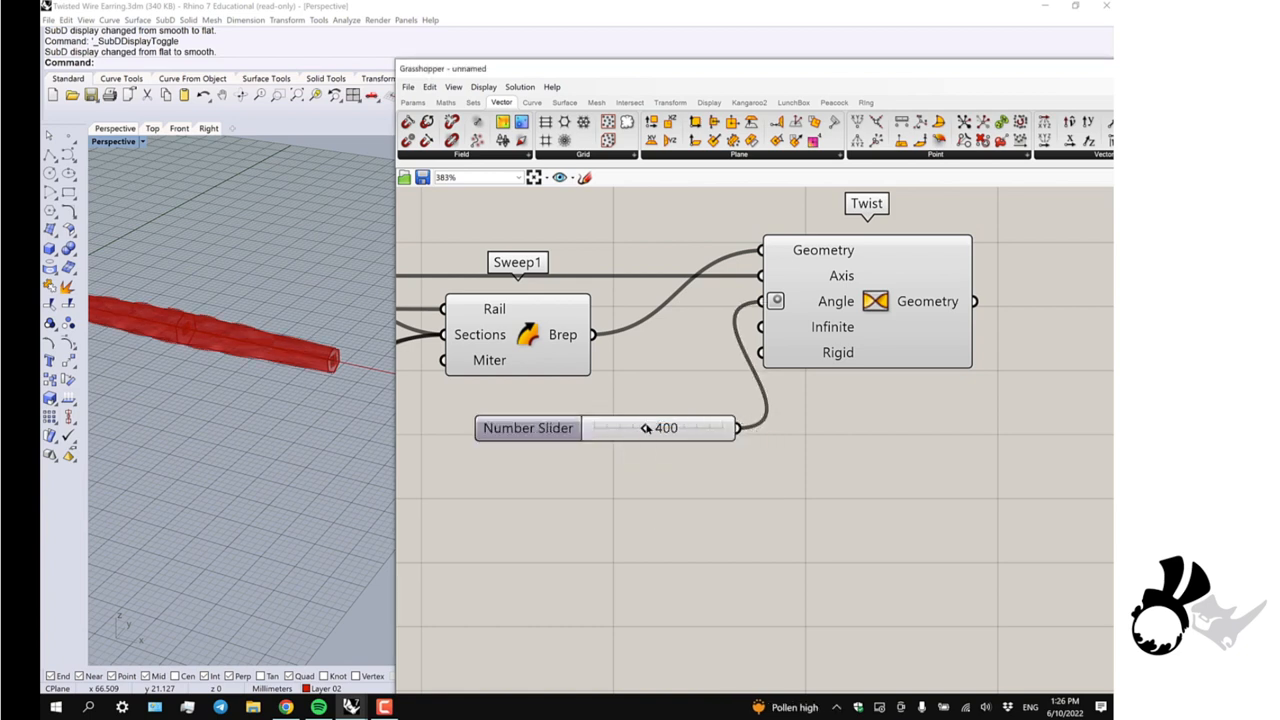
pyautogui.scroll(3)
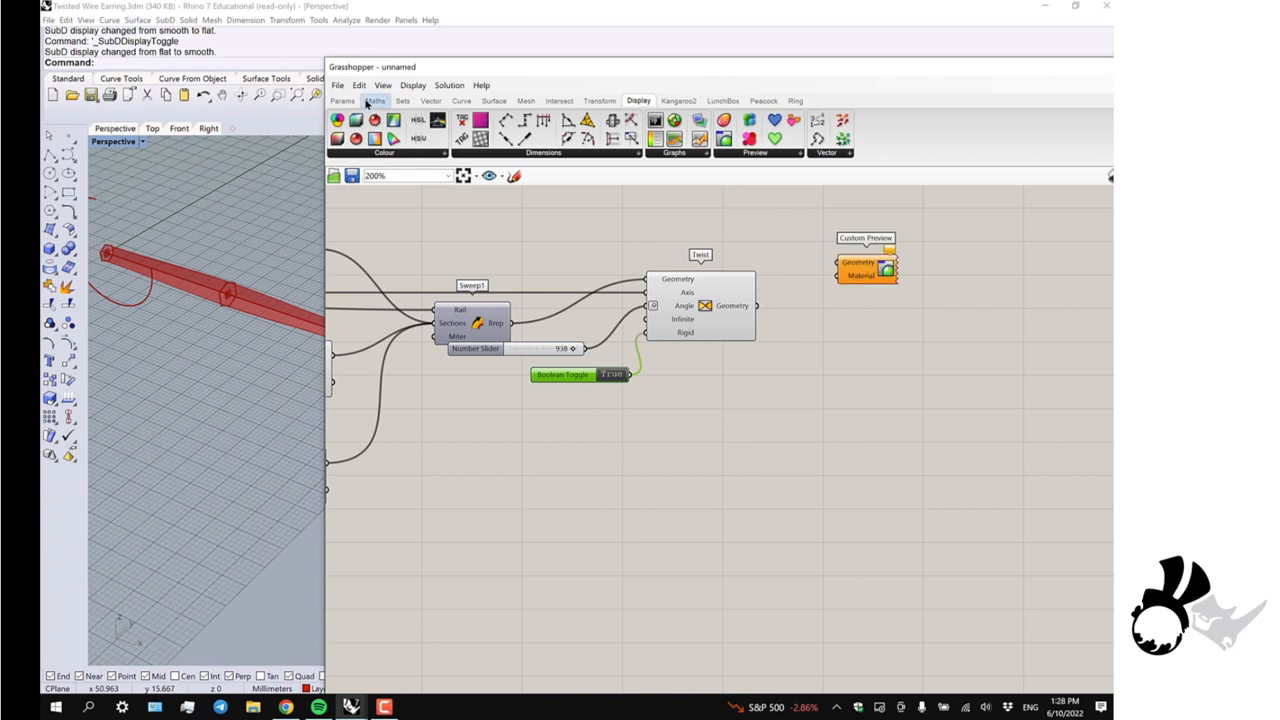
# Pick a gold-yellow in the Colour Swatch and feed it to the Custom Preview
pyautogui.click(344, 100)
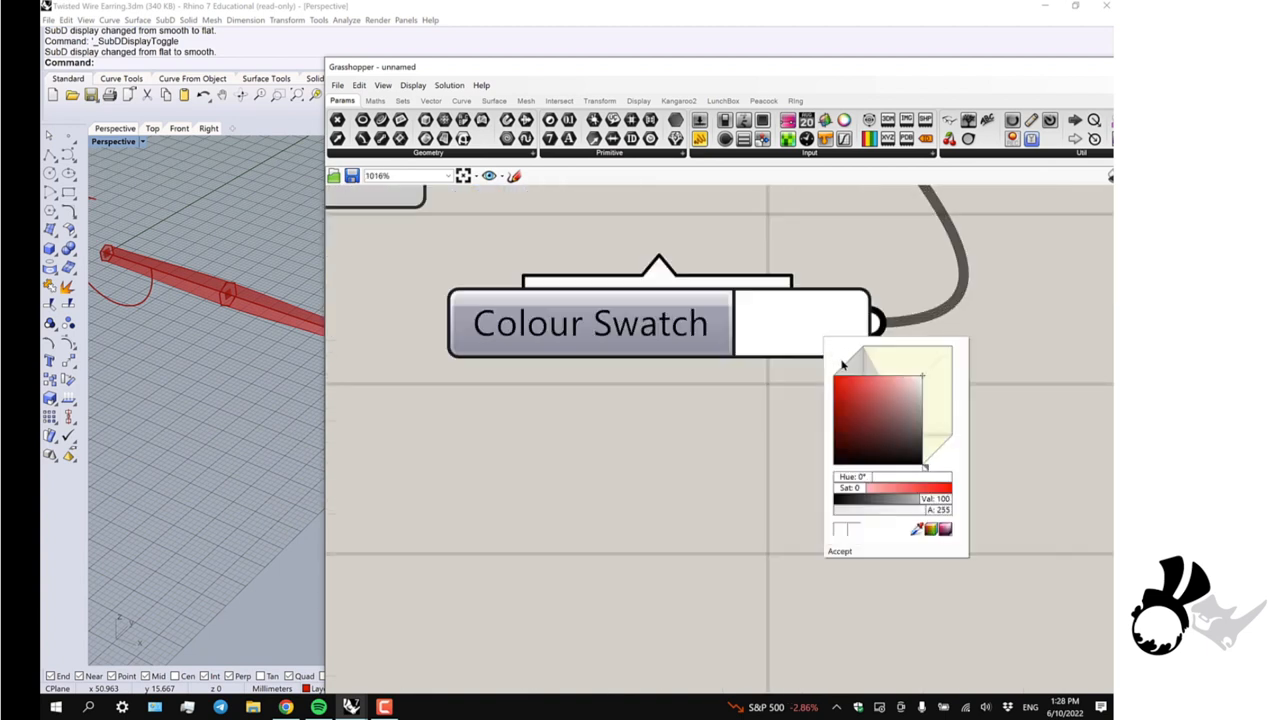
pyautogui.click(920, 488)
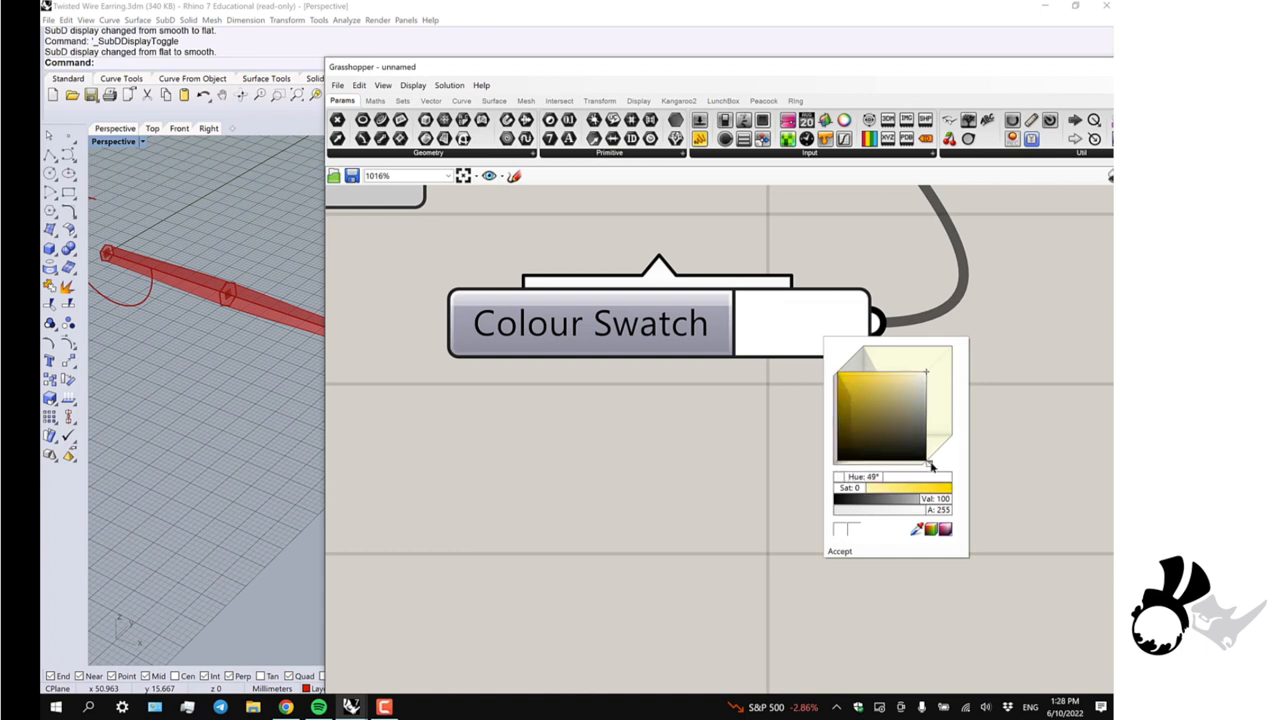
pyautogui.click(886, 380)
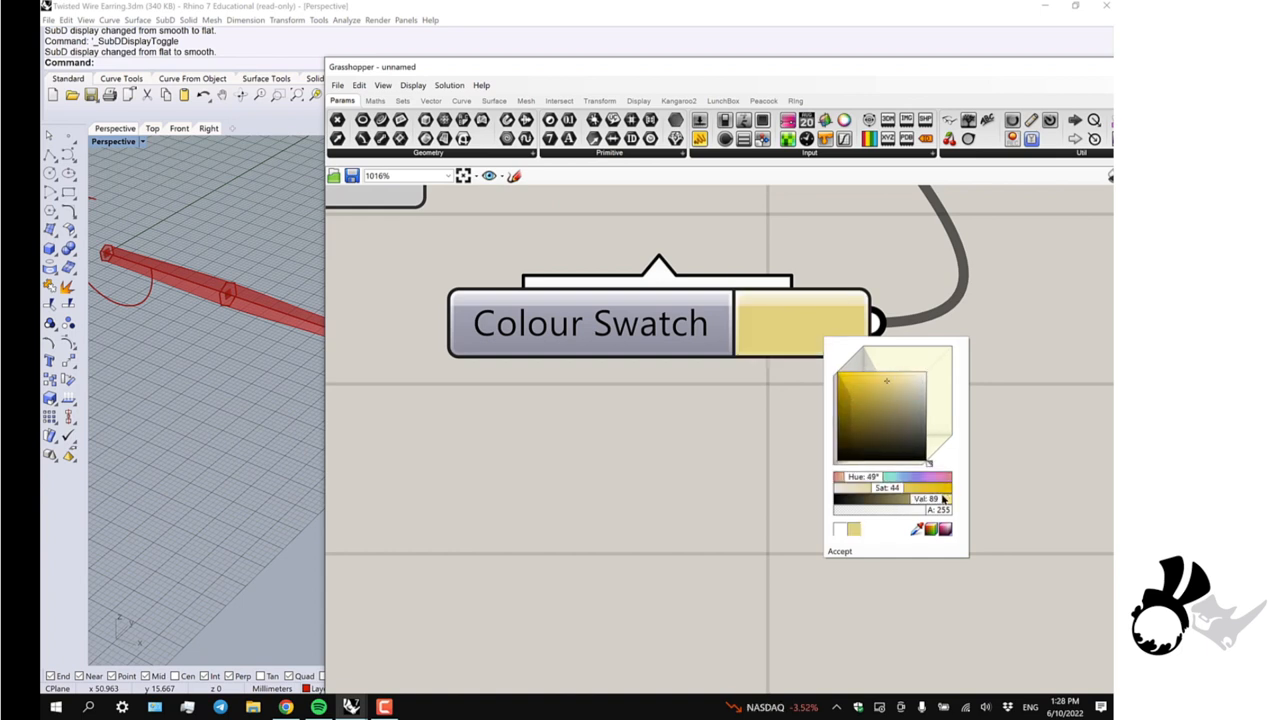
pyautogui.click(840, 552)
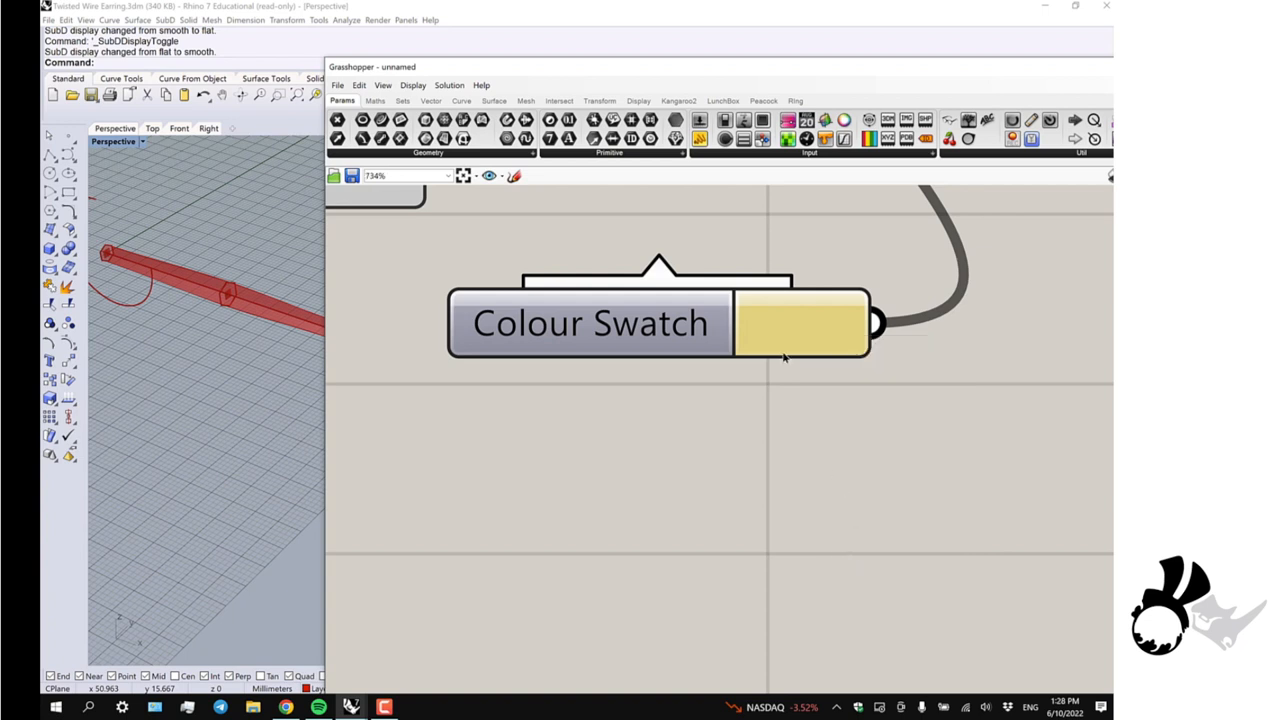
pyautogui.scroll(-3)
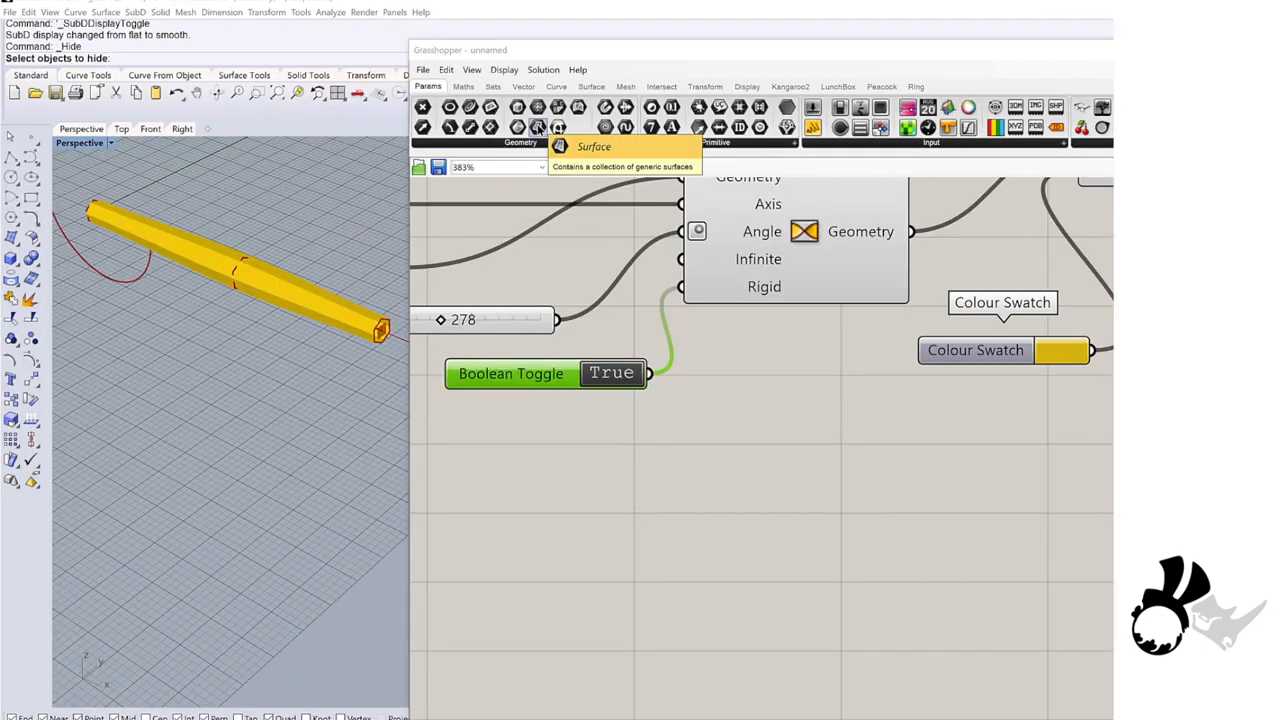
pyautogui.moveTo(540, 160)
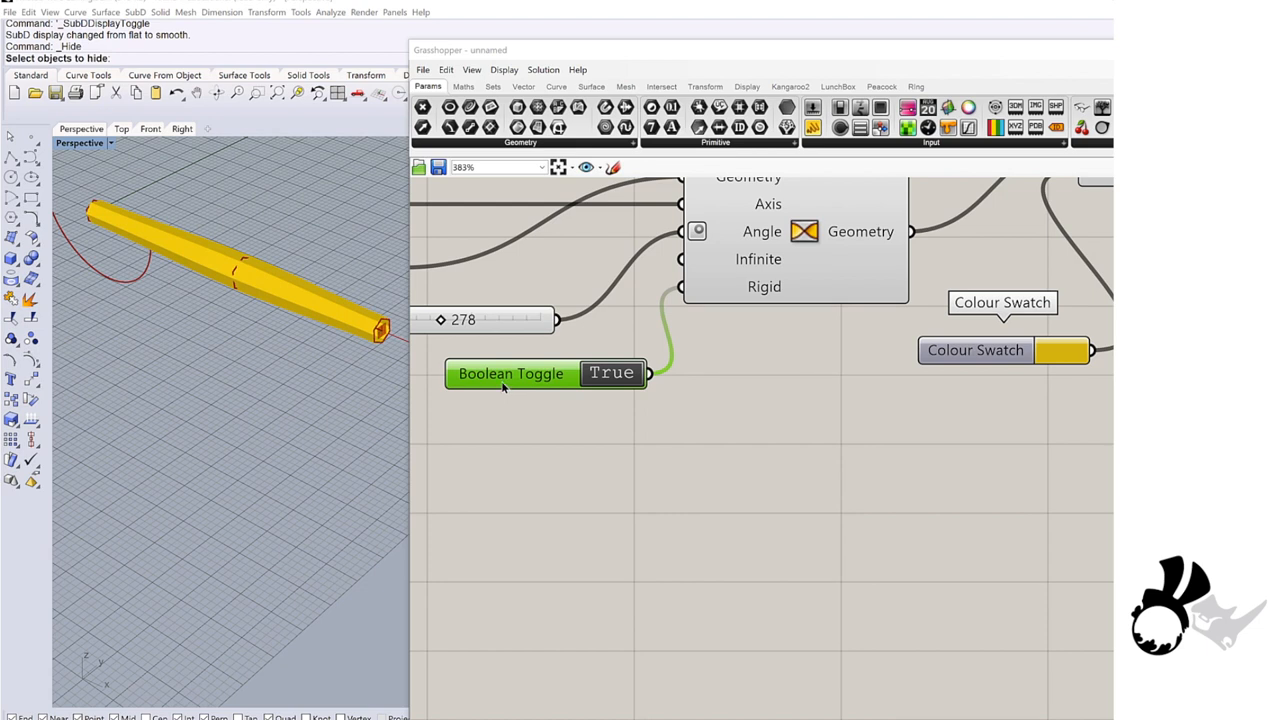
pyautogui.moveTo(444, 336)
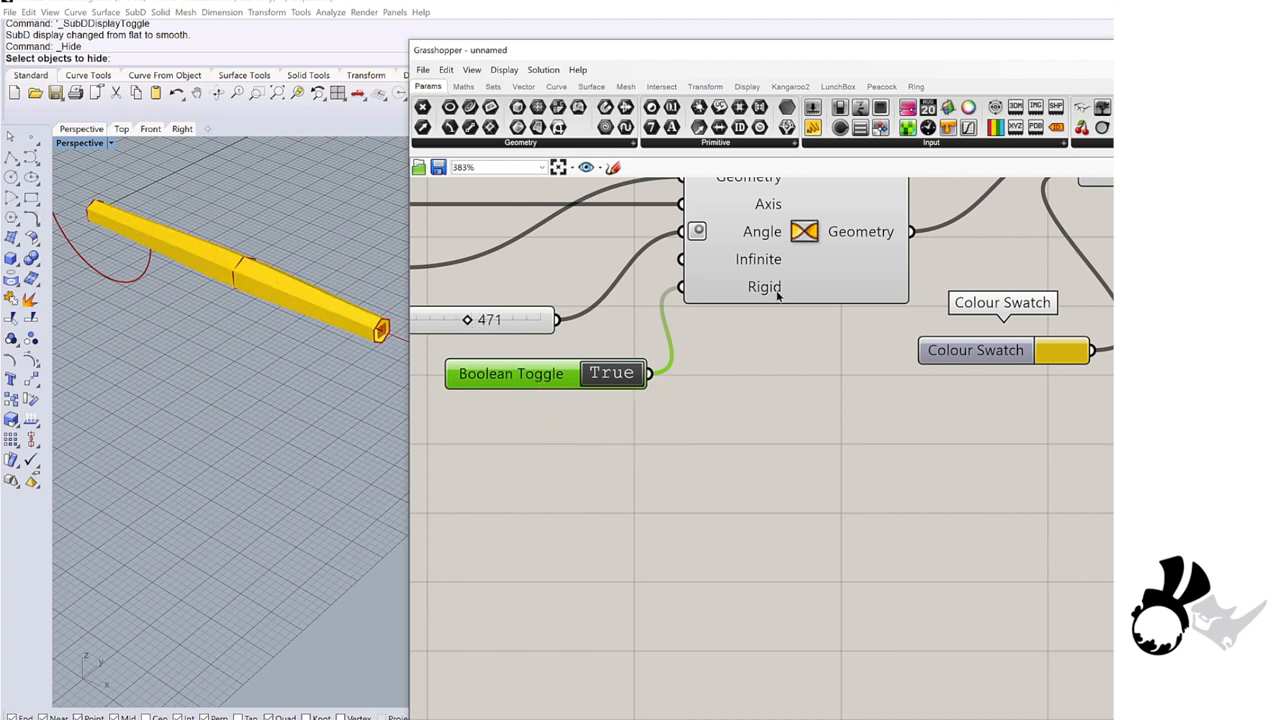
# Set the twist's Boolean Toggle to False so the gold tube spirals visibly
pyautogui.doubleClick(612, 374)
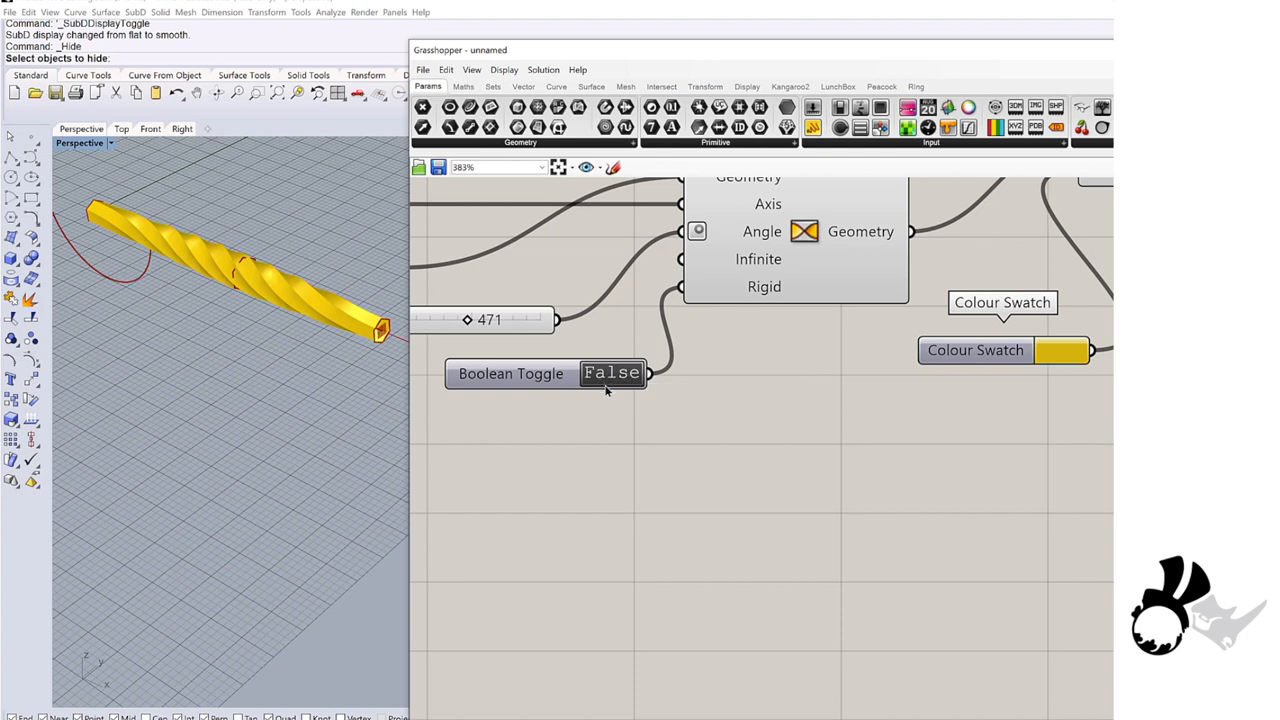
pyautogui.moveTo(630, 380)
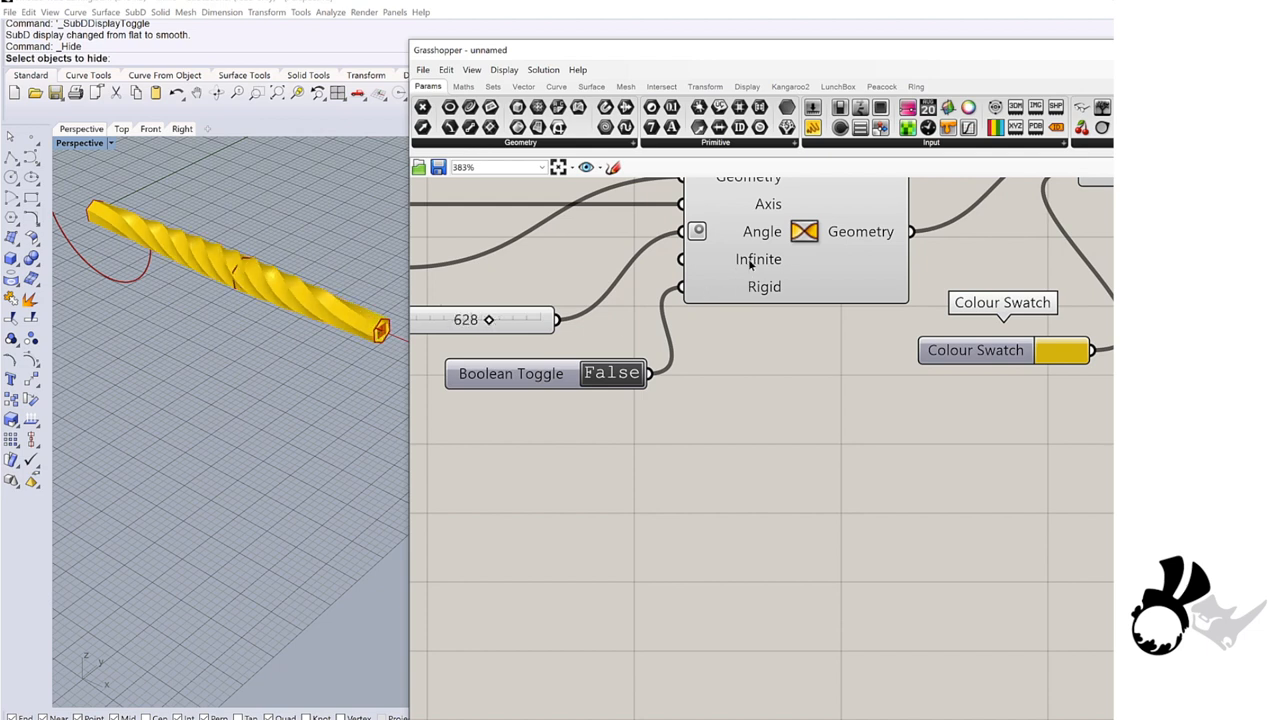
pyautogui.moveTo(716, 324)
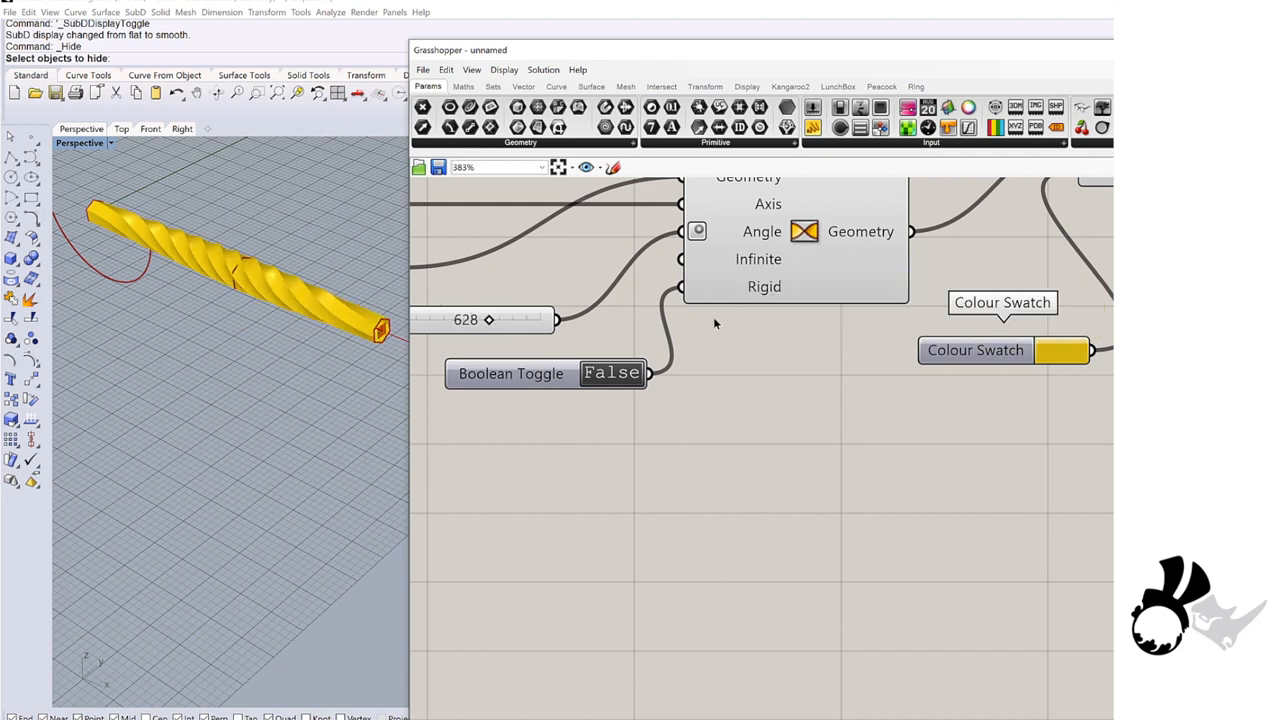
pyautogui.moveTo(696, 320)
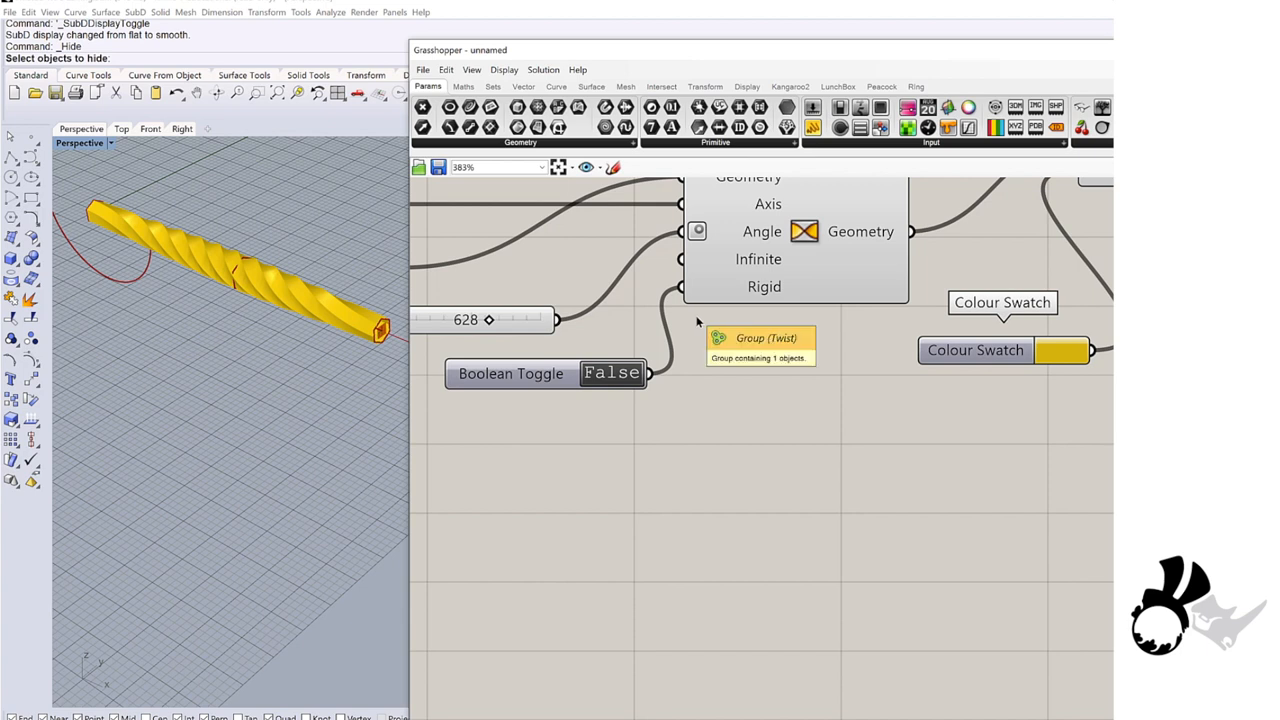
pyautogui.moveTo(684, 278)
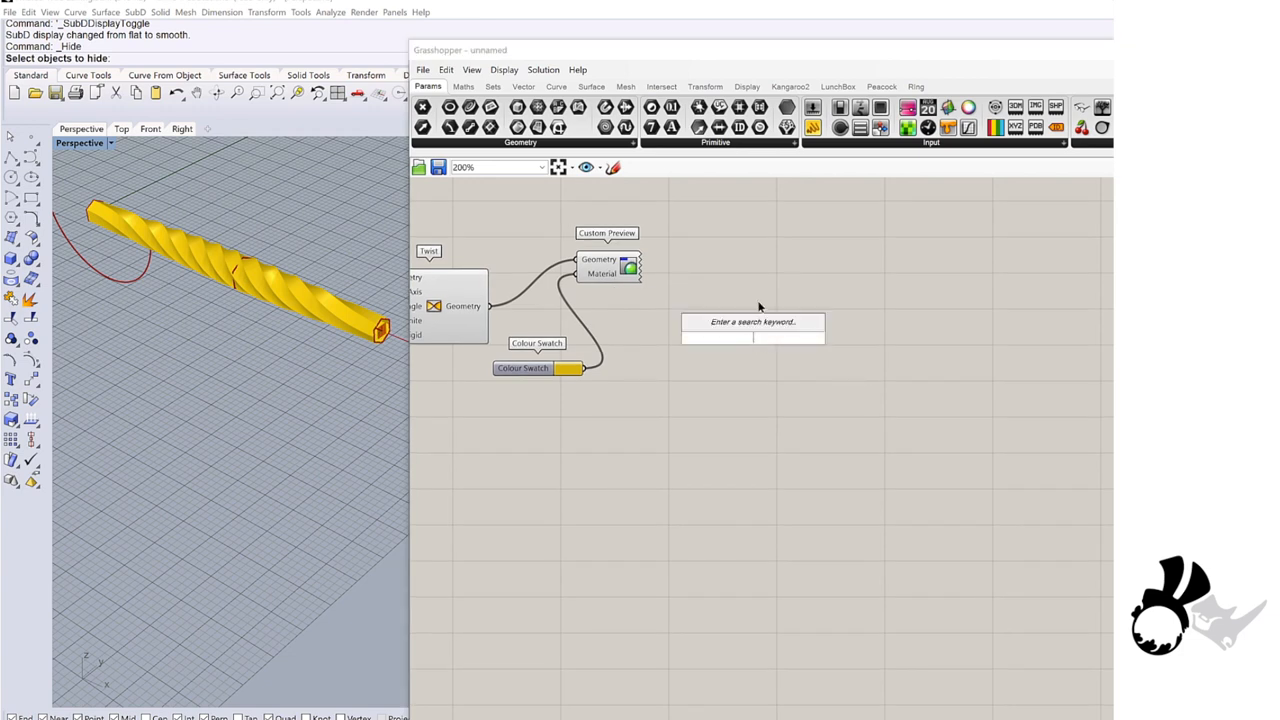
# Add a Flow Along Curve component that bends the twisted wire along the arc
pyautogui.write('flow')
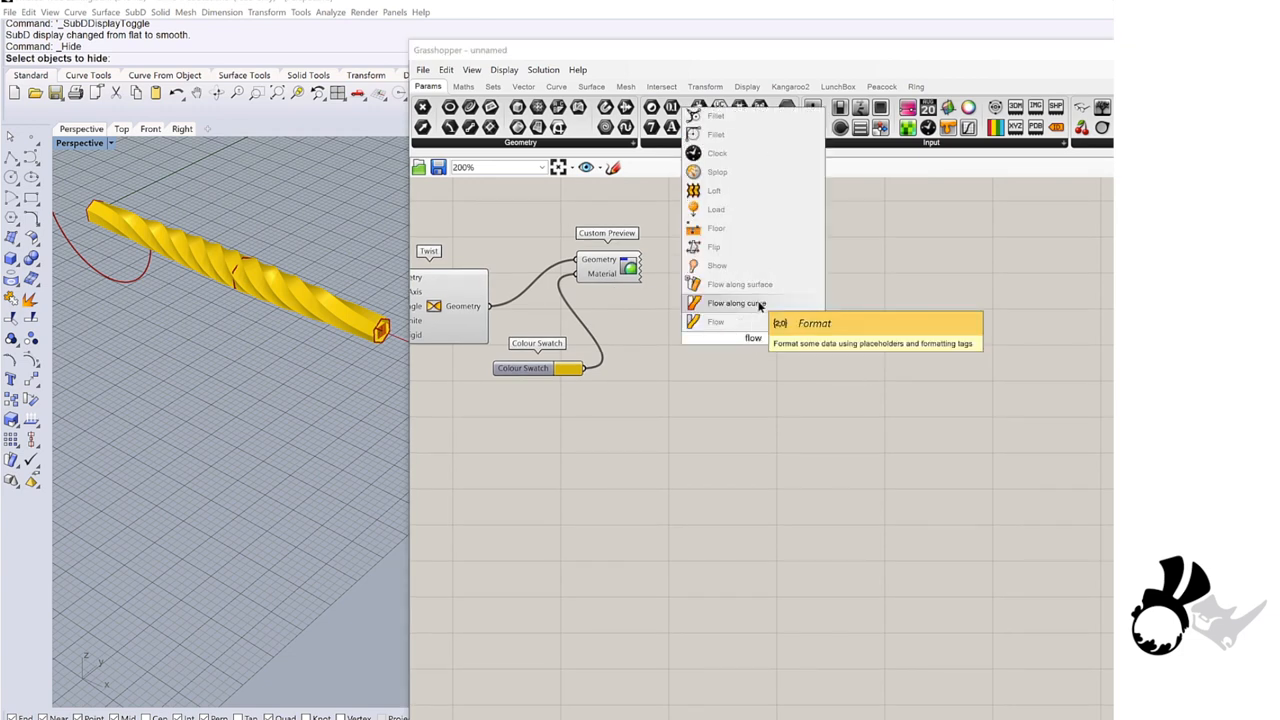
pyautogui.click(736, 304)
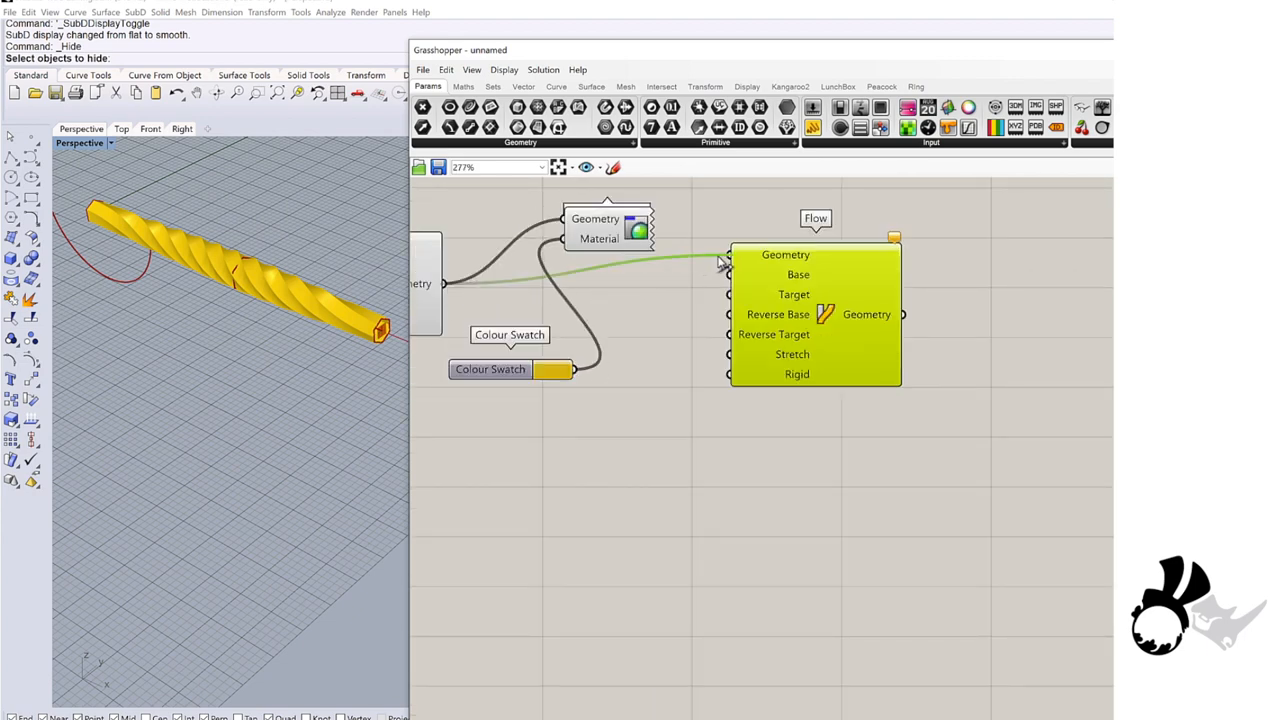
pyautogui.scroll(-3)
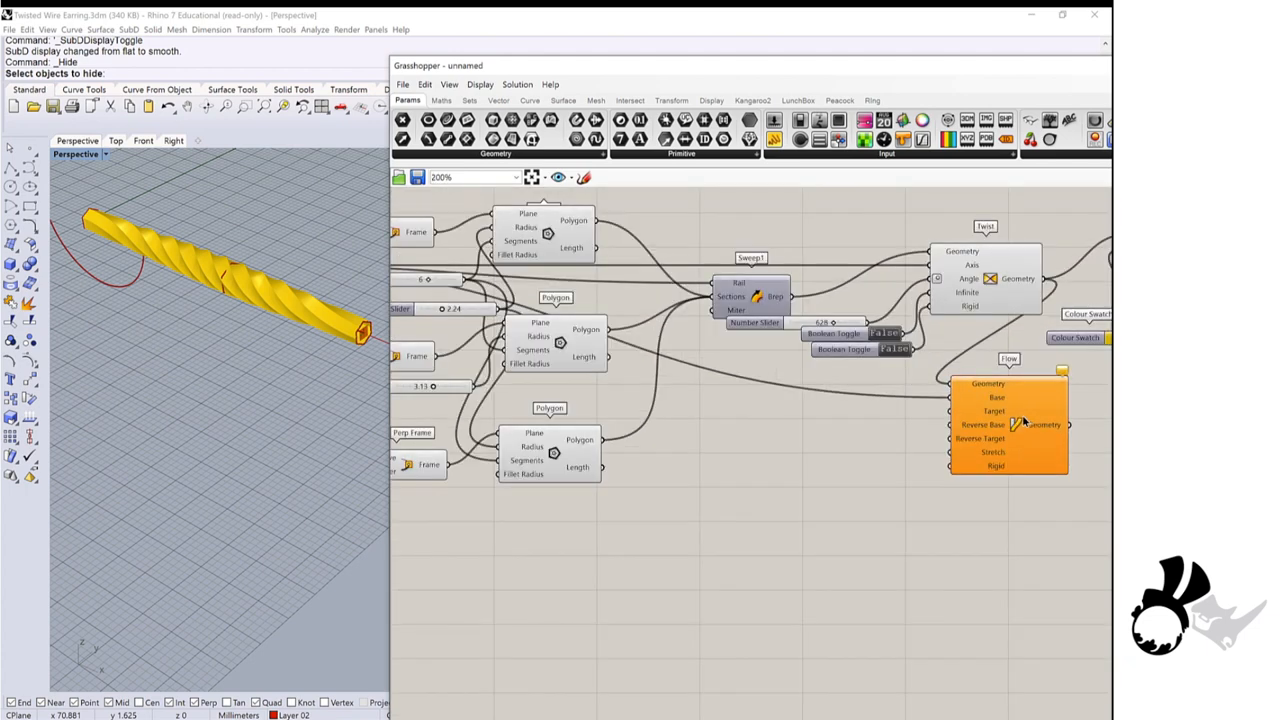
pyautogui.scroll(3)
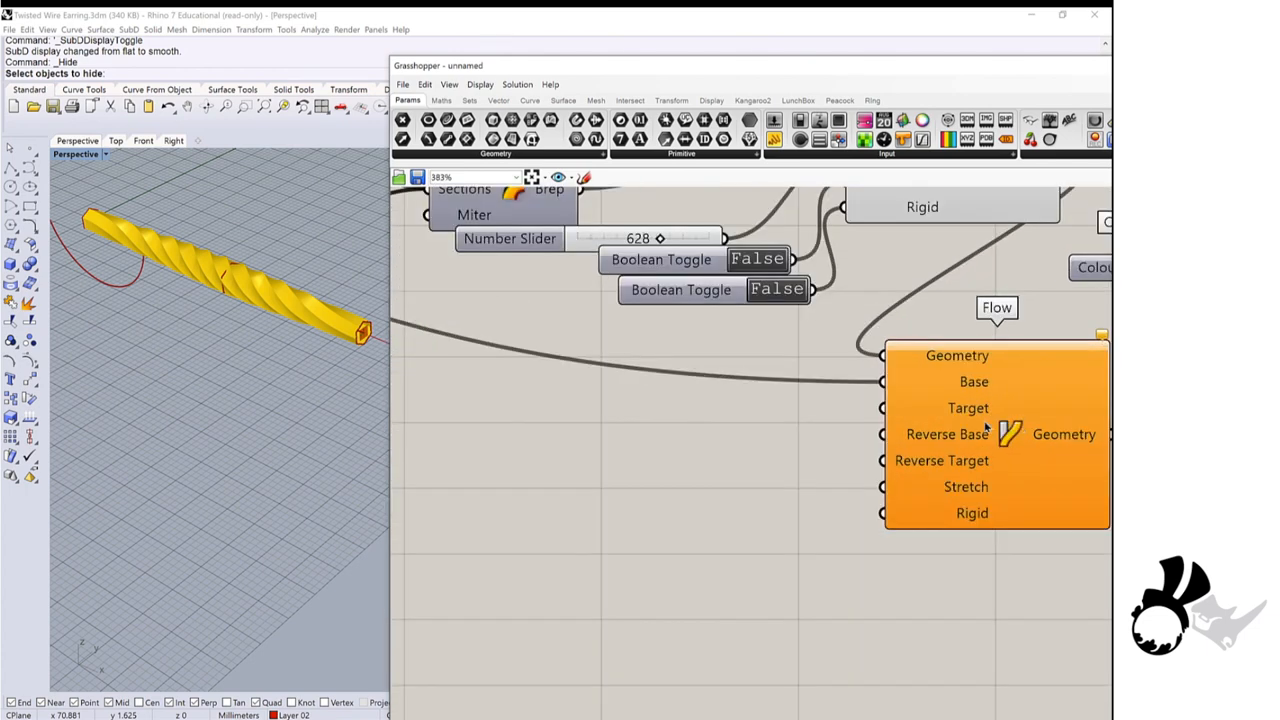
pyautogui.scroll(-3)
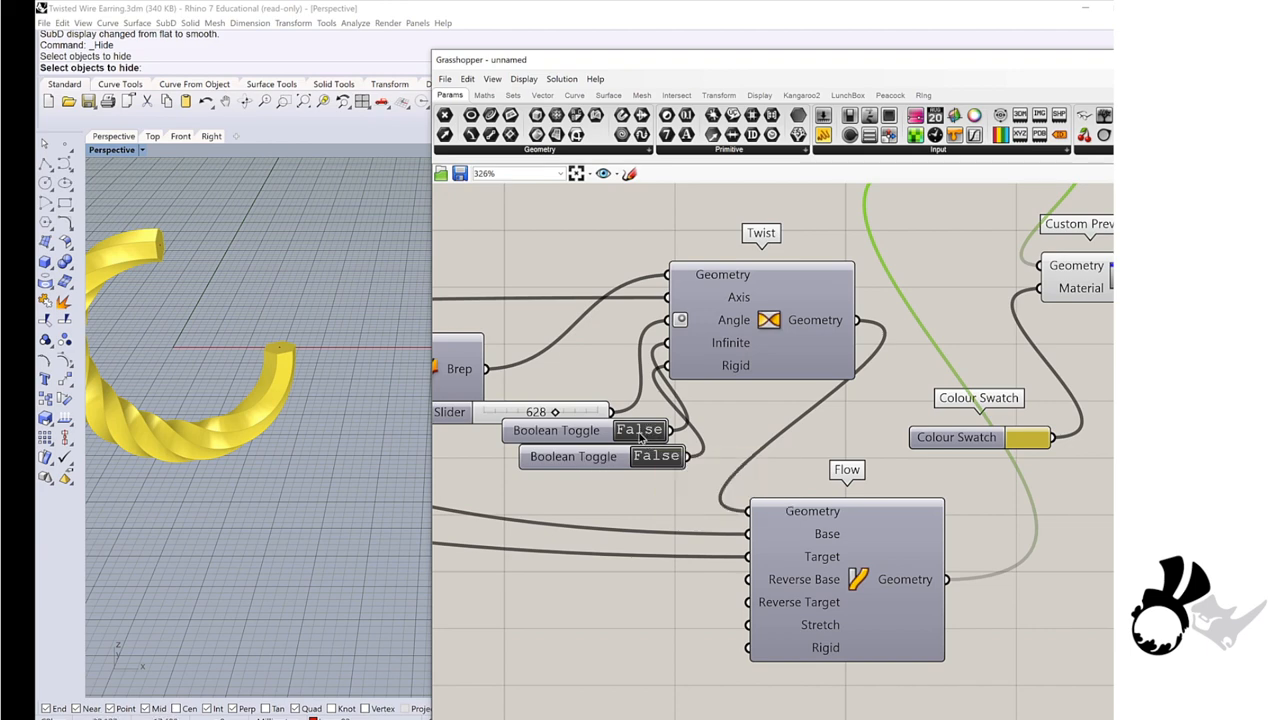
# Flip the Flow's Boolean Toggle until the twisted wire fits the arc as a compact hoop
pyautogui.click(640, 430)
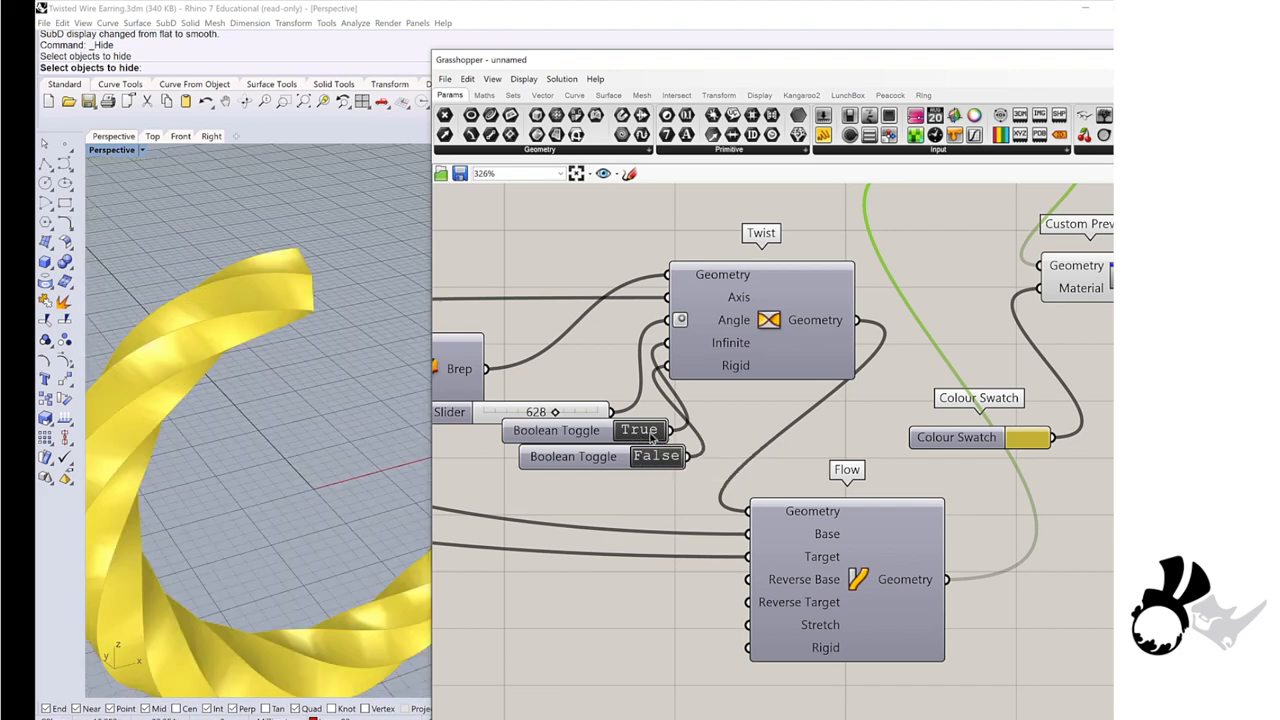
pyautogui.click(640, 430)
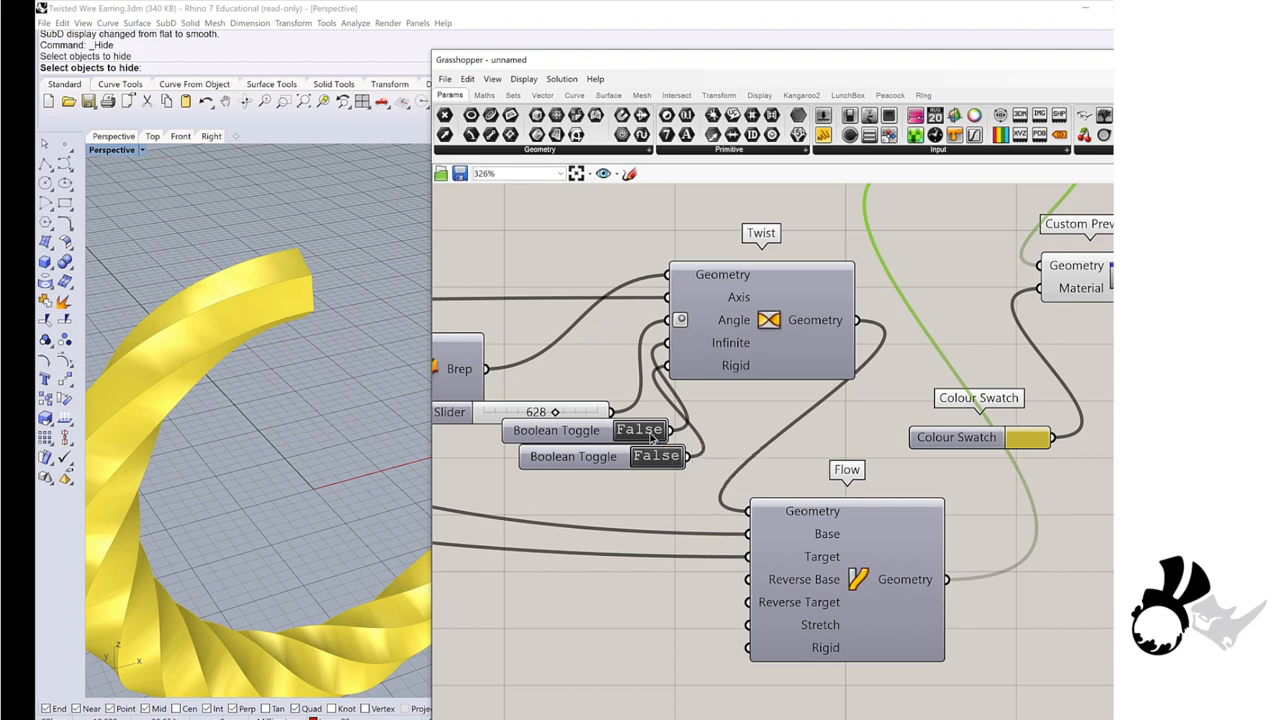
pyautogui.click(640, 430)
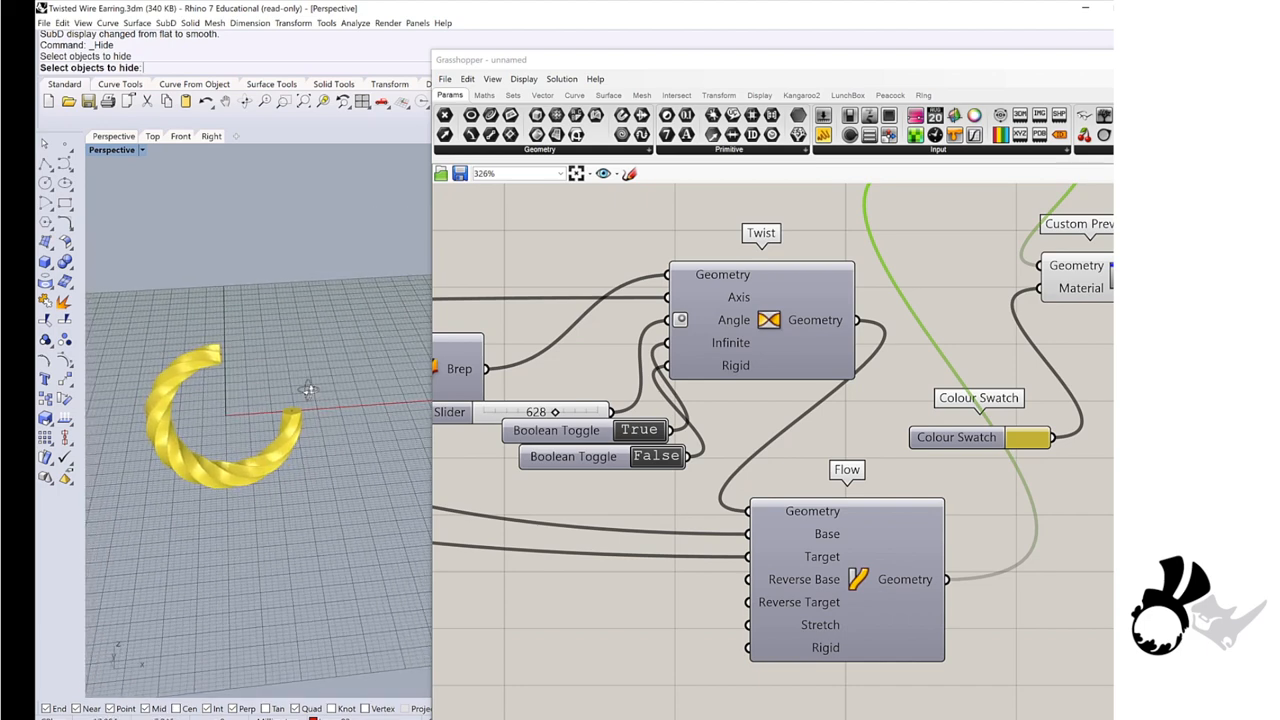
pyautogui.moveTo(432, 258)
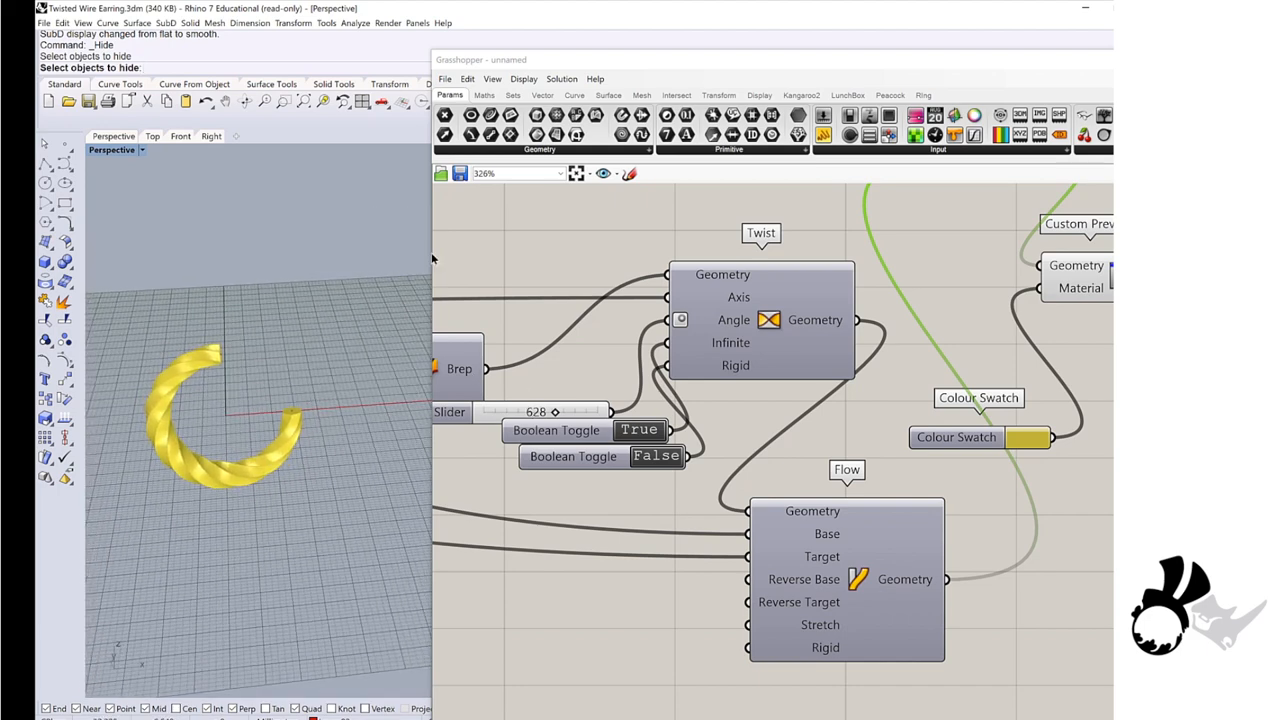